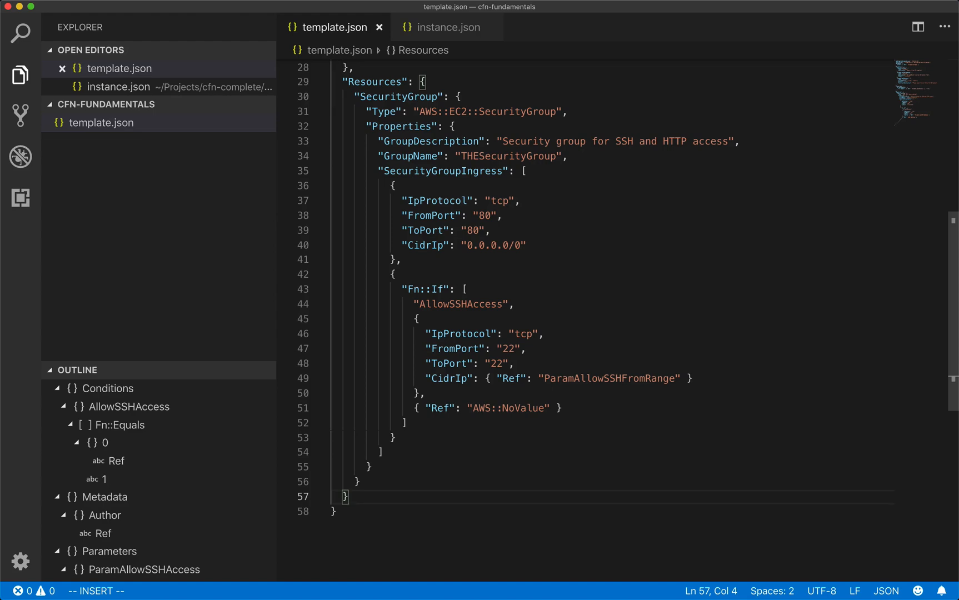
Step: Add an Output section with a LogicalId entry, Description 'waht is this thing', and an empty Value
text(,)
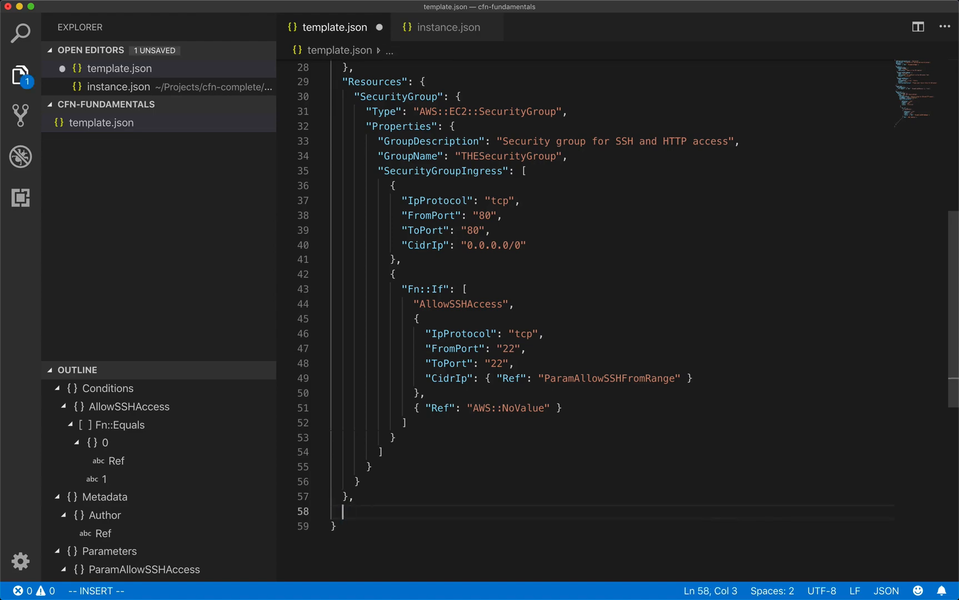
text("Output": {)
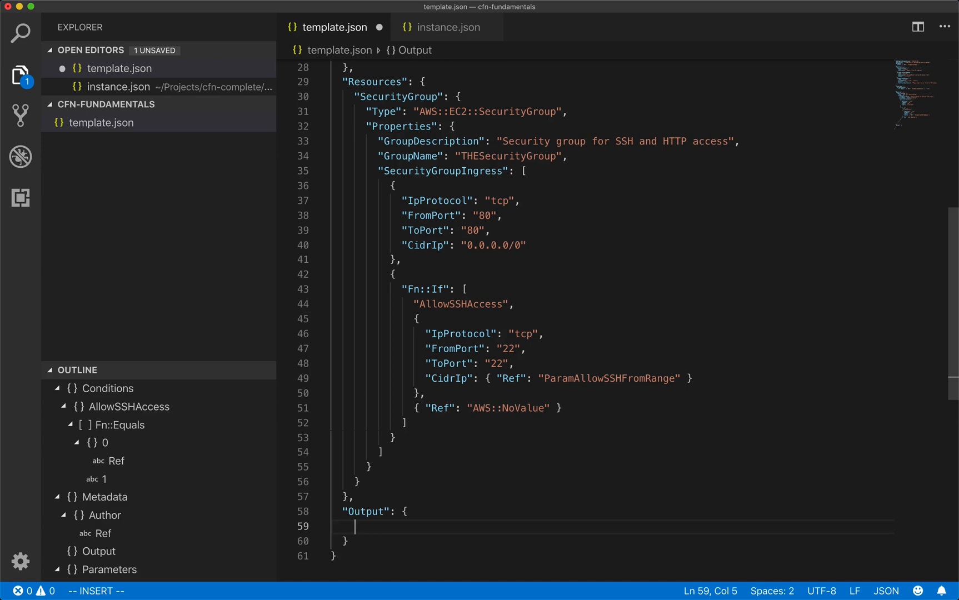
text("LogicalId":)
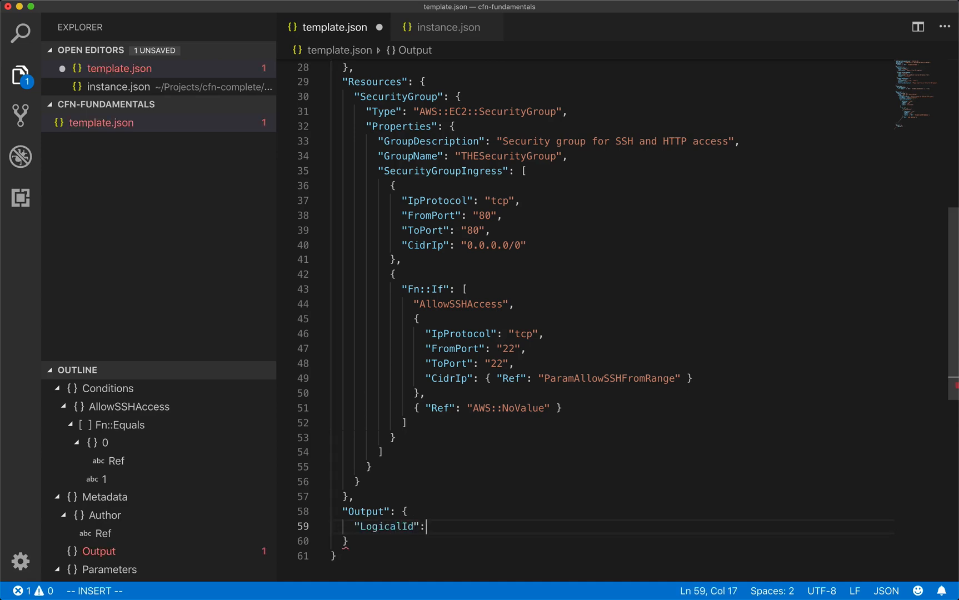
text({})
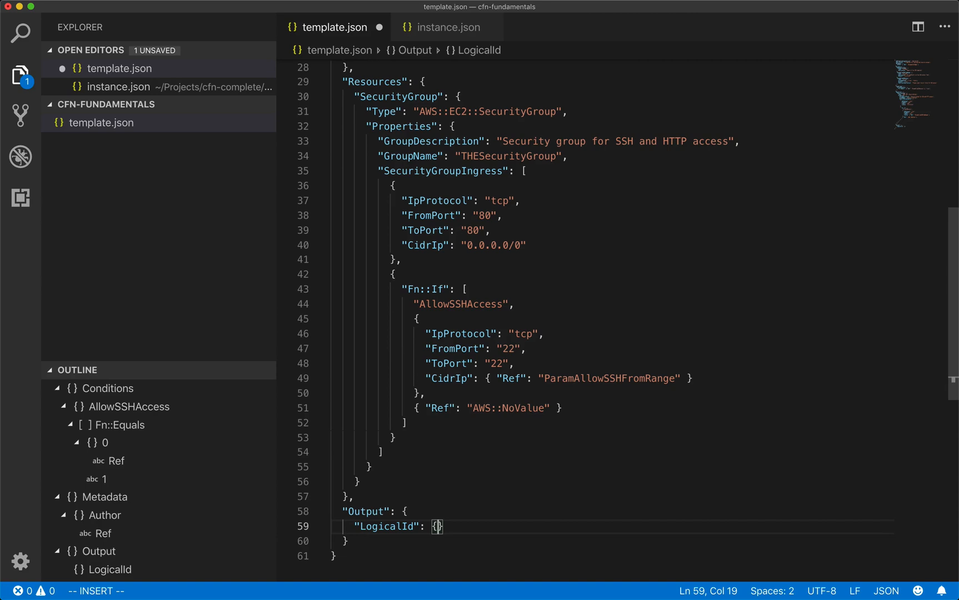
key(Enter)
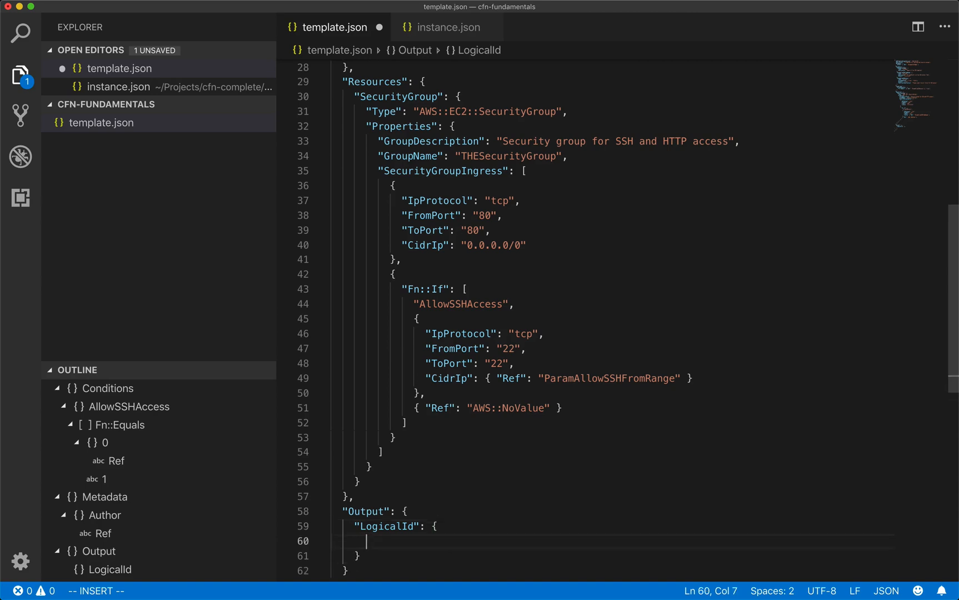
text("Descripti)
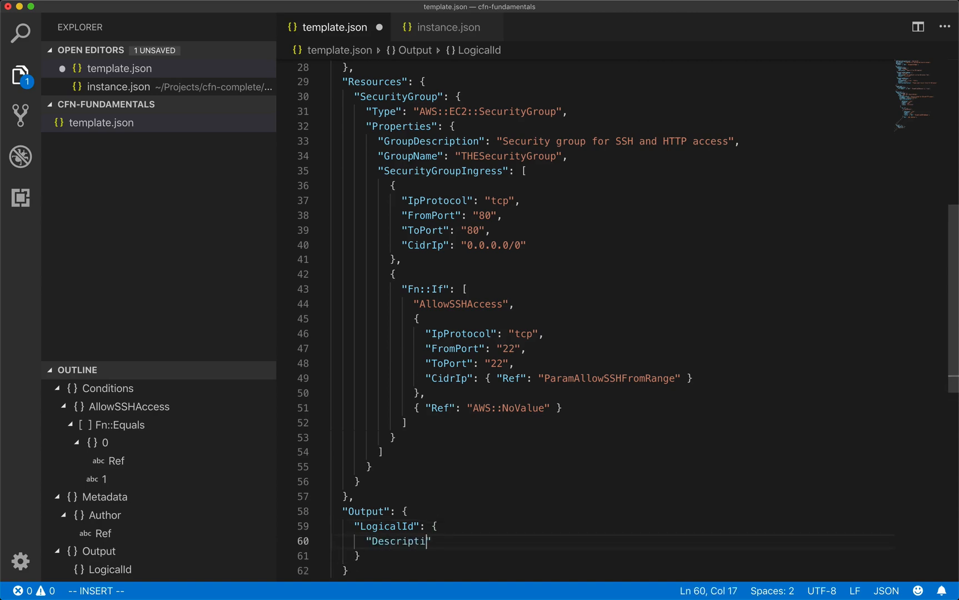
text(on": ")
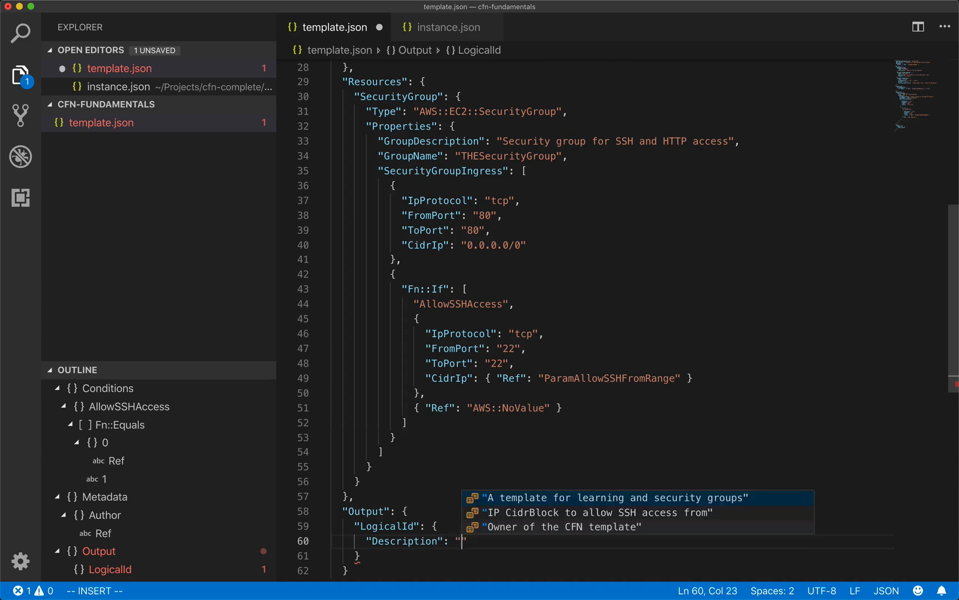
text(waht is this thing",)
text("Value":)
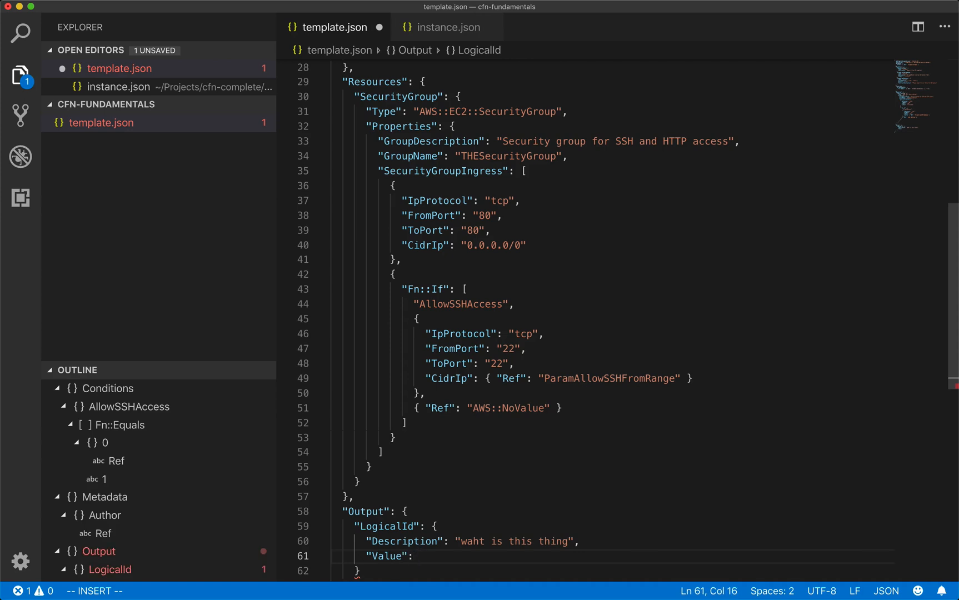
text("")
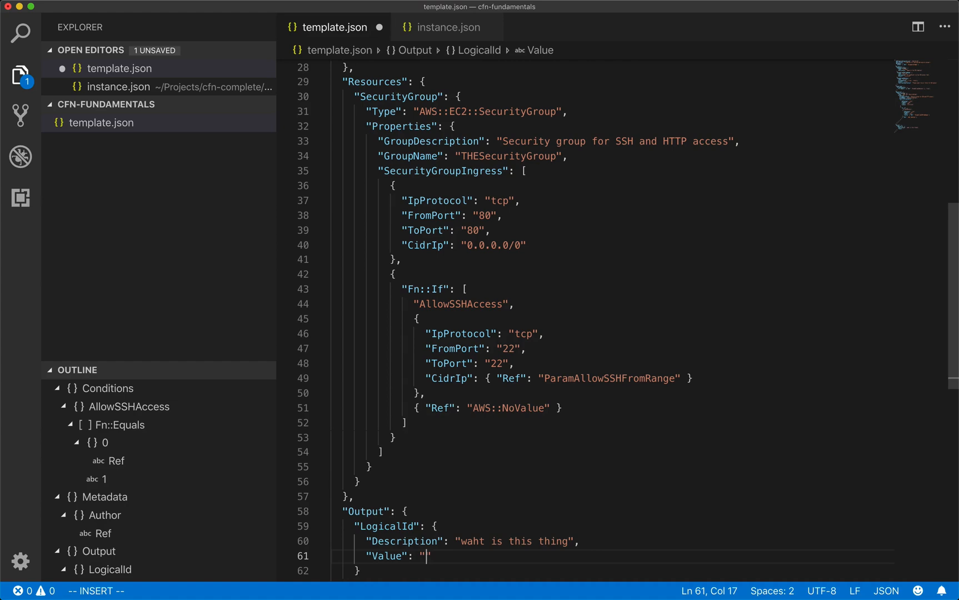
mouse_move(393, 111)
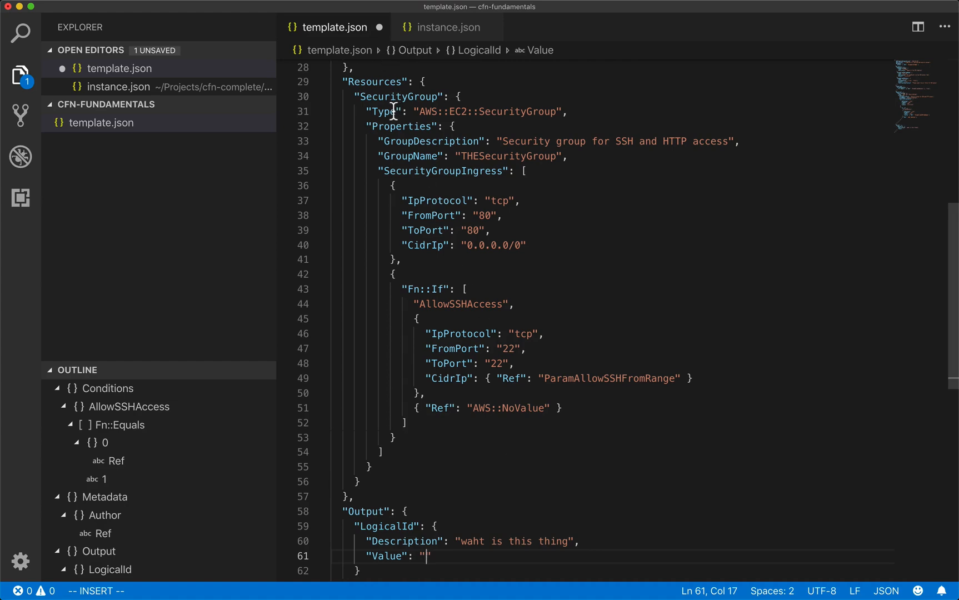
mouse_move(437, 477)
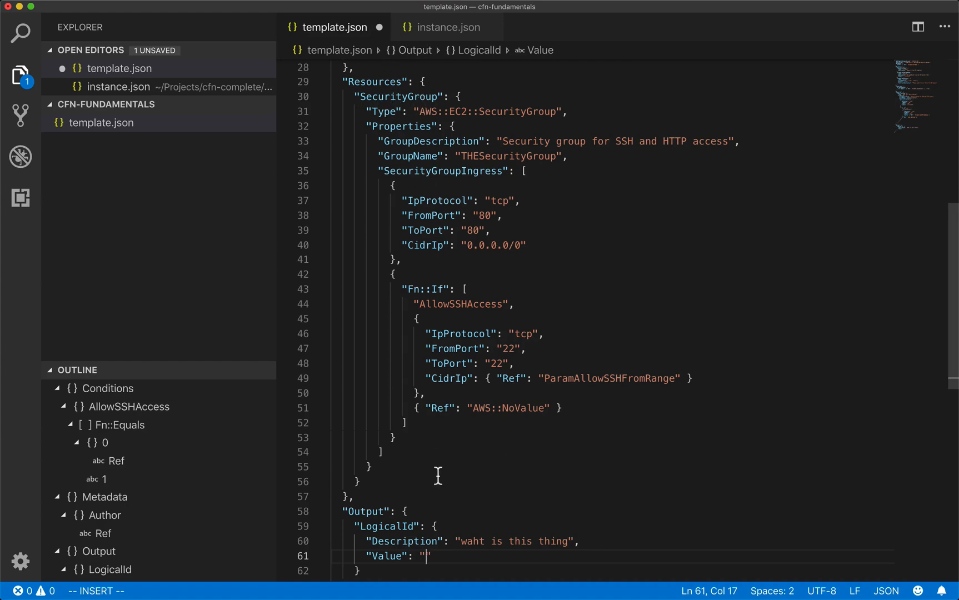
mouse_move(447, 526)
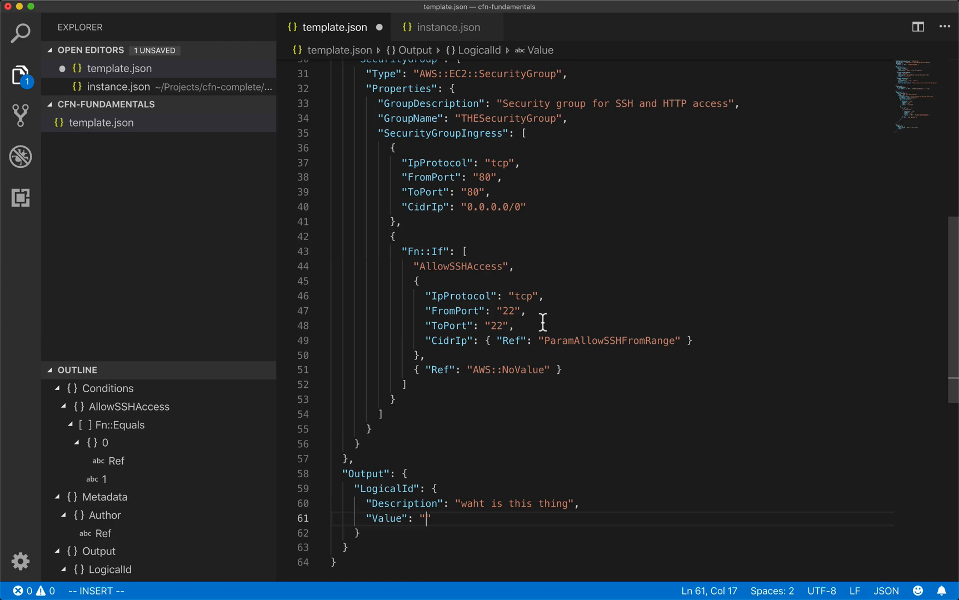
Step: Add an Export entry with Name 'securitygroup' to the LogicalId output
text(")
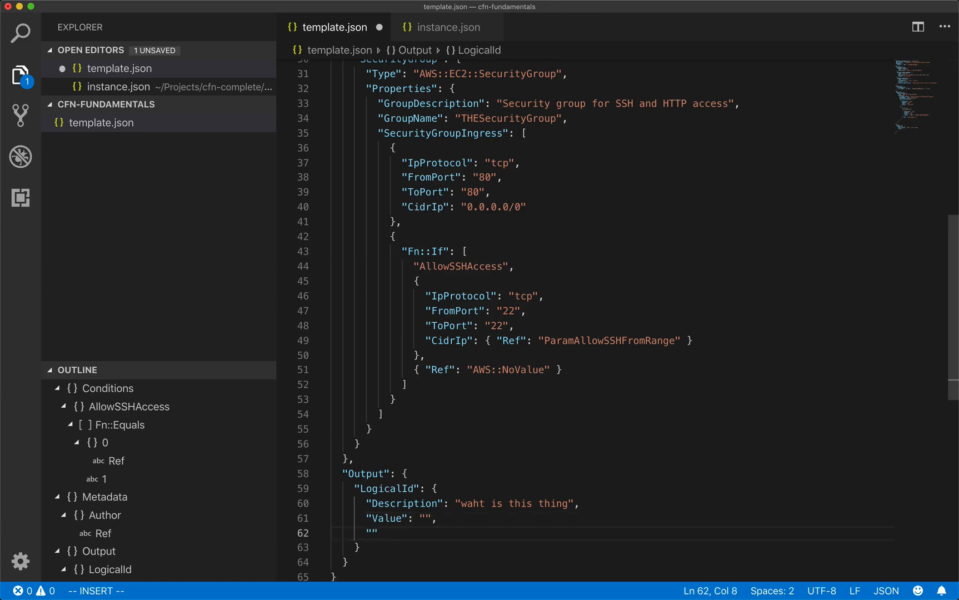
text("Export":)
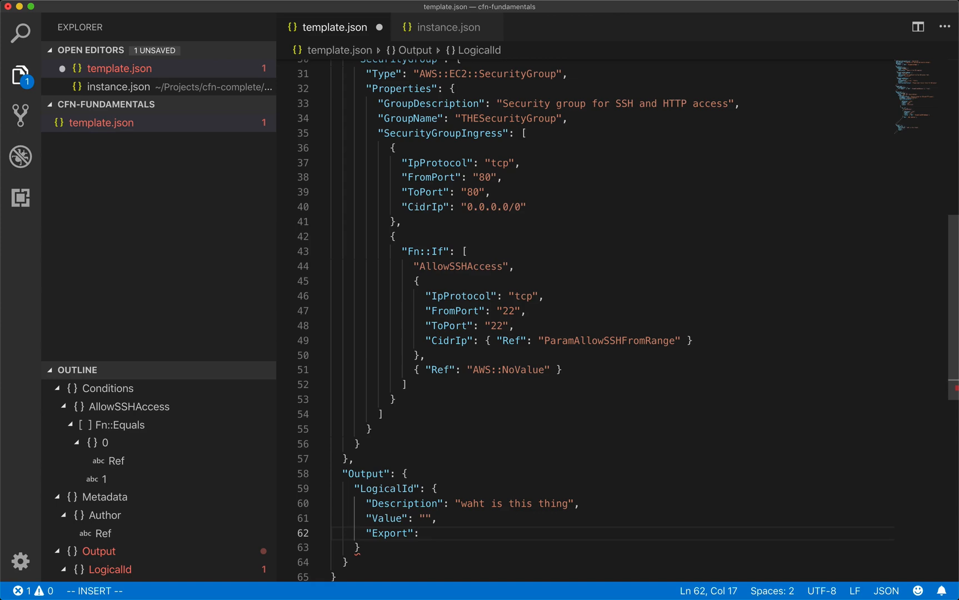
text({ })
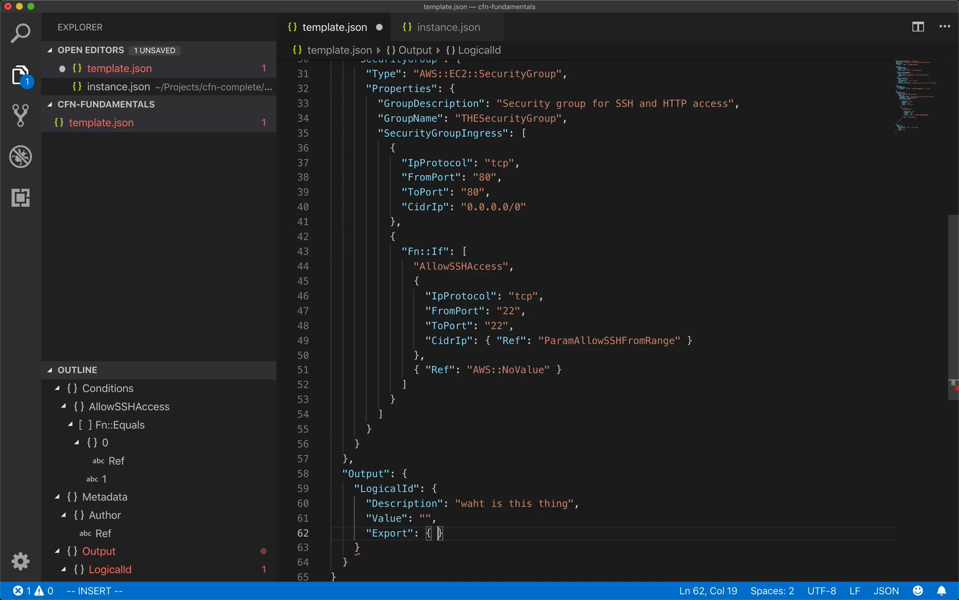
text("Name": "")
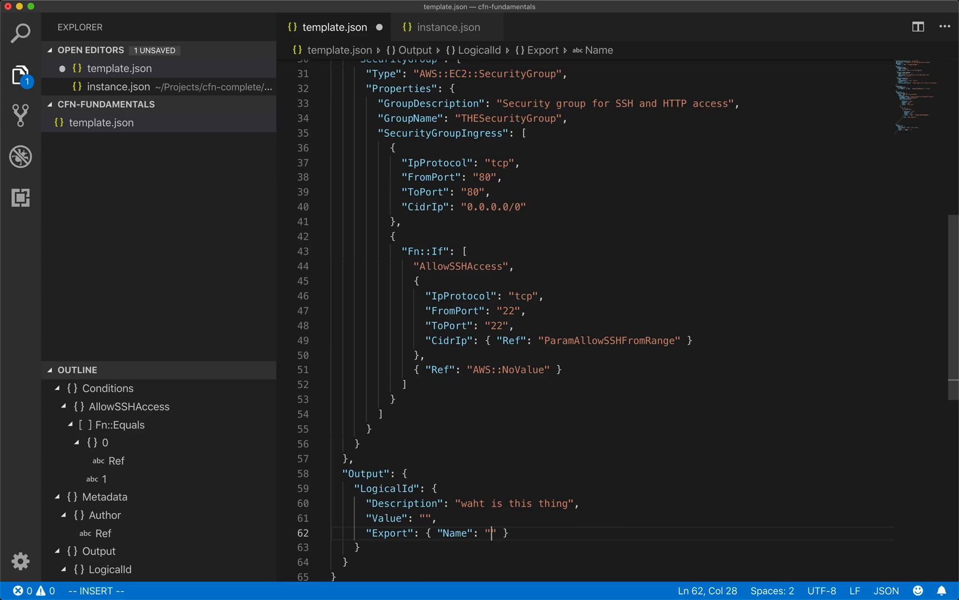
text(sec)
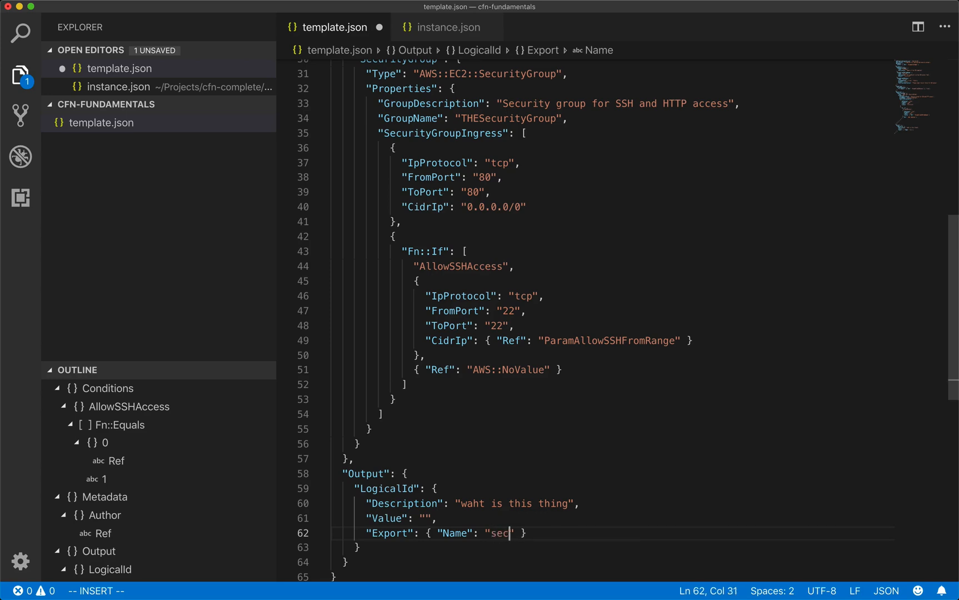
text(uritygroup)
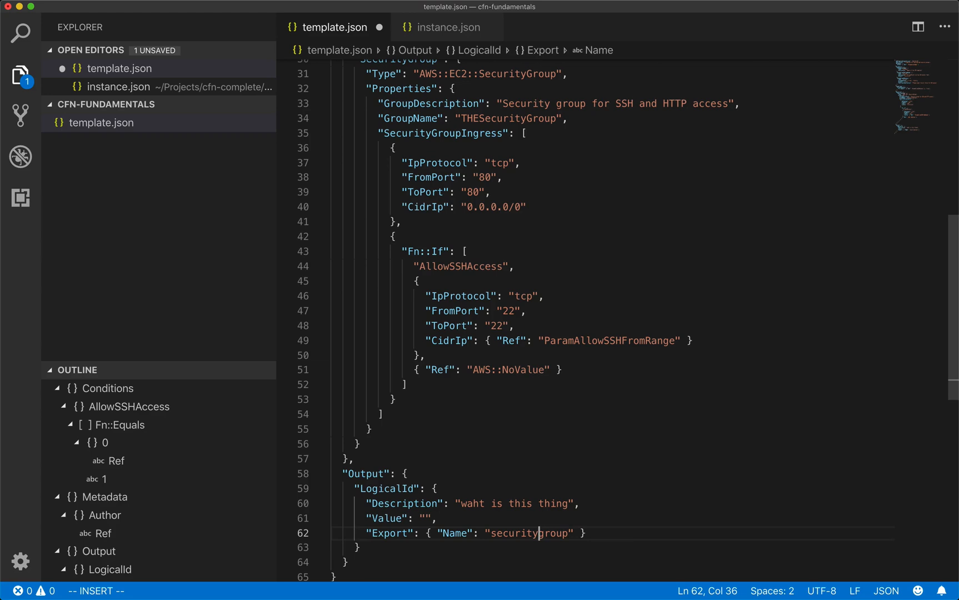
mouse_move(550, 311)
text("Secu)
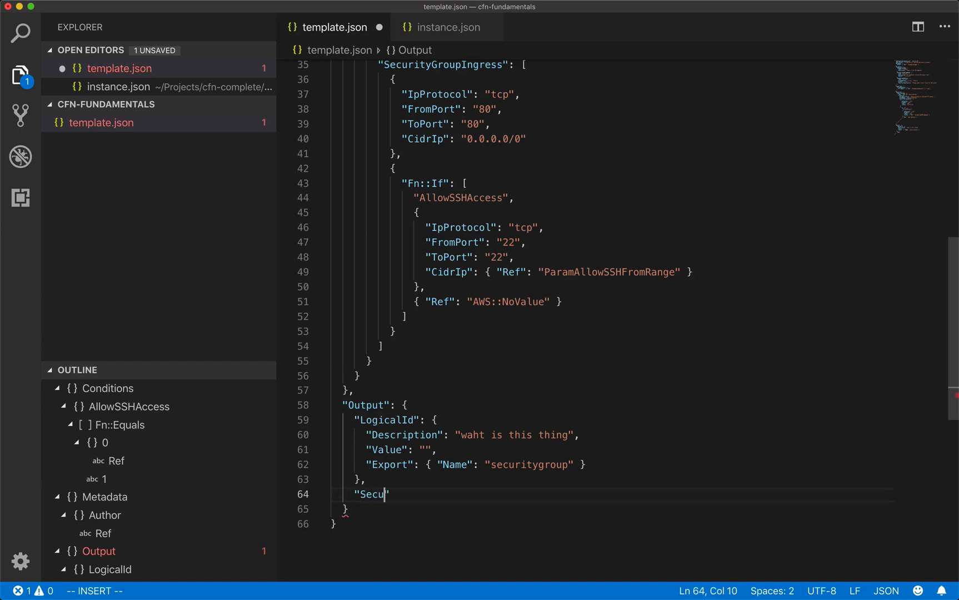
Step: Add a SecurityGroupName output described 'Name of the Security Group' with Value Ref SecurityGroup
text(rityGroupna)
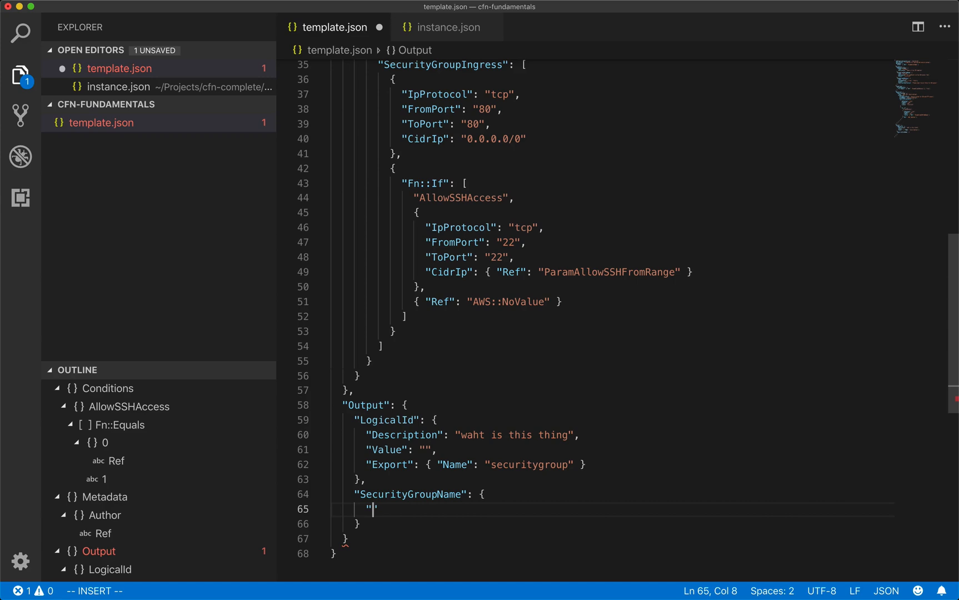
text(Description":)
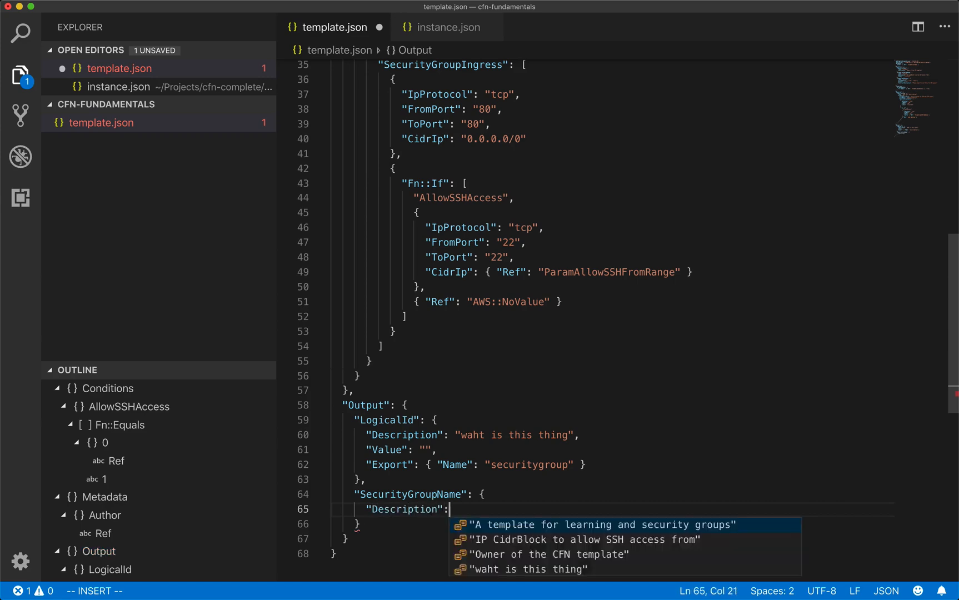
text("Name of ")
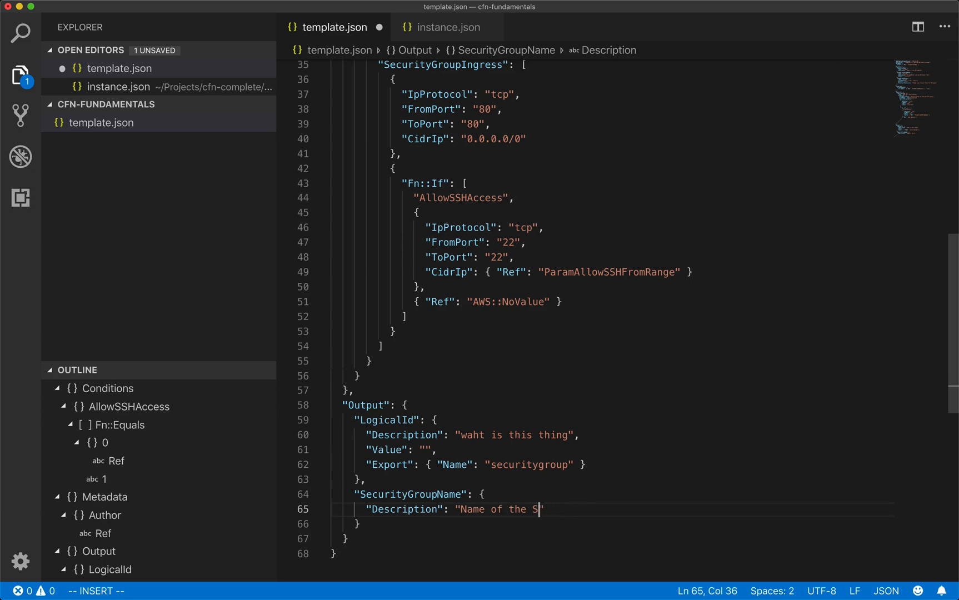
text(ecurity Group)
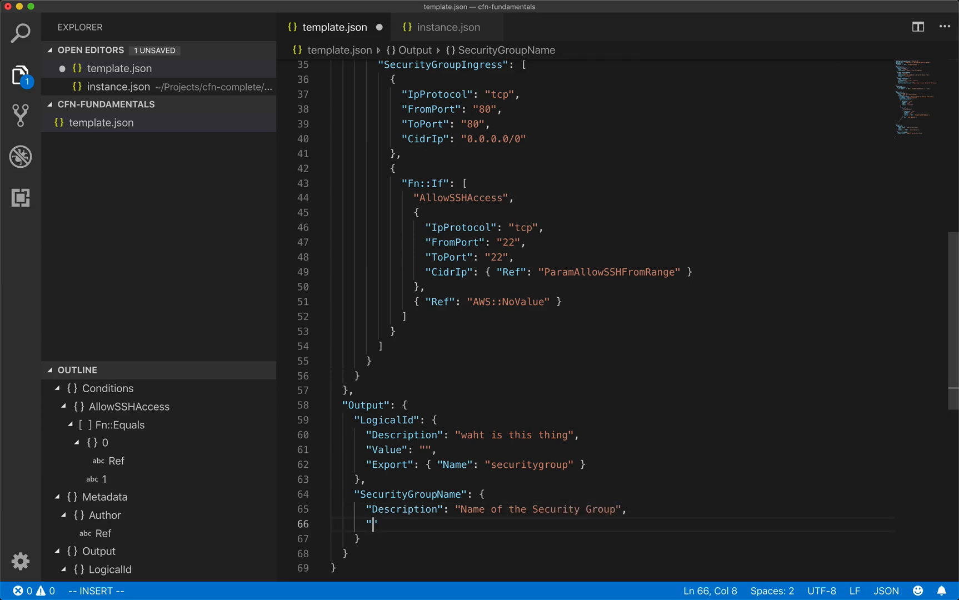
text(Value)
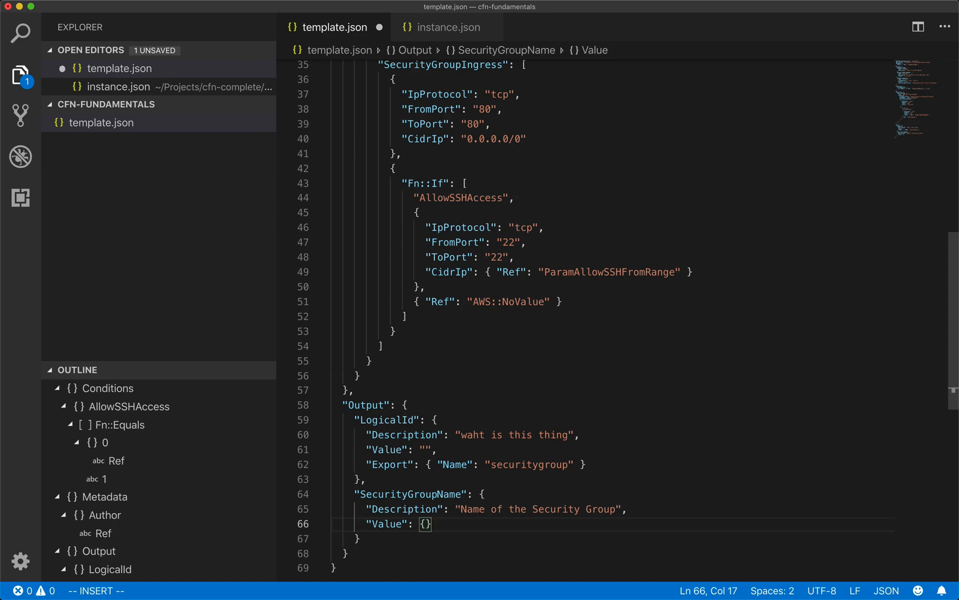
text("Re")
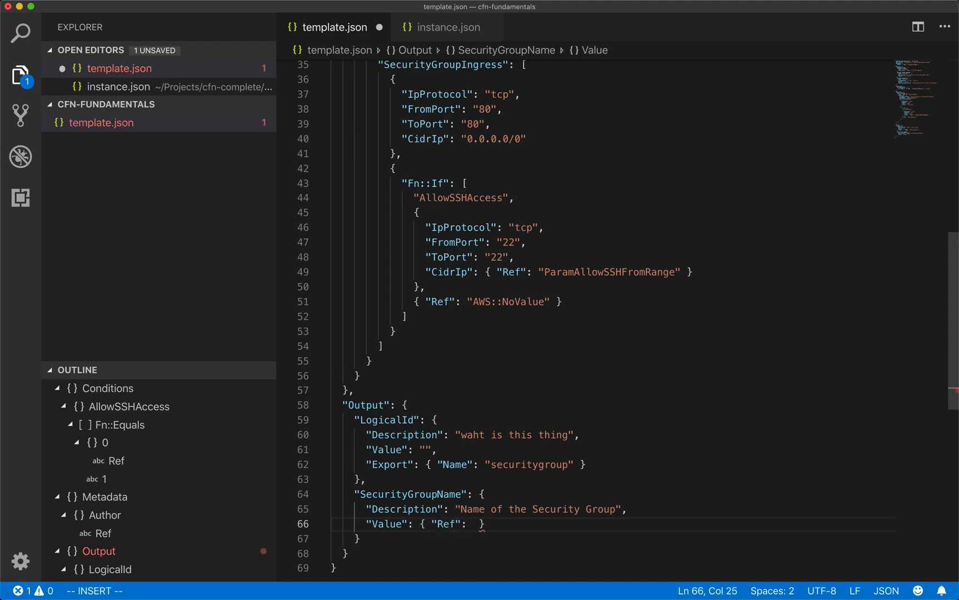
text("Secur")
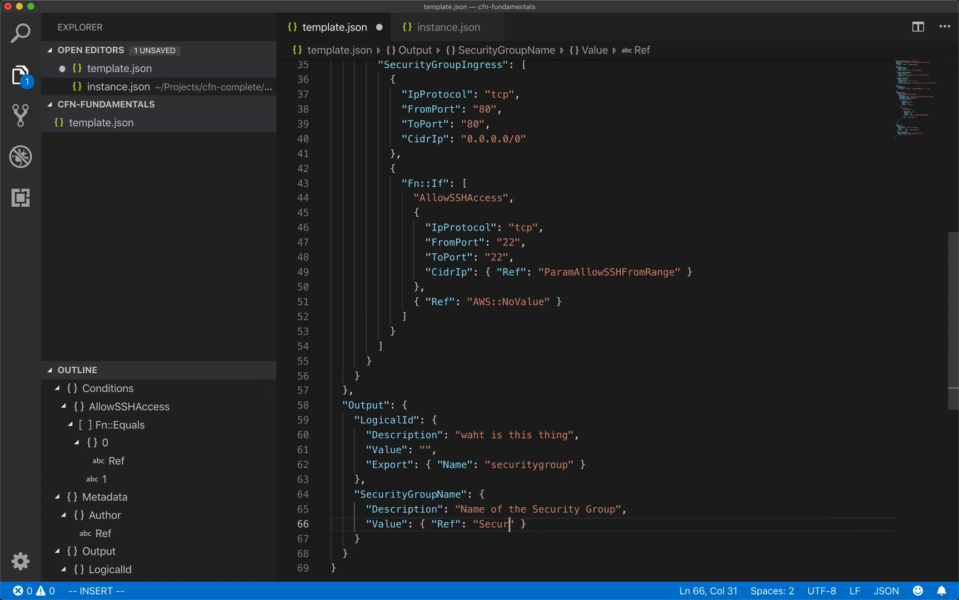
text(ityGroup)
text("Securi)
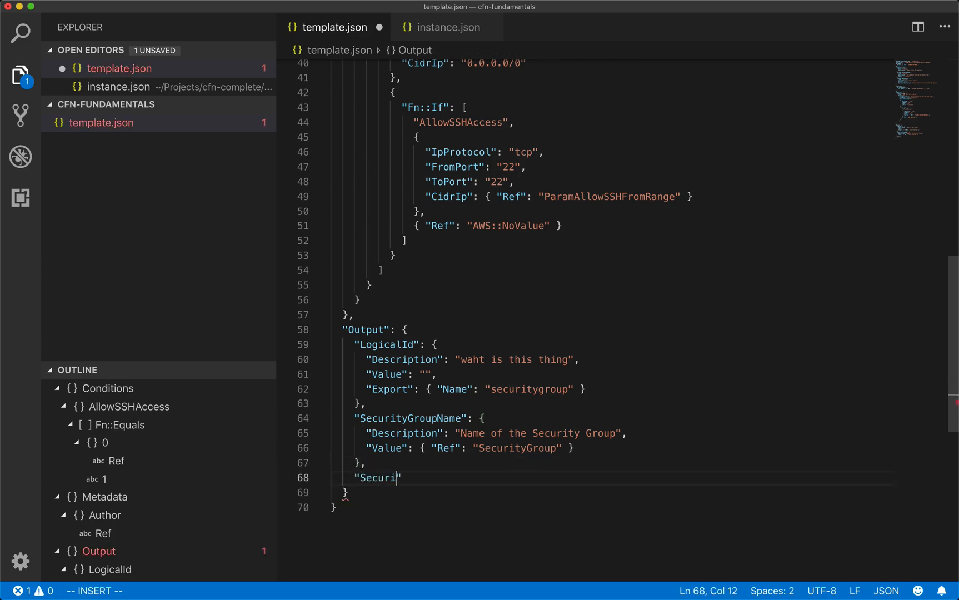
Step: Add a SecurityGroupId output described 'ID of the SecurityGroup' with an empty Value object
text(tyGroupId)
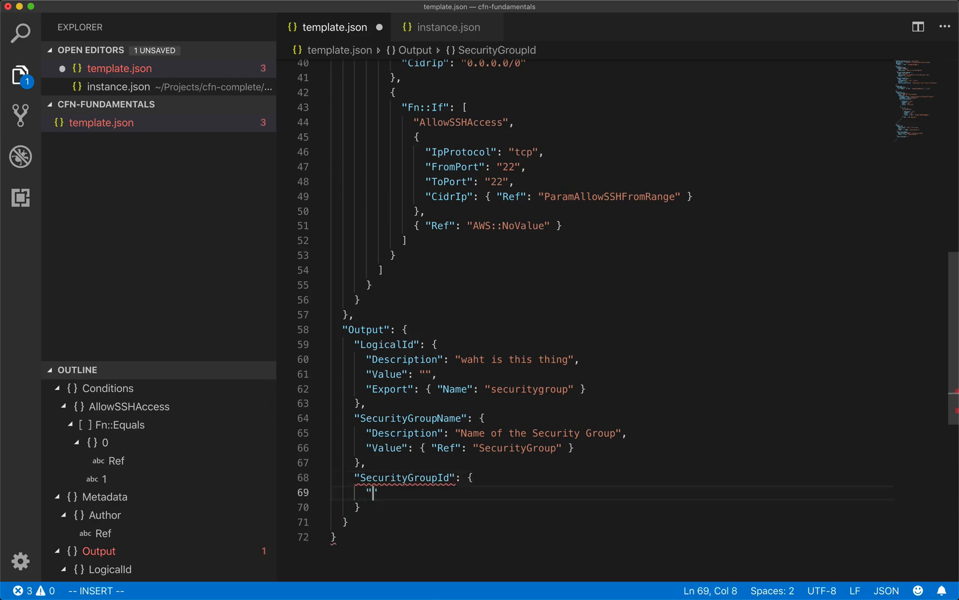
text(Description": "")
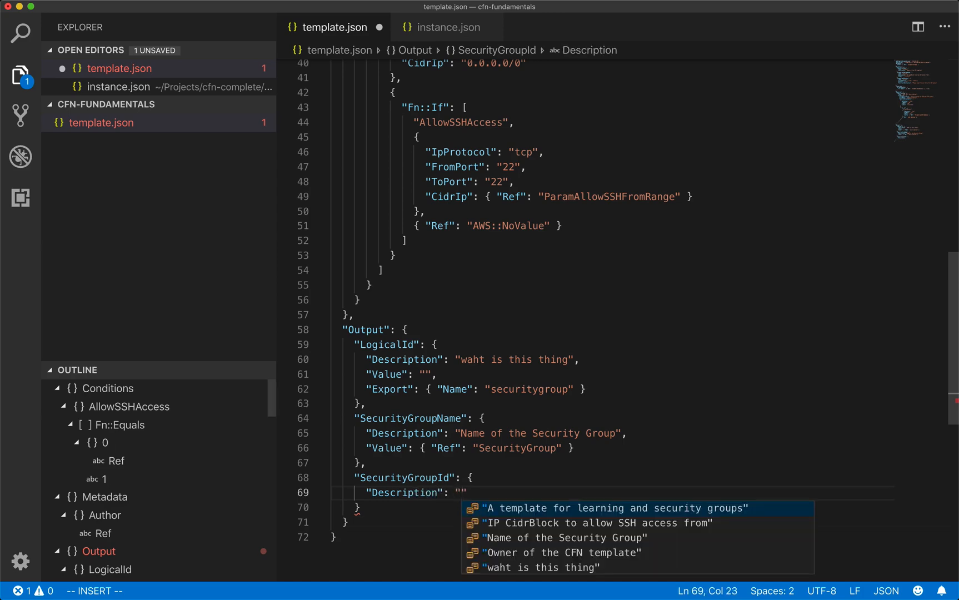
text(ID of the Sec)
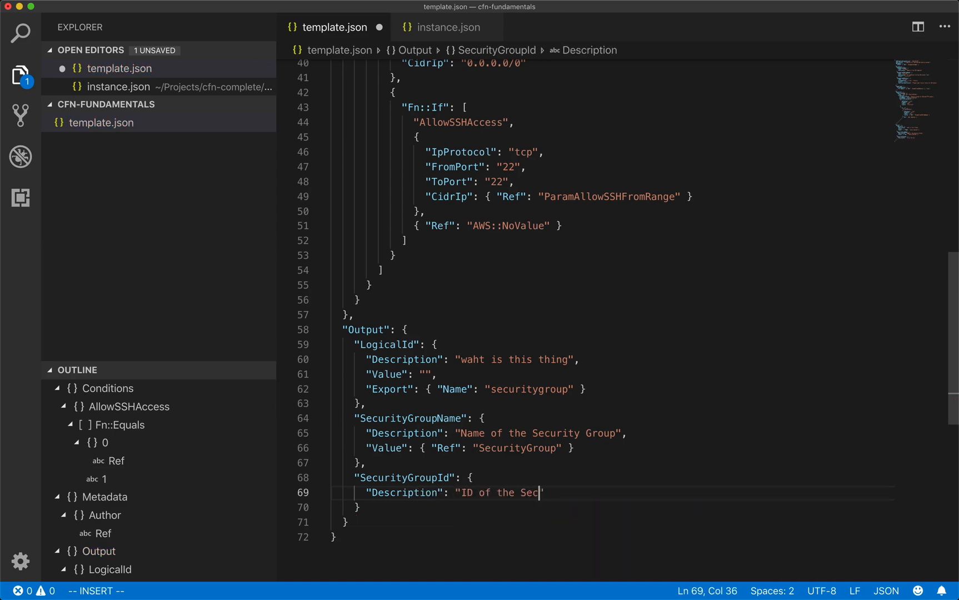
text(urityGroup)
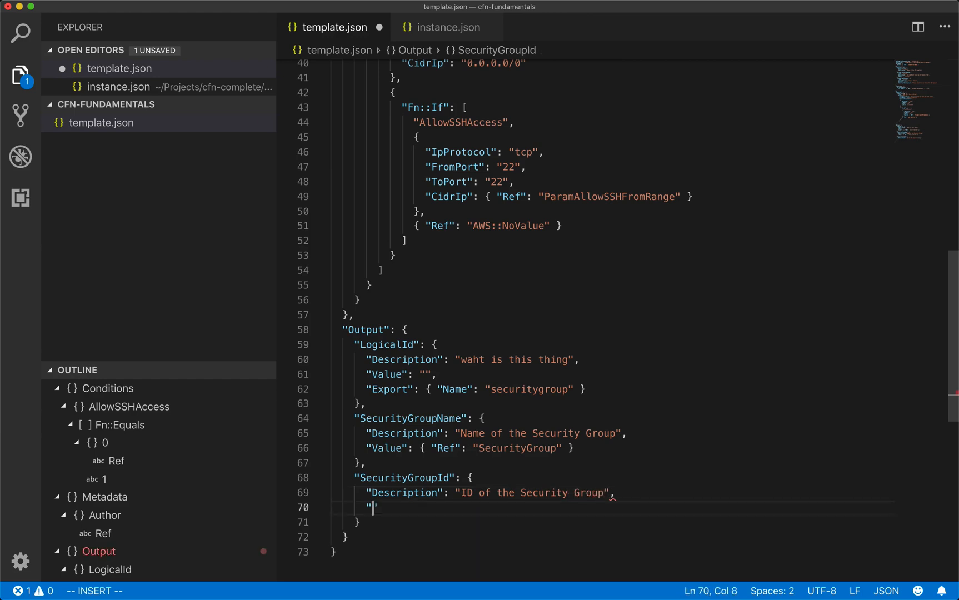
text(Value)
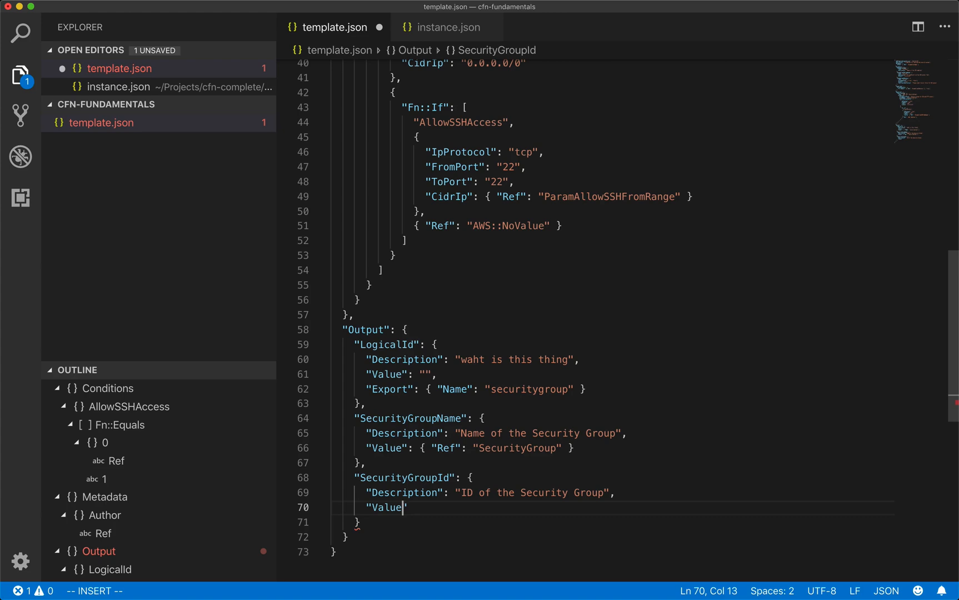
text(": {})
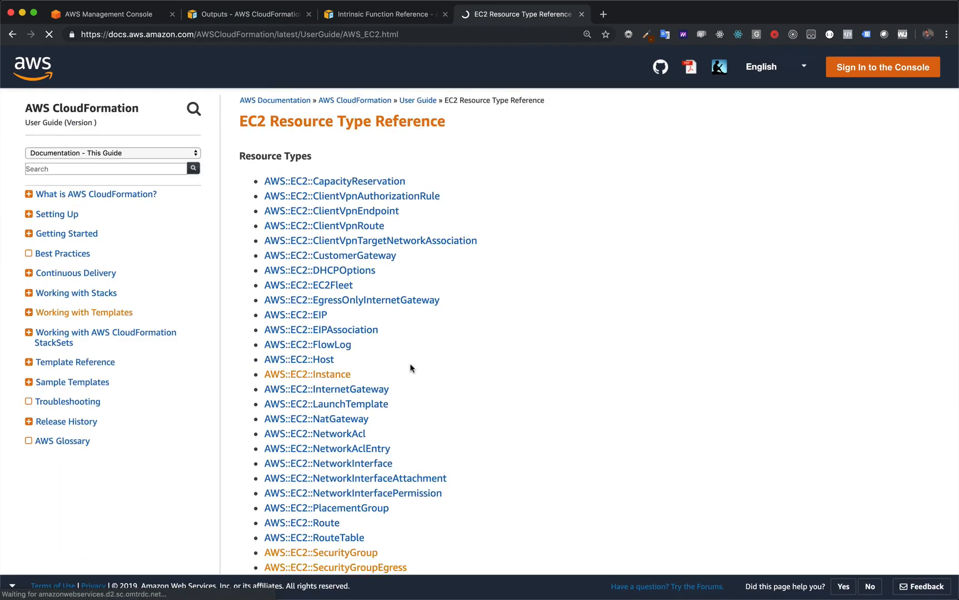
Step: Look up the GroupId and VpcId return values on the AWS::EC2::SecurityGroup documentation page
click(318, 552)
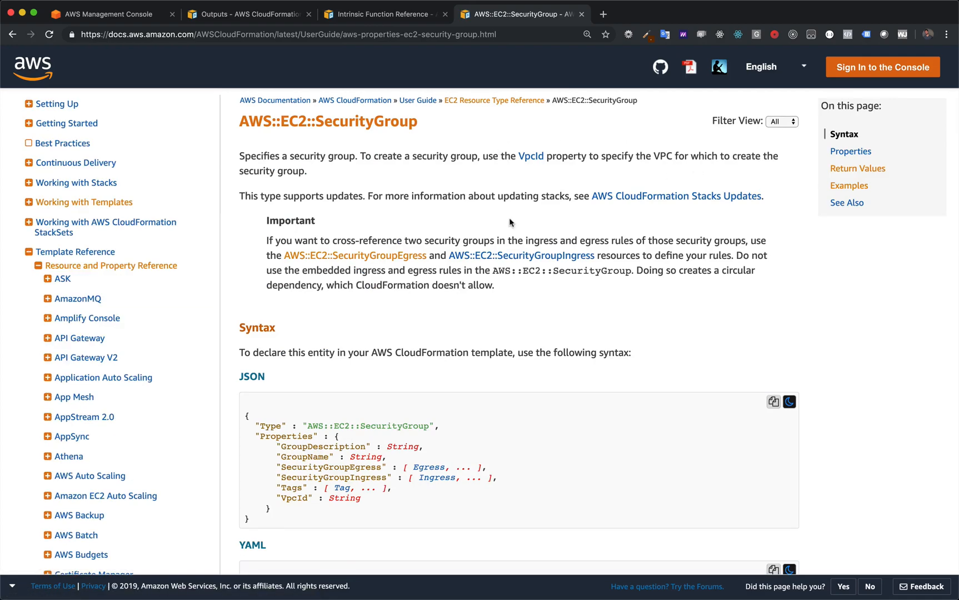
mouse_move(879, 172)
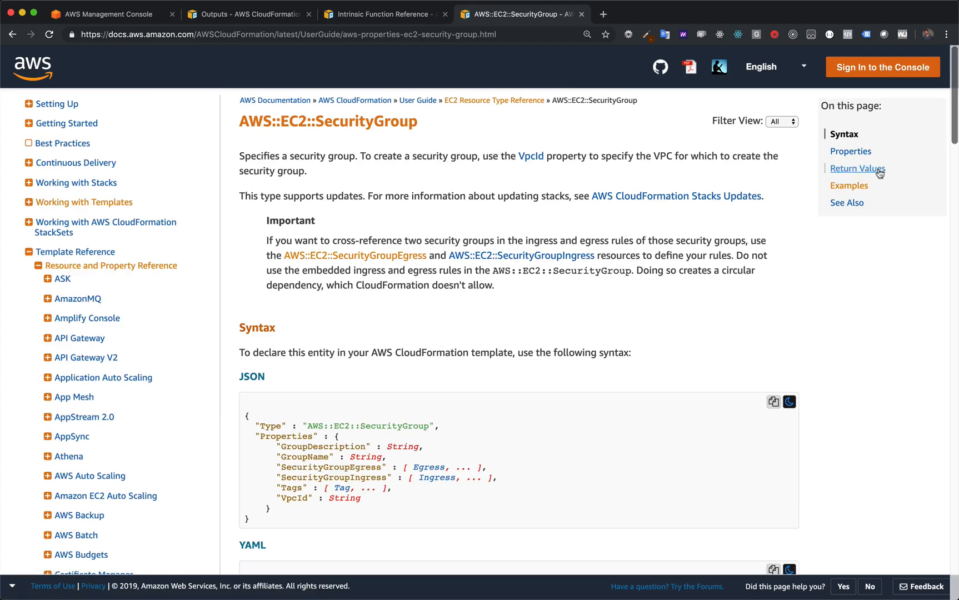
click(857, 169)
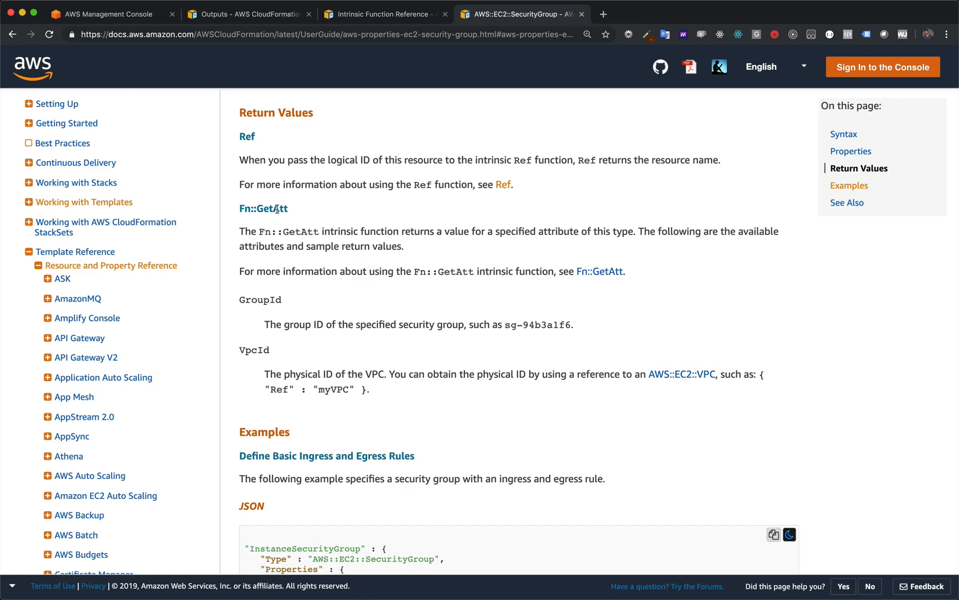
mouse_move(659, 335)
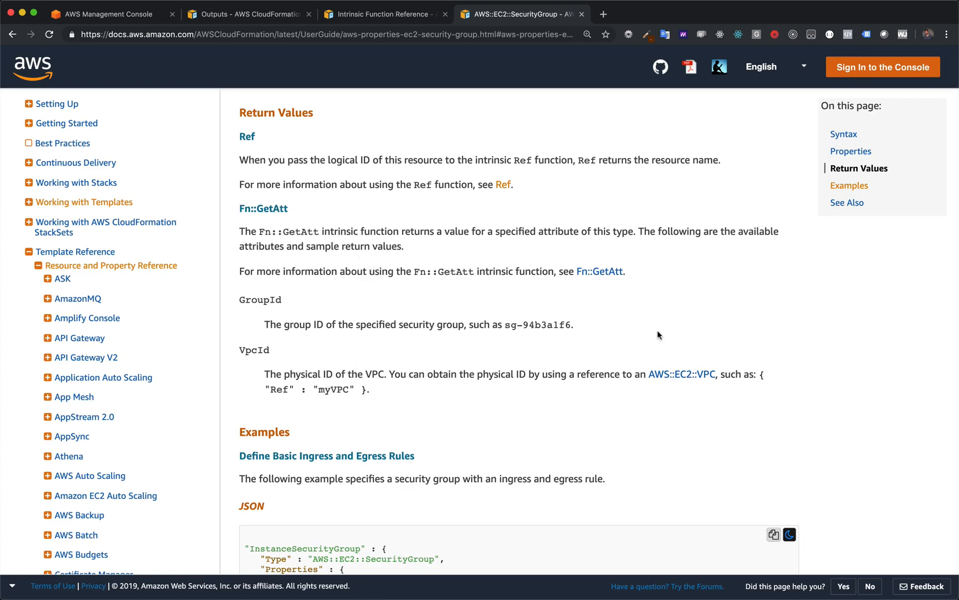
scroll(down, 3)
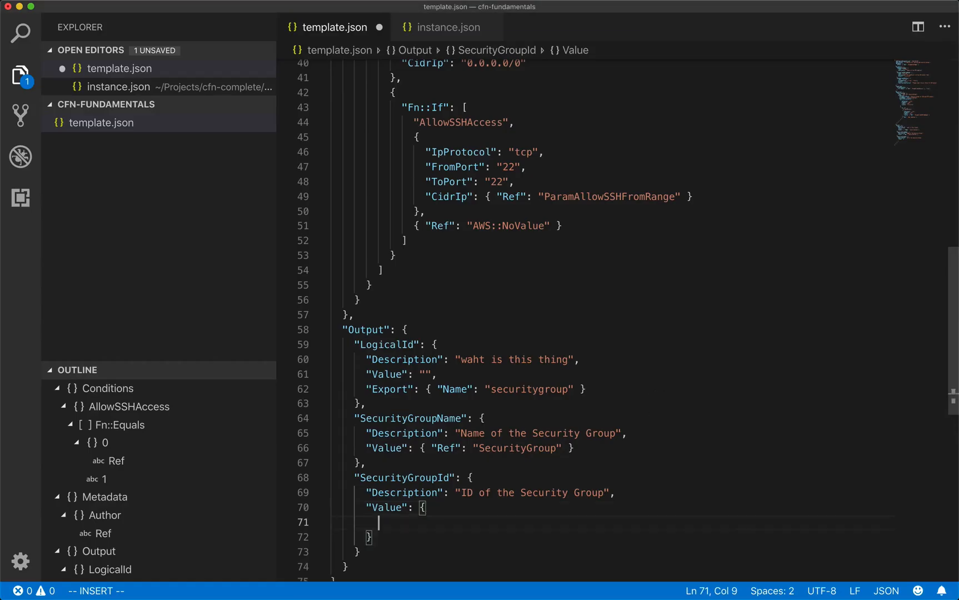
Step: Set the SecurityGroupId output's Value to Fn::GetAtt of SecurityGroup's GroupId
text("Fn:GetAtt": ["logic)
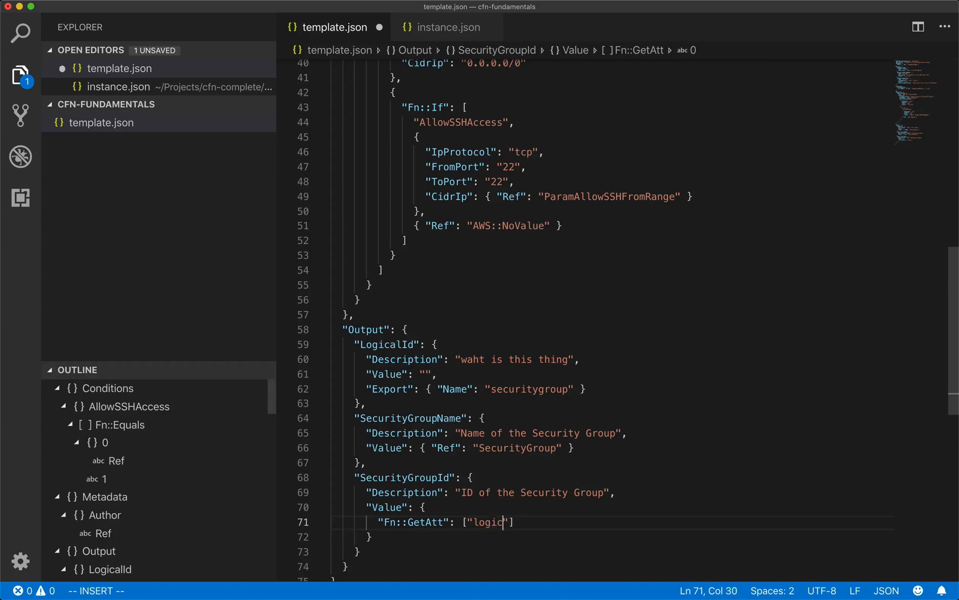
text(alId", "")
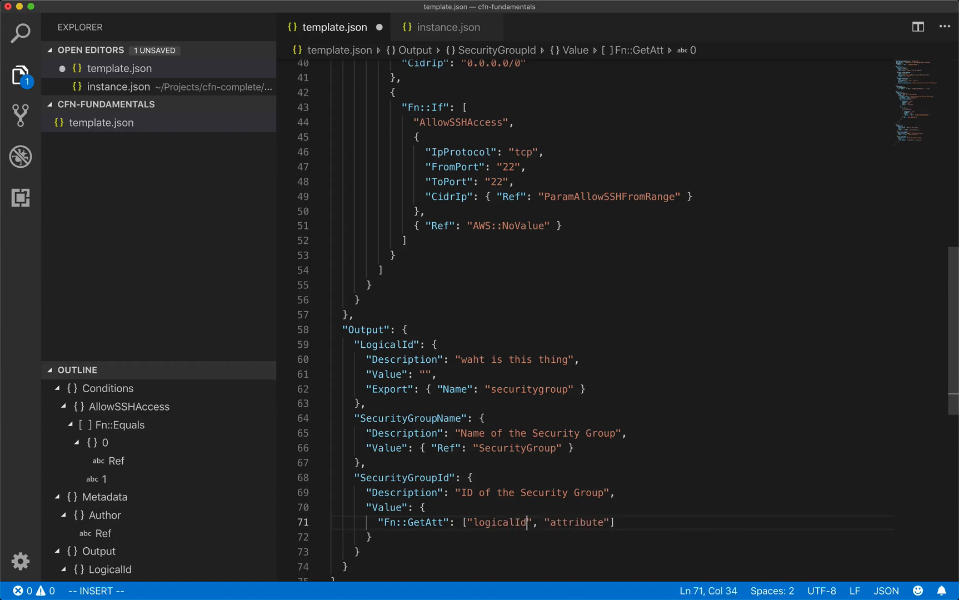
text(Security)
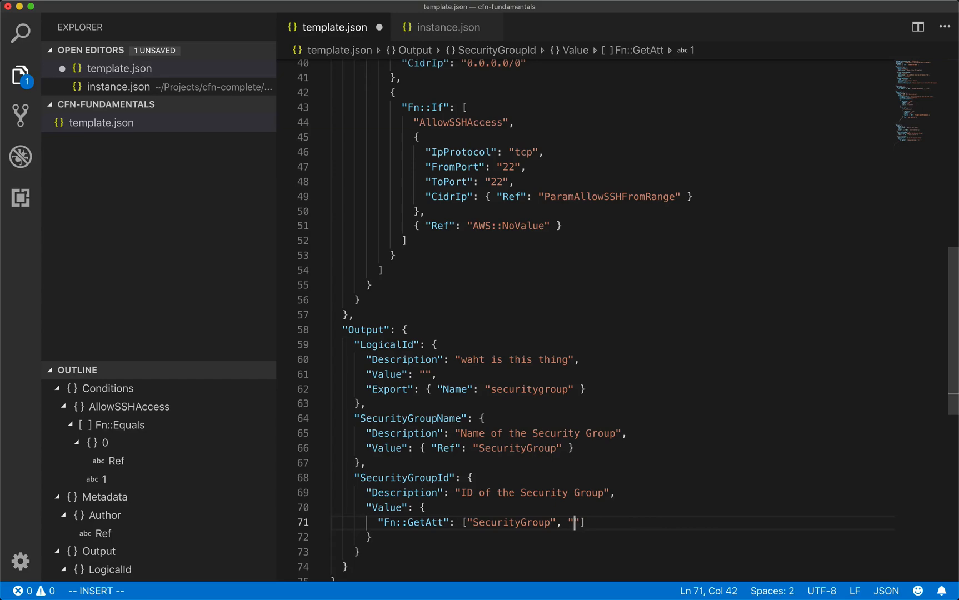
text(GroupId)
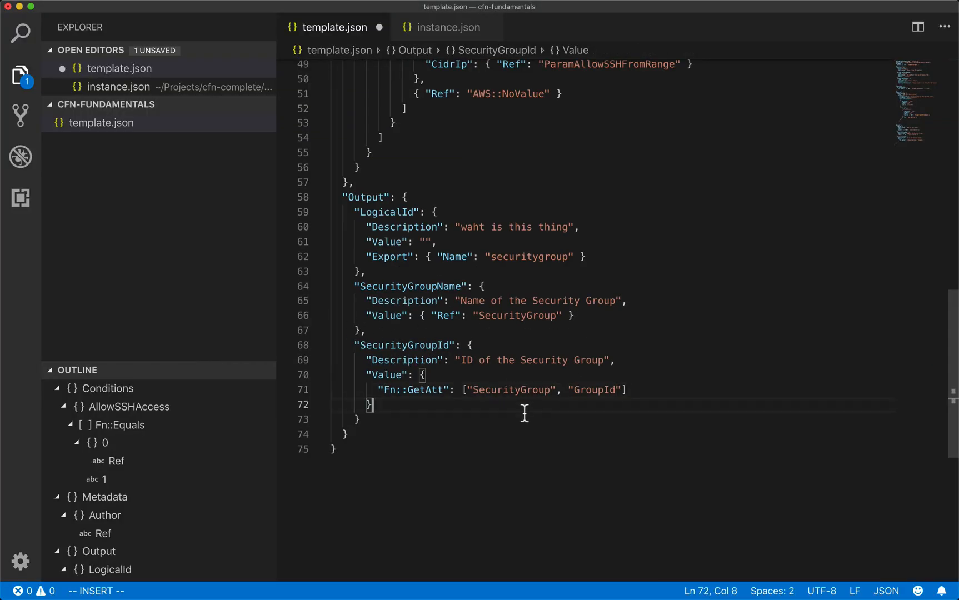
mouse_move(470, 315)
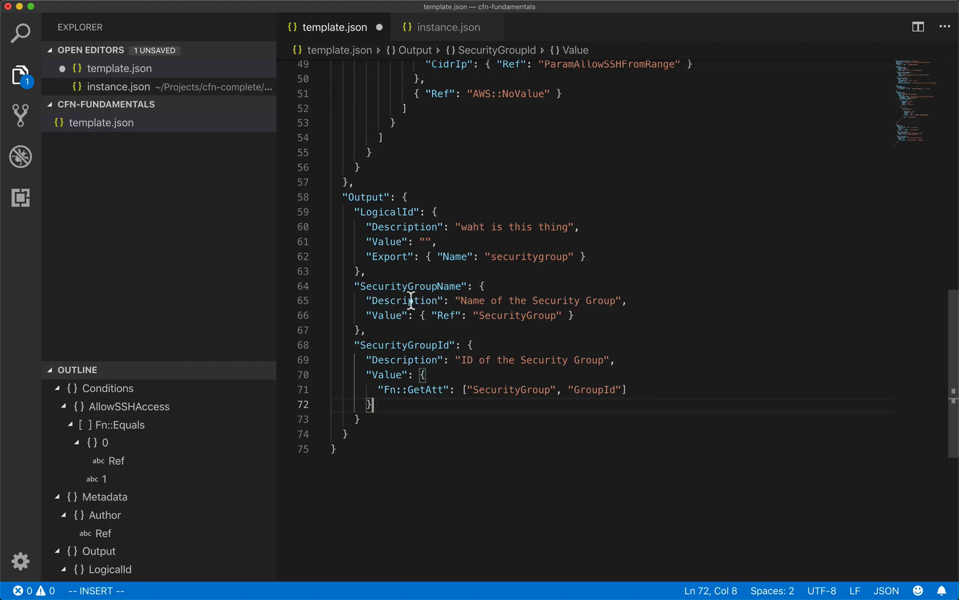
mouse_move(603, 438)
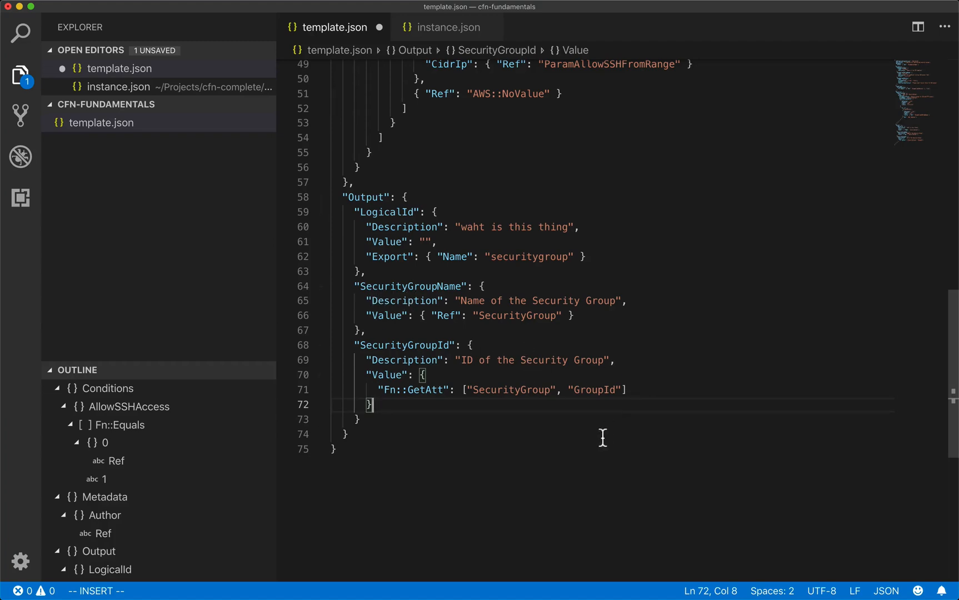
mouse_move(611, 438)
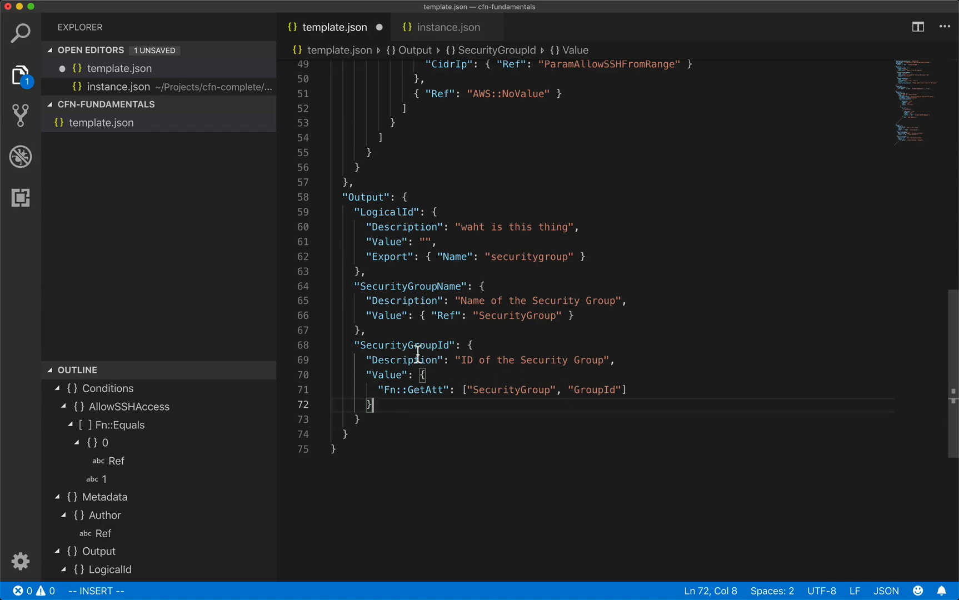
double_click(404, 345)
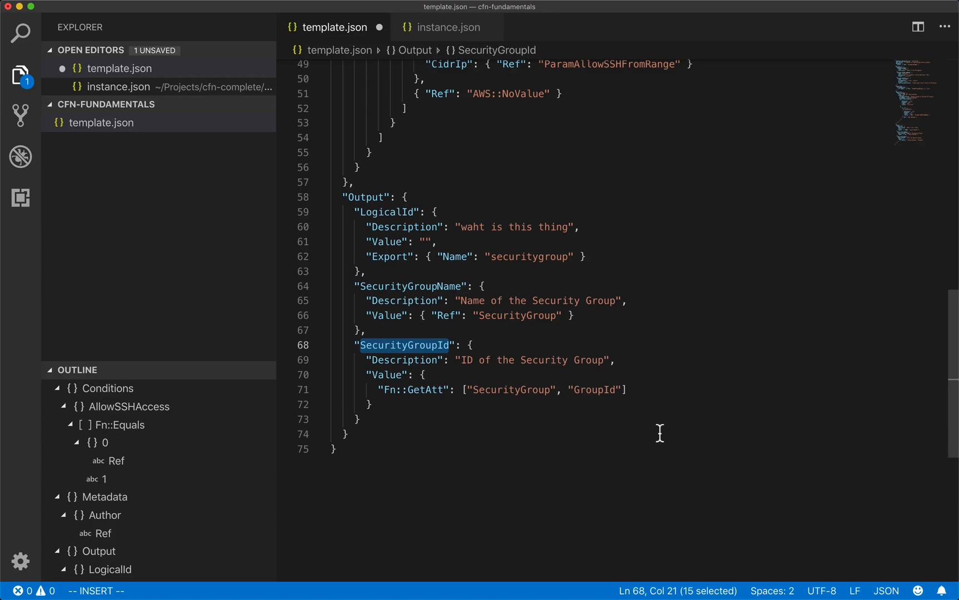
mouse_move(518, 375)
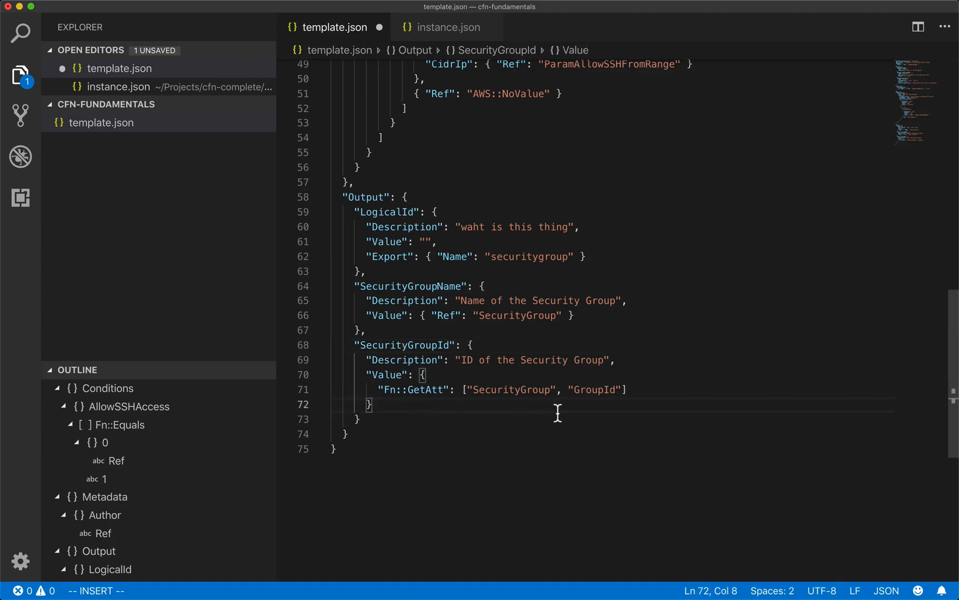
Step: Export the SecurityGroupId output under the name 'SecurityGroup'
text("Export": {)
text("Nam")
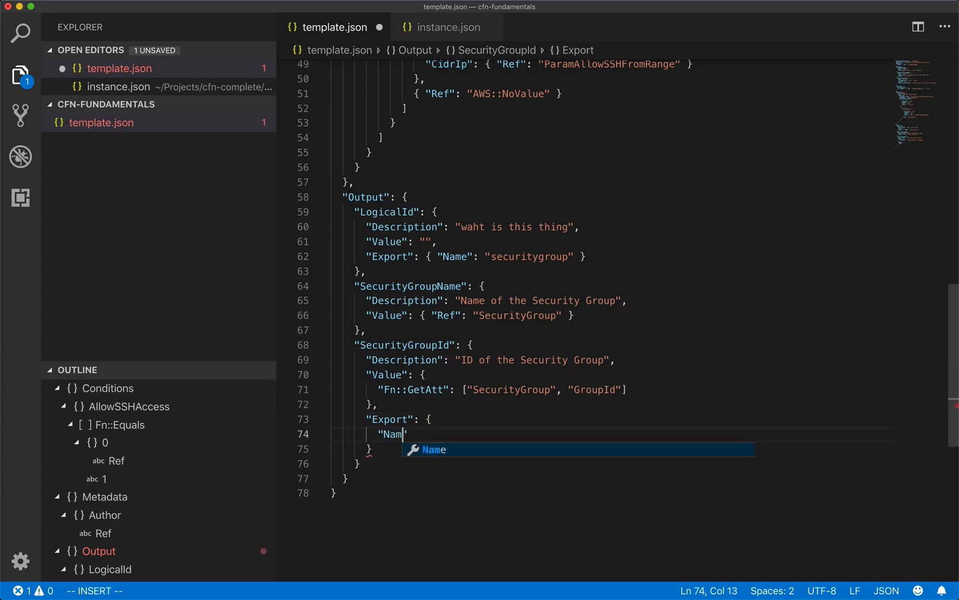
key(Tab)
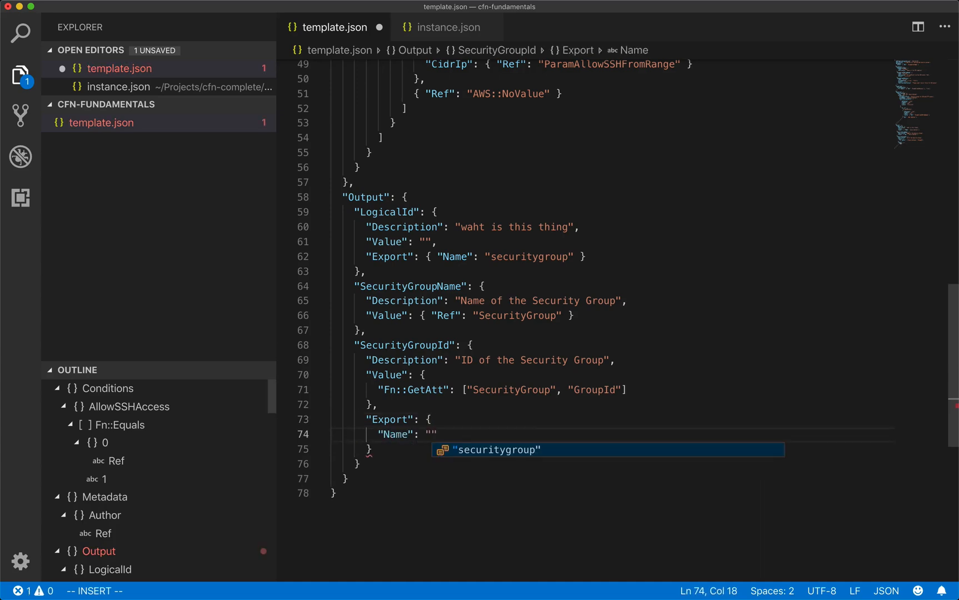
text(Secu)
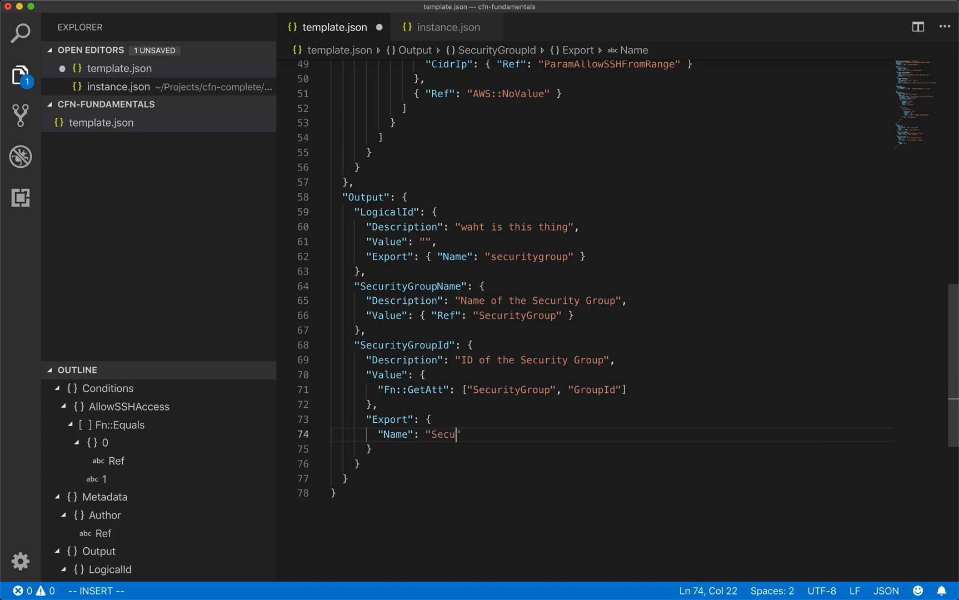
text(rityGroup)
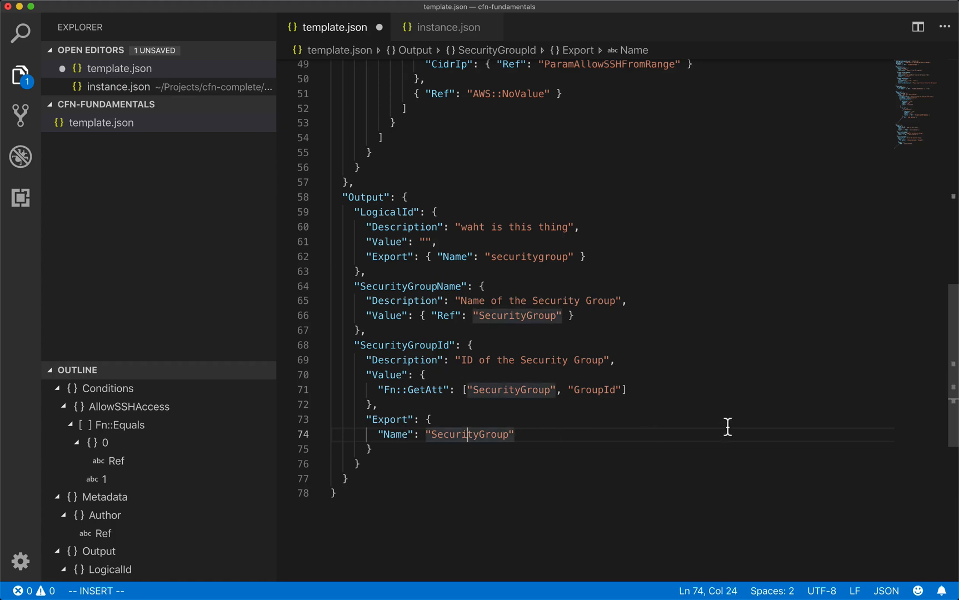
mouse_move(588, 443)
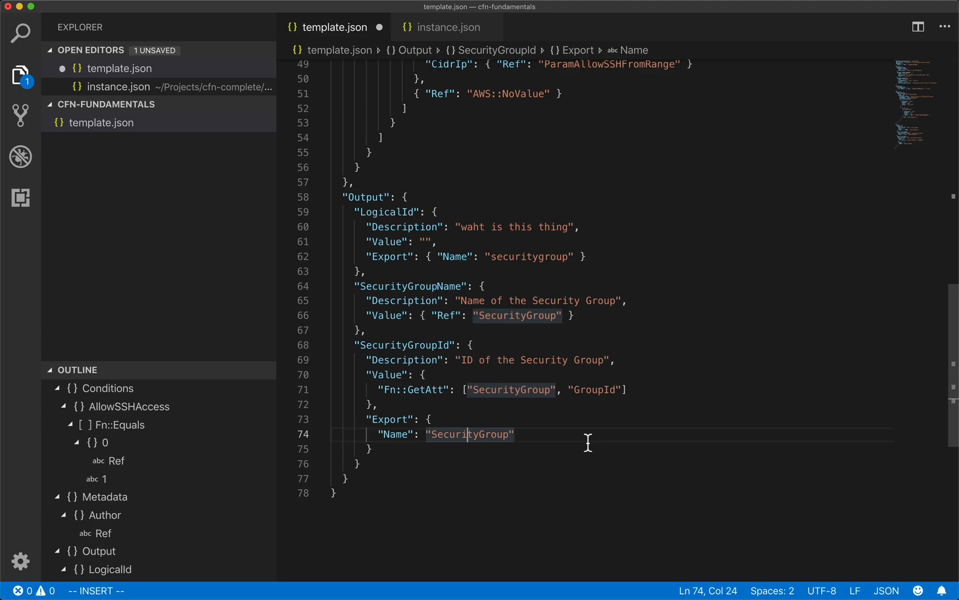
click(419, 434)
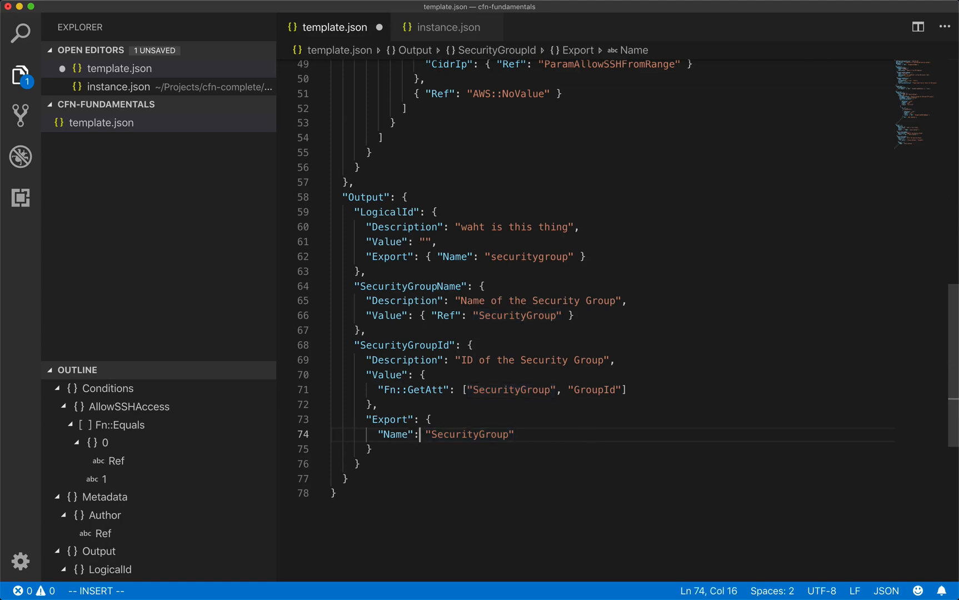
key(Cmd+Tab)
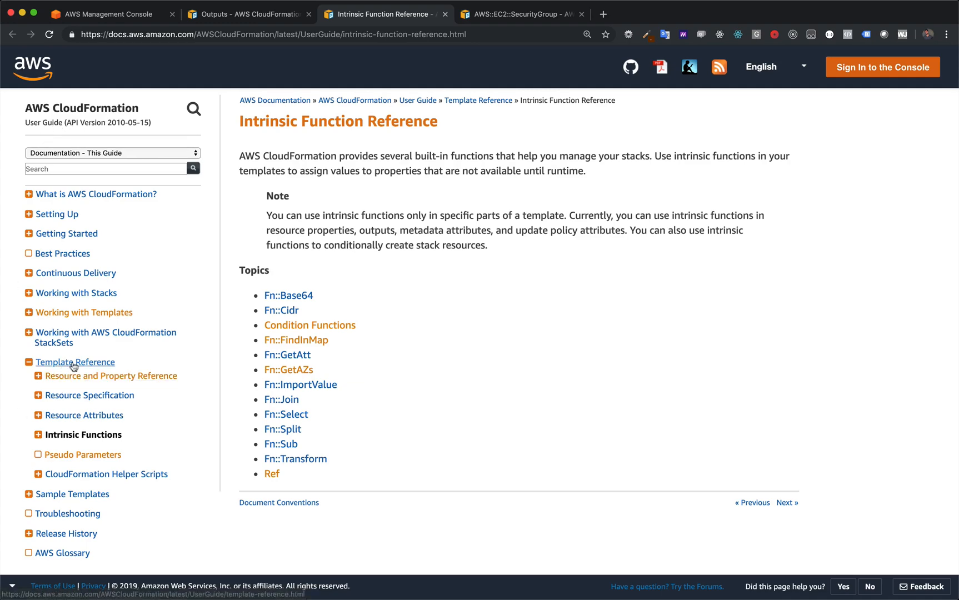
Step: Read the AWS::Partition entry in the Pseudo Parameters Reference and select the SecurityGroup export name
click(82, 455)
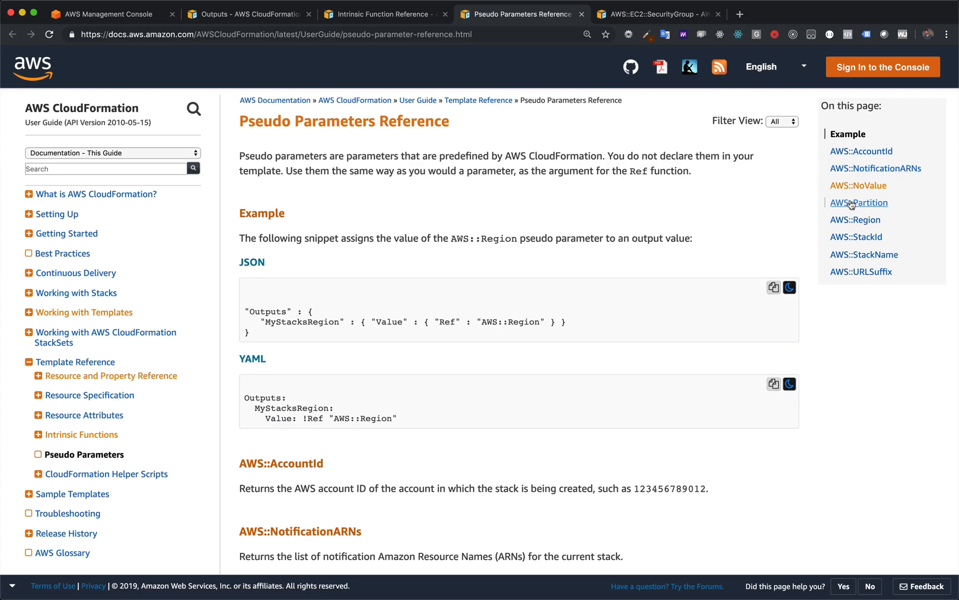
click(859, 202)
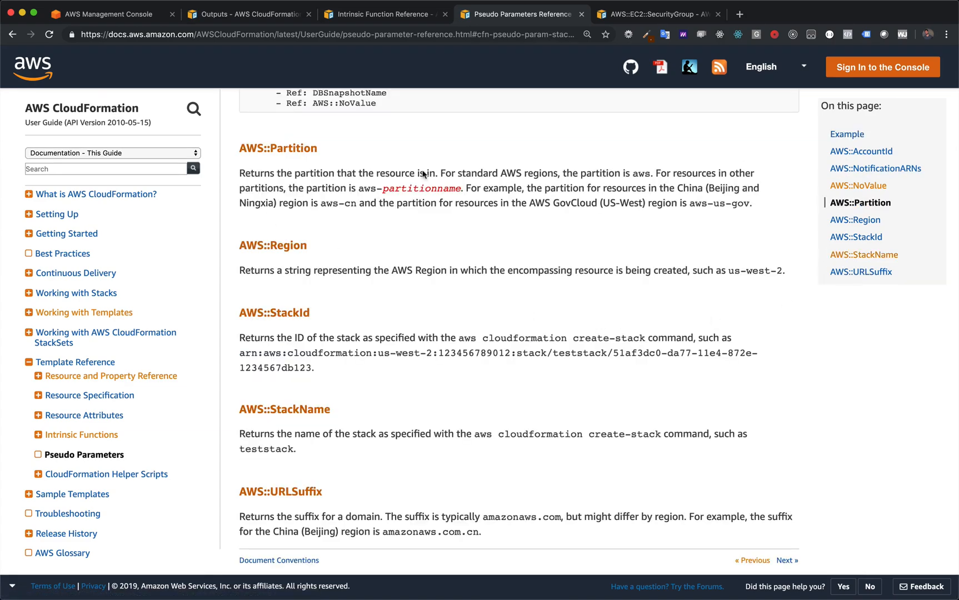
mouse_move(322, 463)
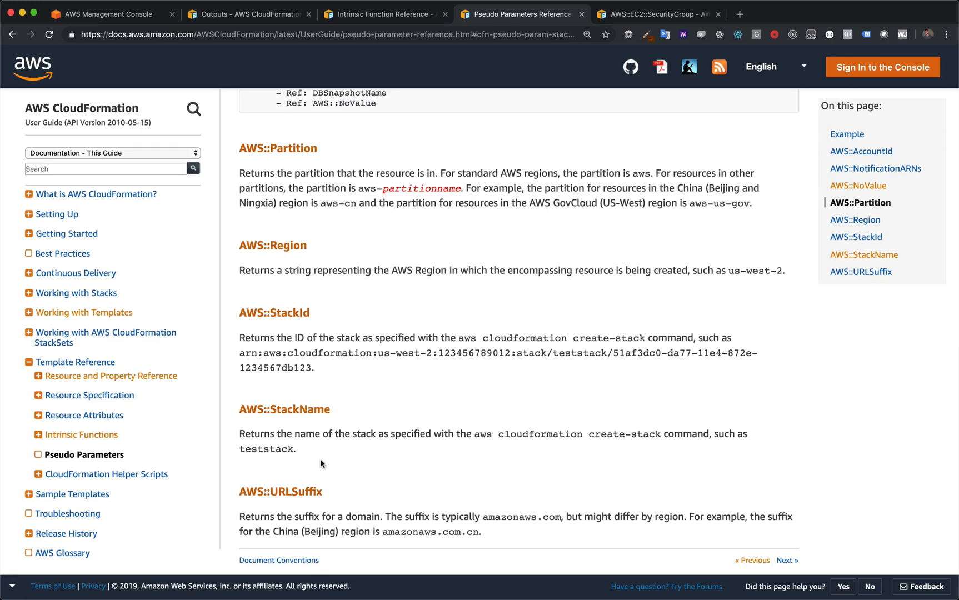
mouse_move(264, 431)
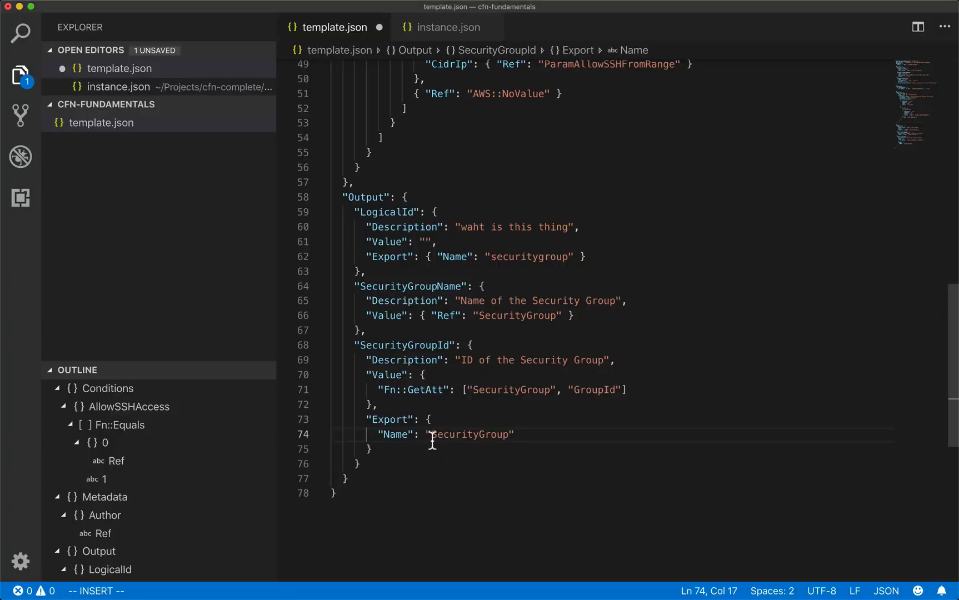
double_click(469, 434)
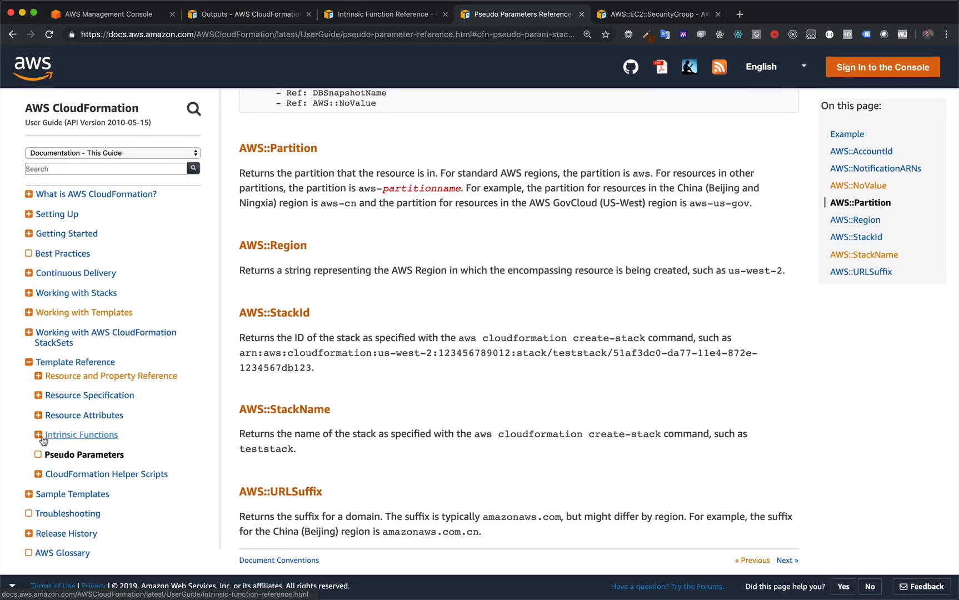
click(38, 434)
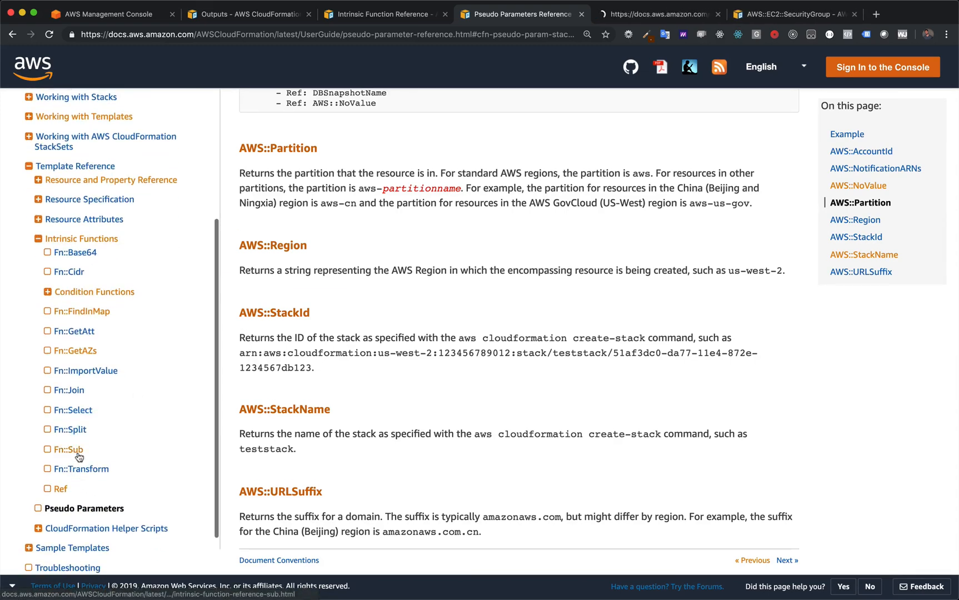
click(65, 449)
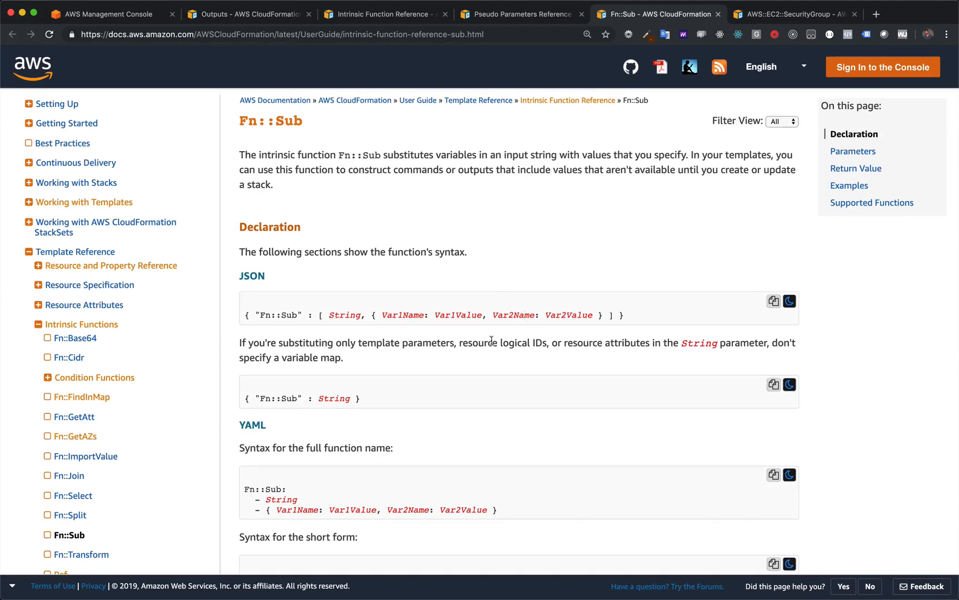
scroll(down, 3)
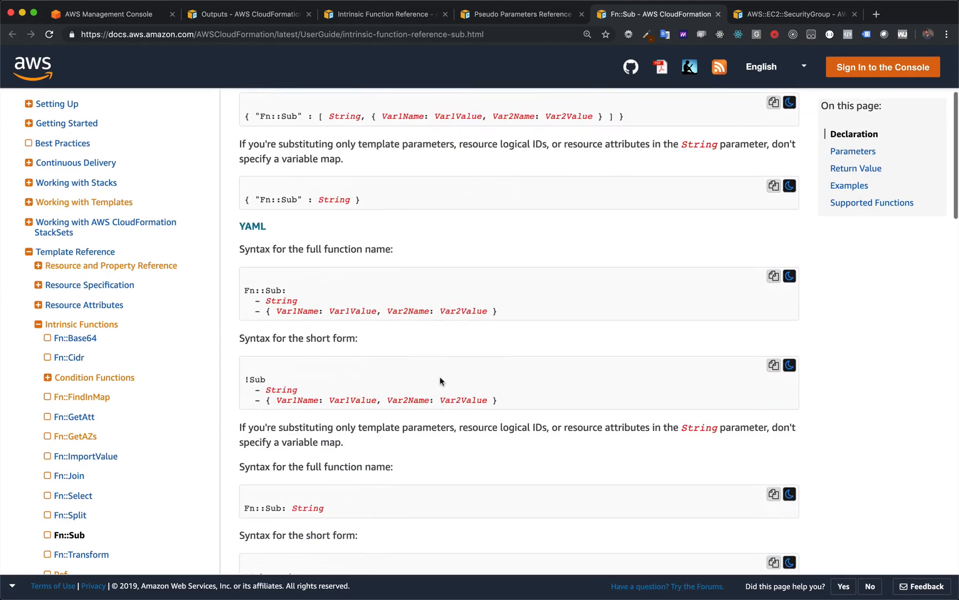
scroll(up, 3)
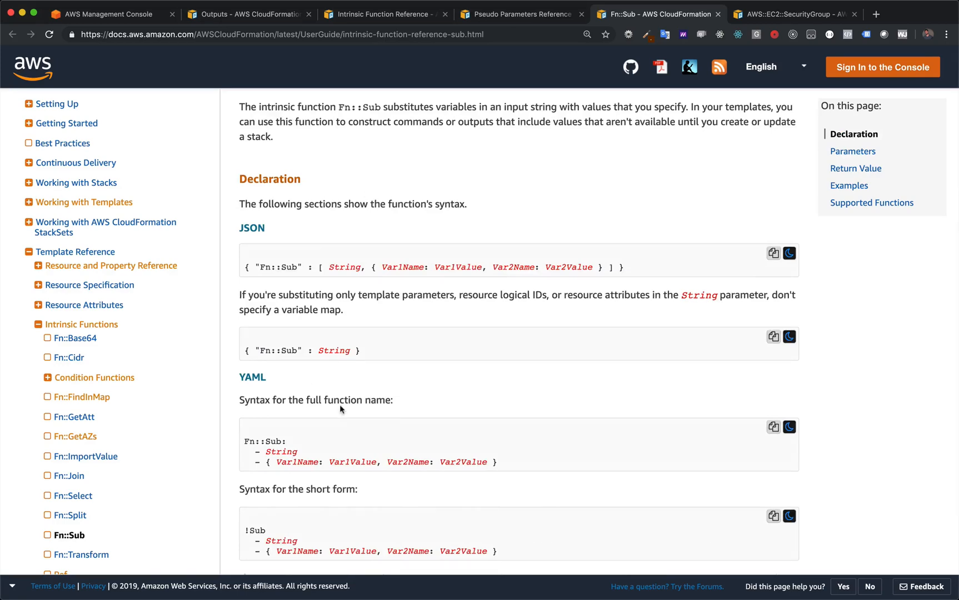
scroll(down, 3)
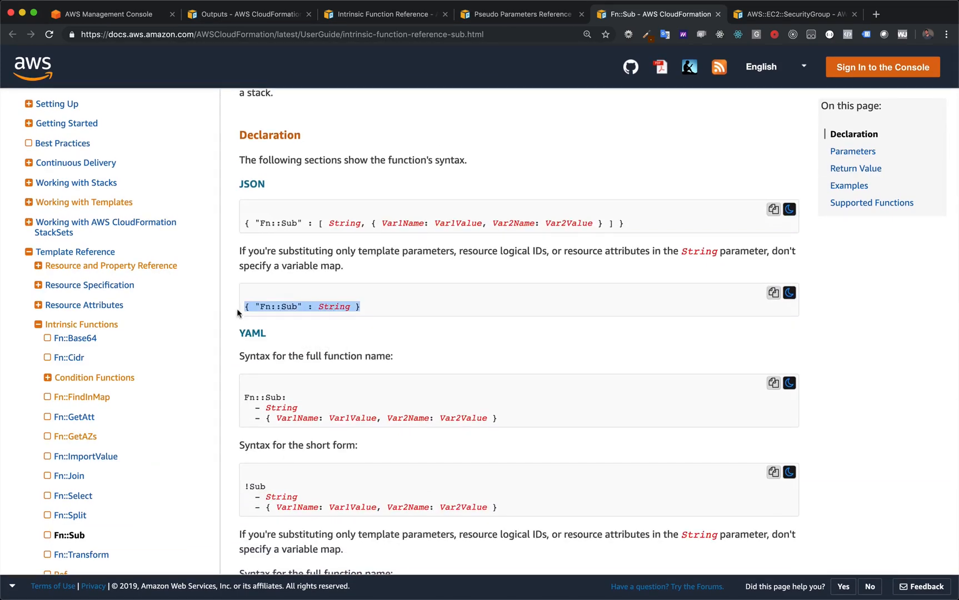
scroll(down, 3)
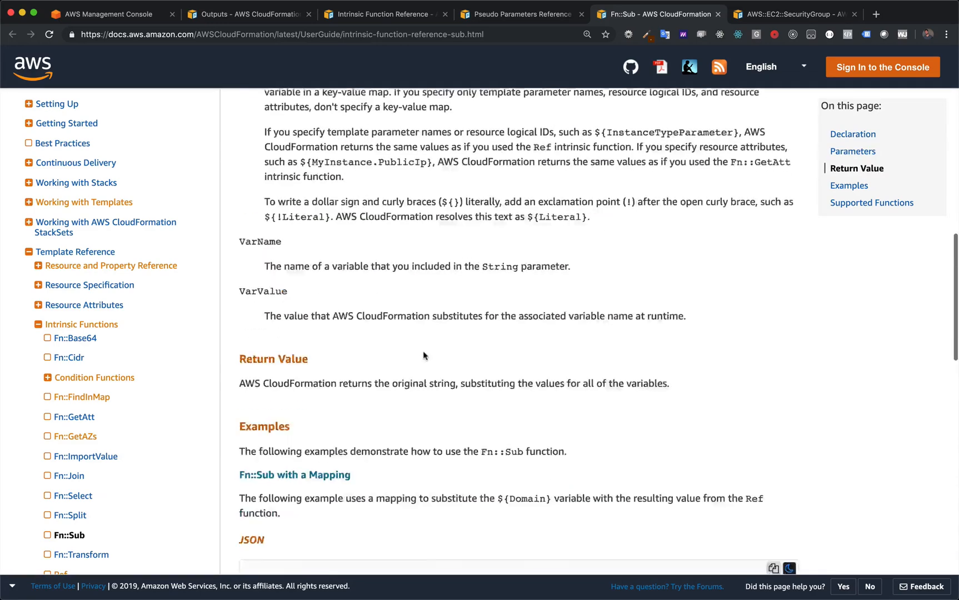
scroll(down, 3)
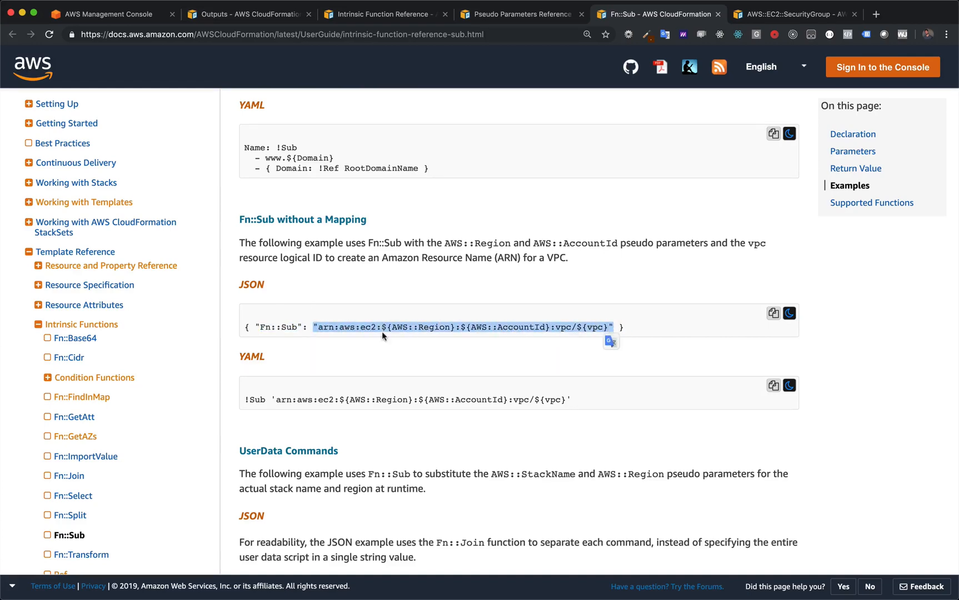
mouse_move(452, 330)
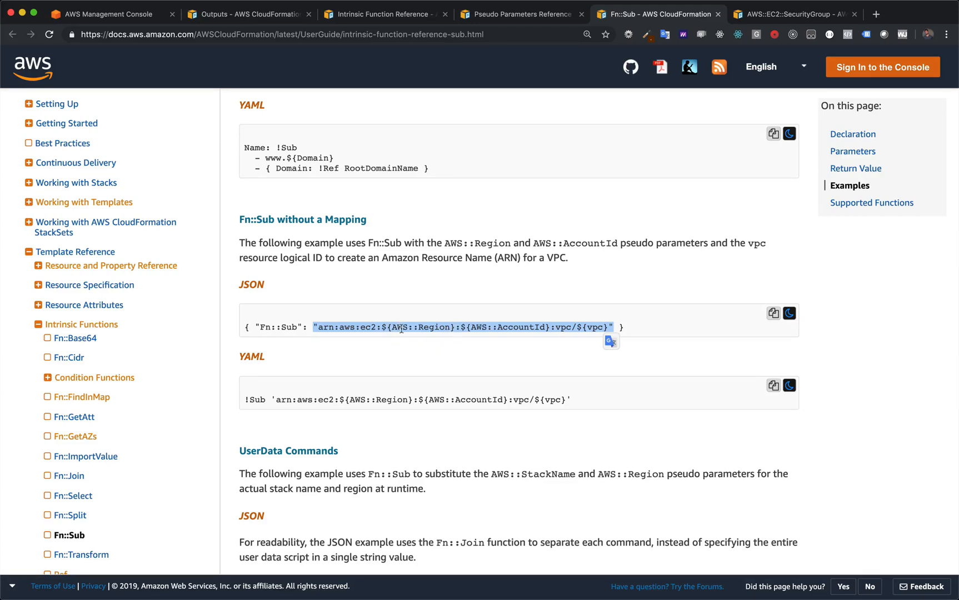
mouse_move(579, 332)
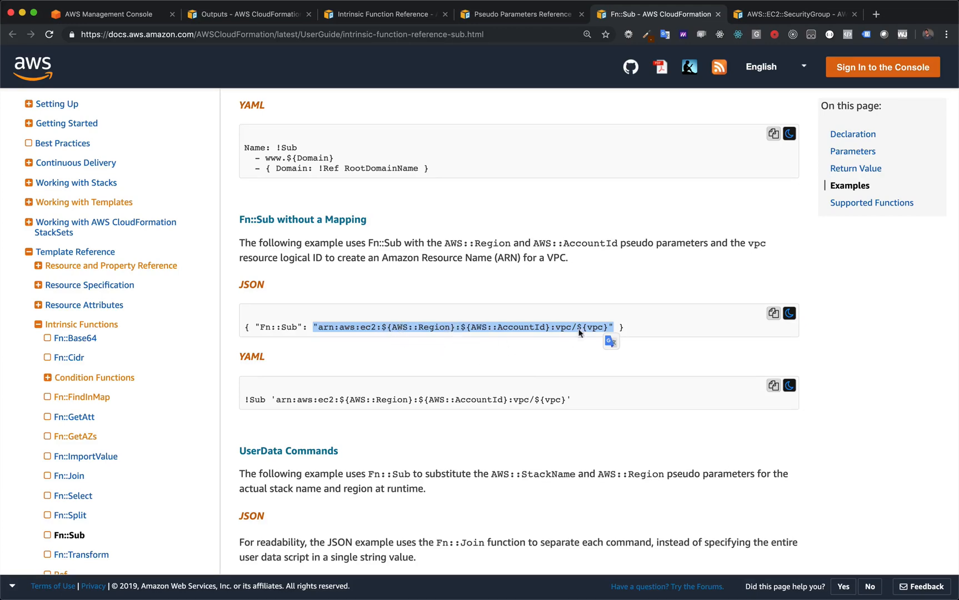
click(346, 328)
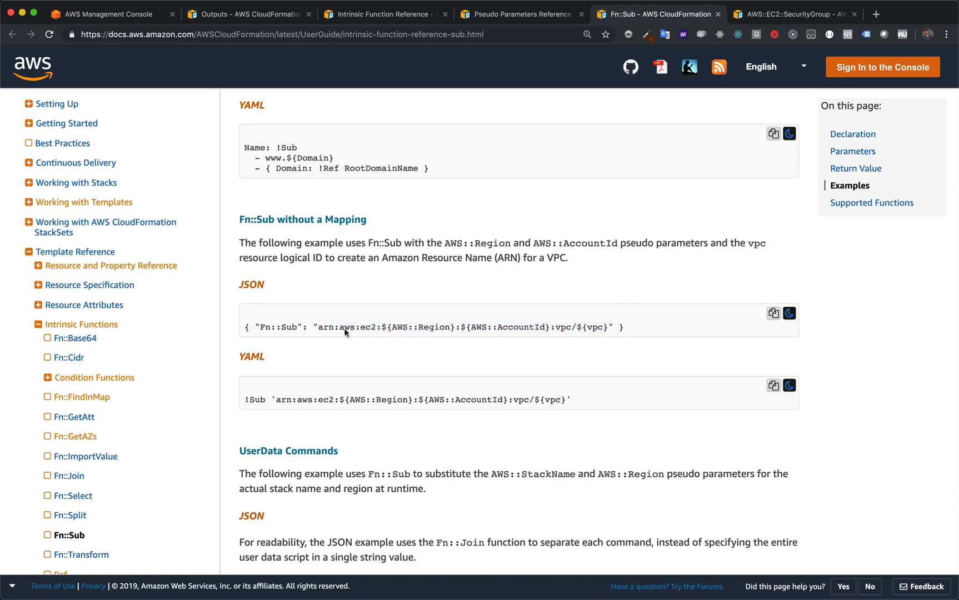
mouse_move(314, 340)
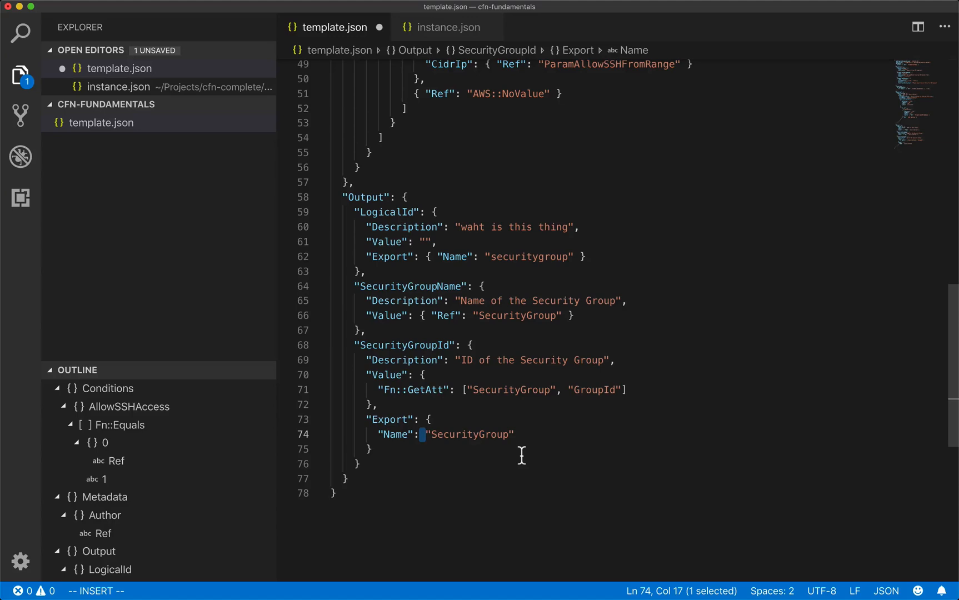
Step: Change the export Name to Fn::Sub "${AWS::StackName}-SecurityGroupId"
text({)
text("Fn)
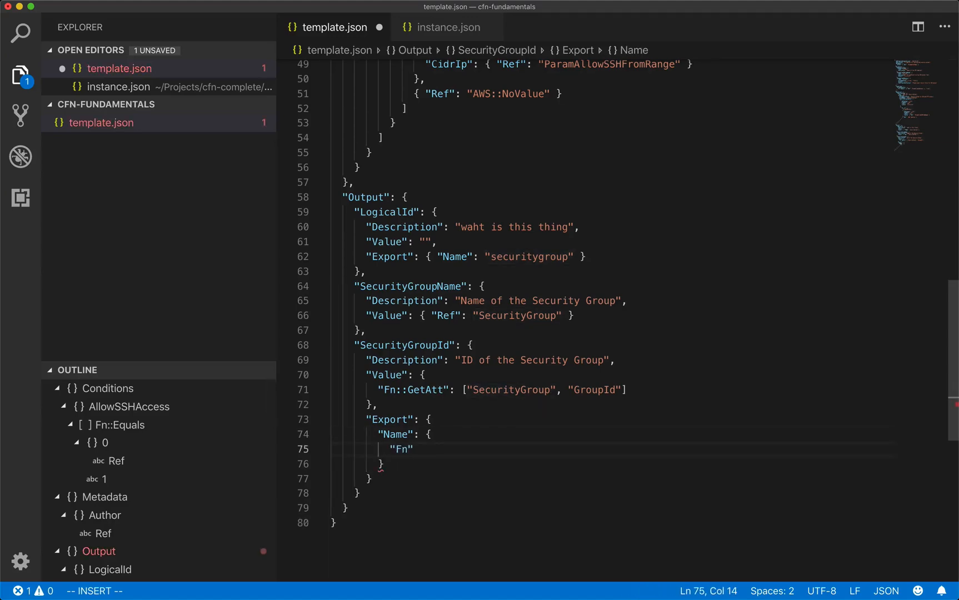
text(::Sub)
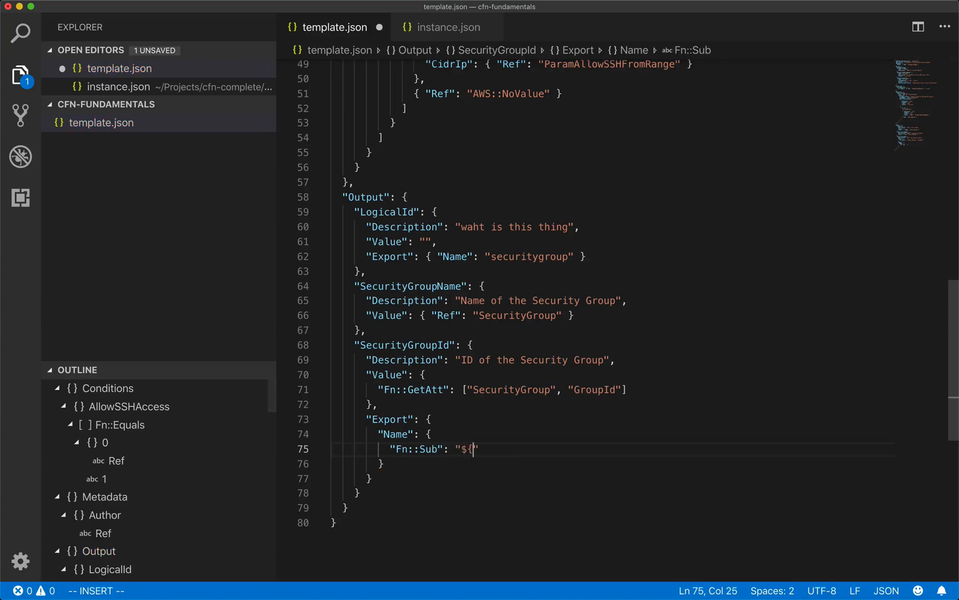
text(AWS:)
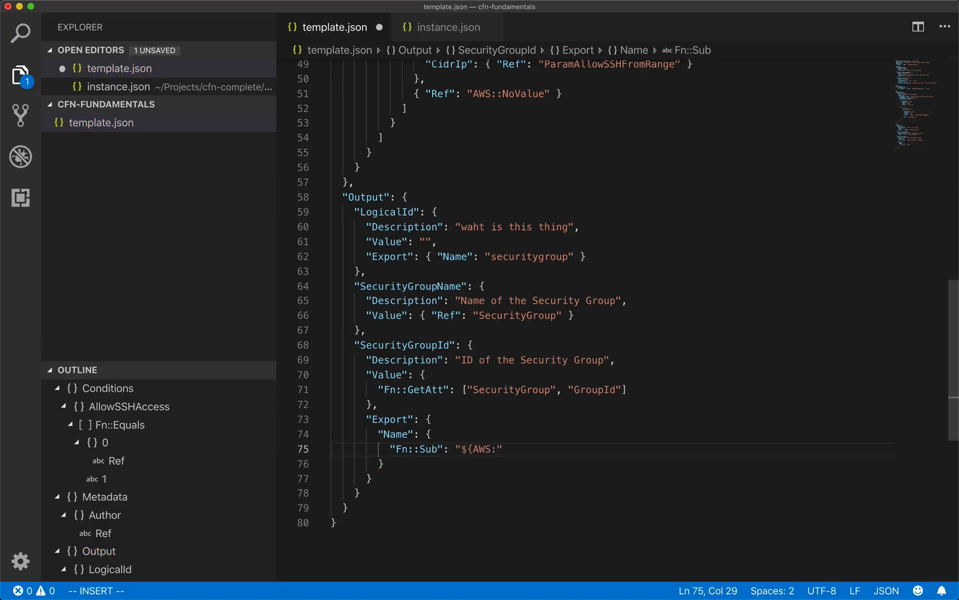
text(:StackName})
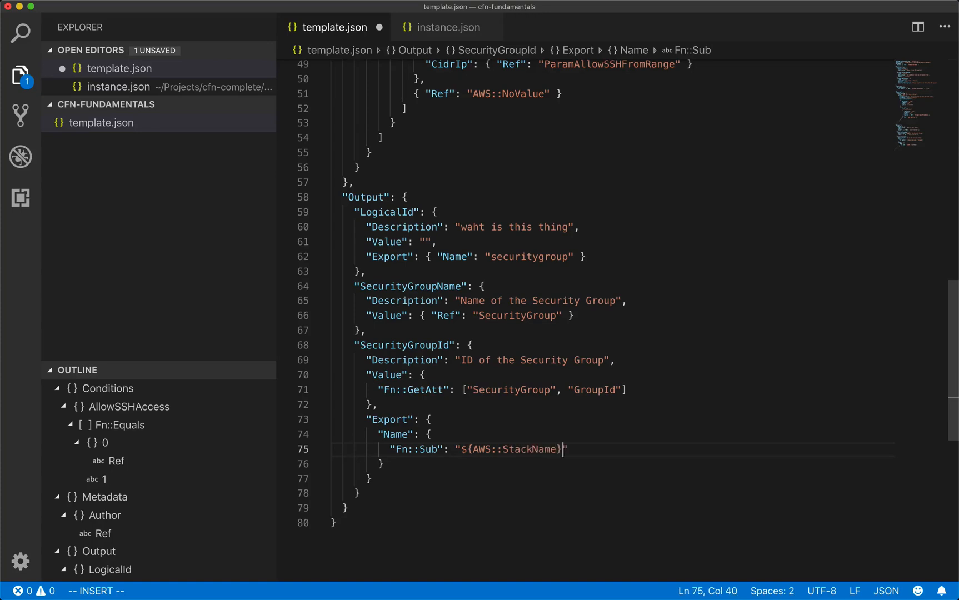
text(-SecurityGr)
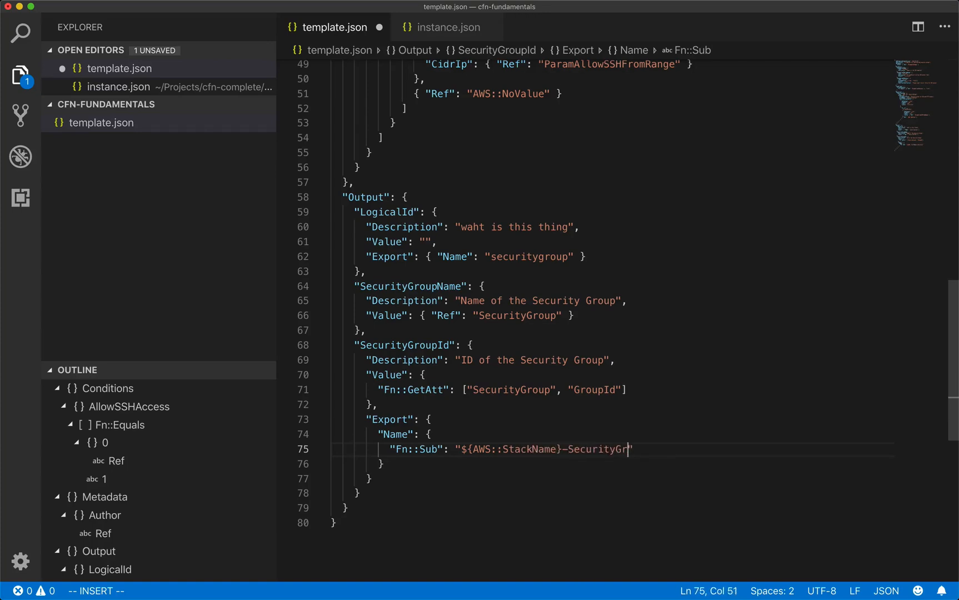
text(oupId)
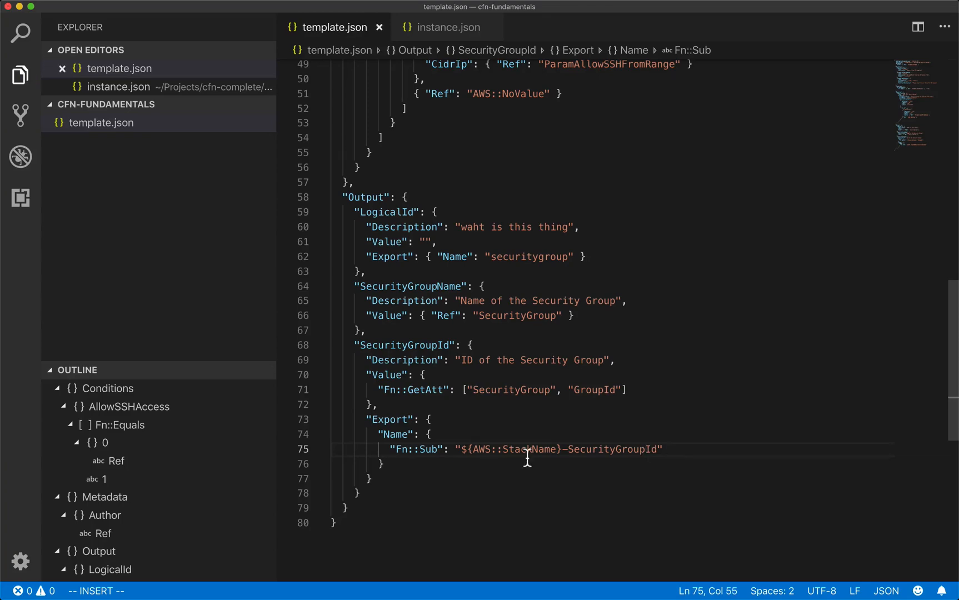
mouse_move(488, 473)
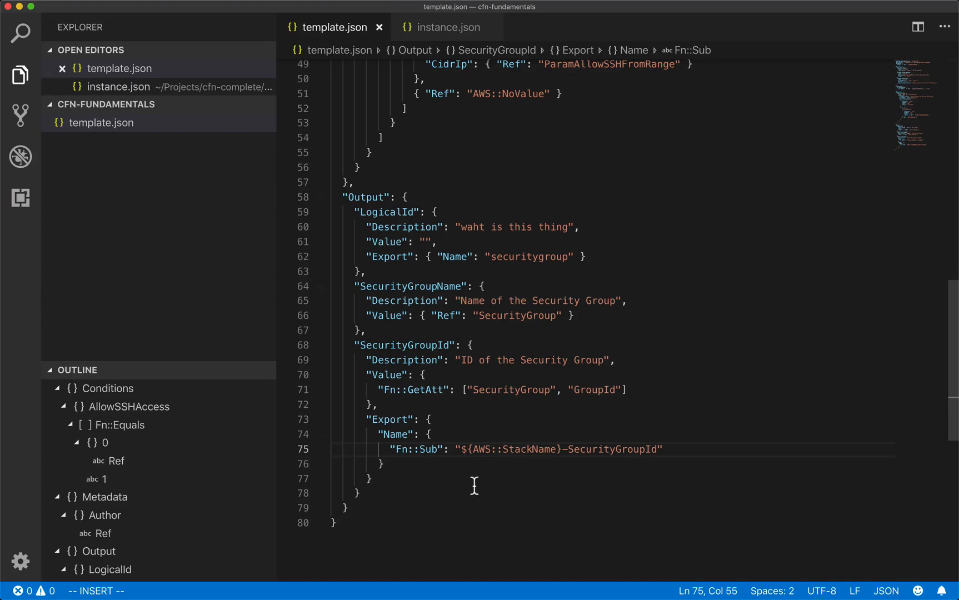
mouse_move(436, 473)
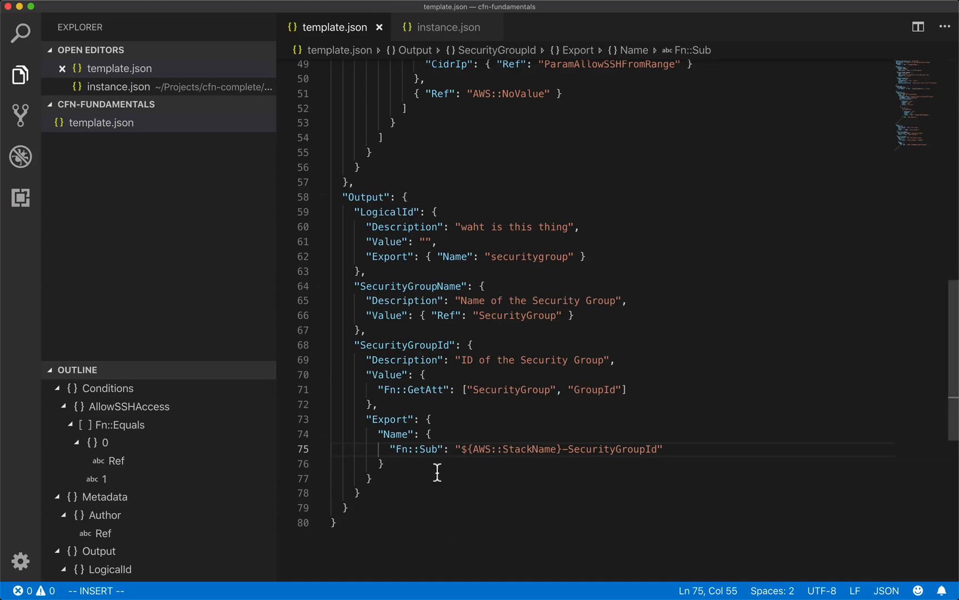
mouse_move(450, 502)
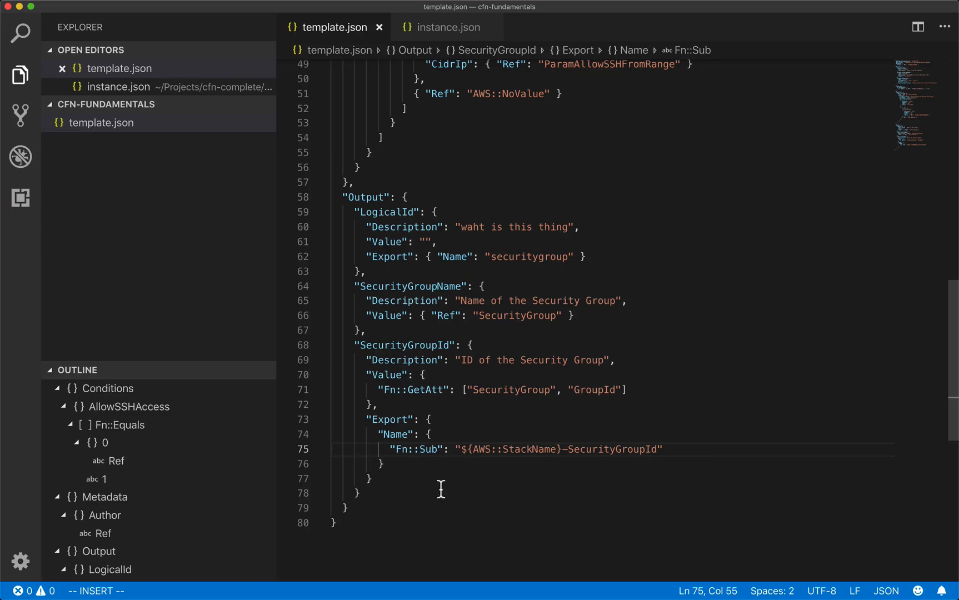
mouse_move(346, 58)
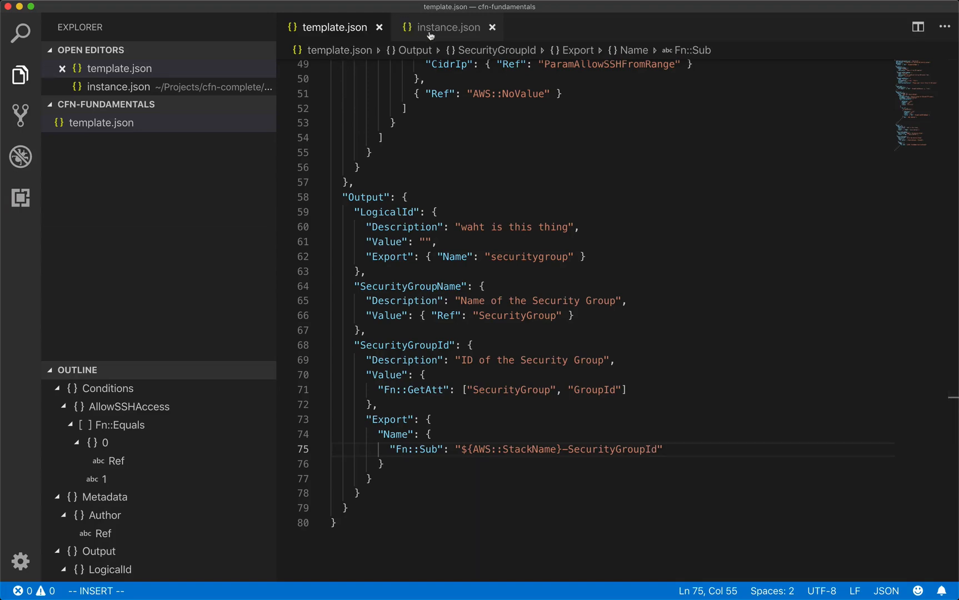
Step: Open instance.json and inspect the Fn::ImportValue entry in Instance's SecurityGroupIds list
click(445, 27)
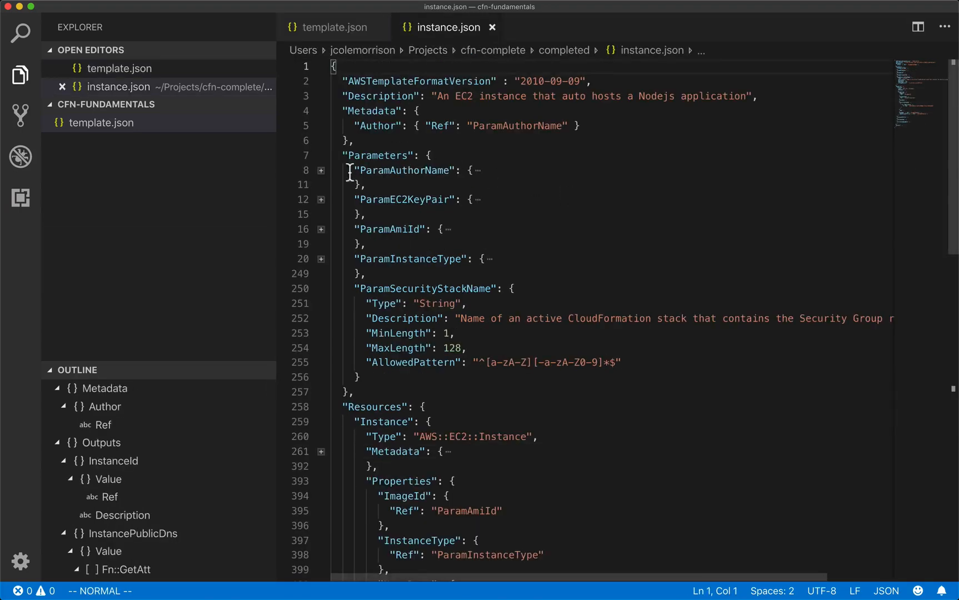
mouse_move(643, 404)
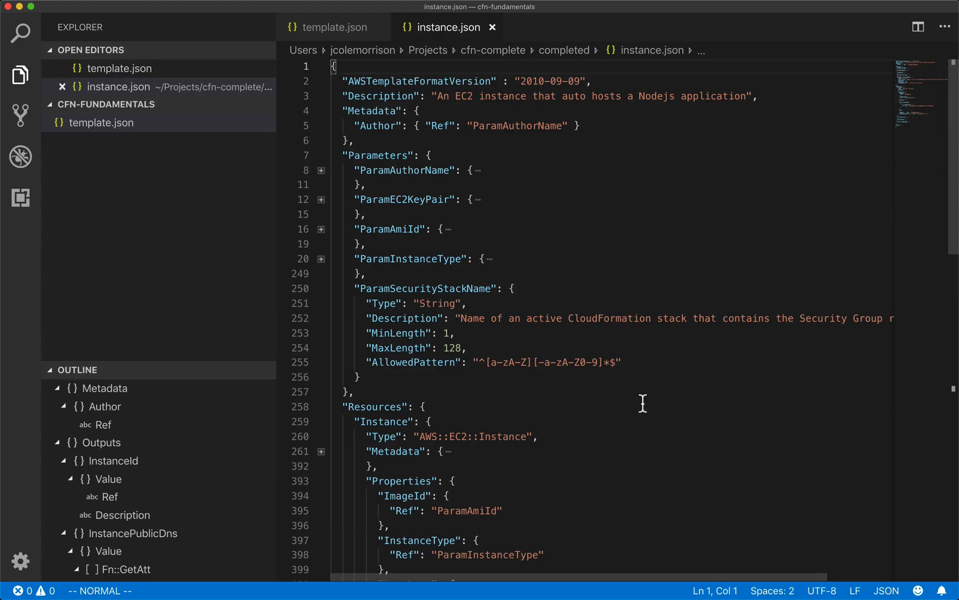
mouse_move(640, 287)
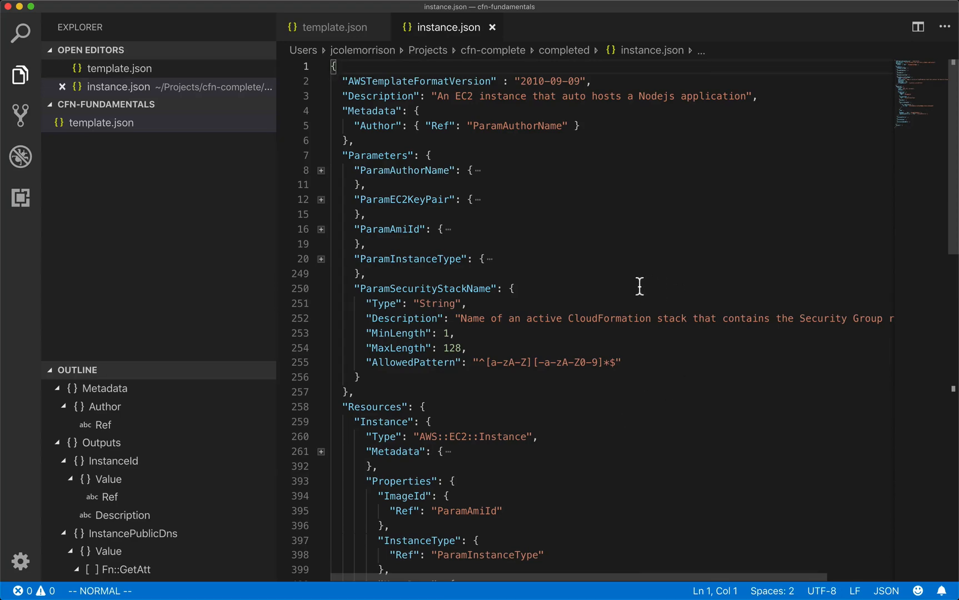
scroll(down, 3)
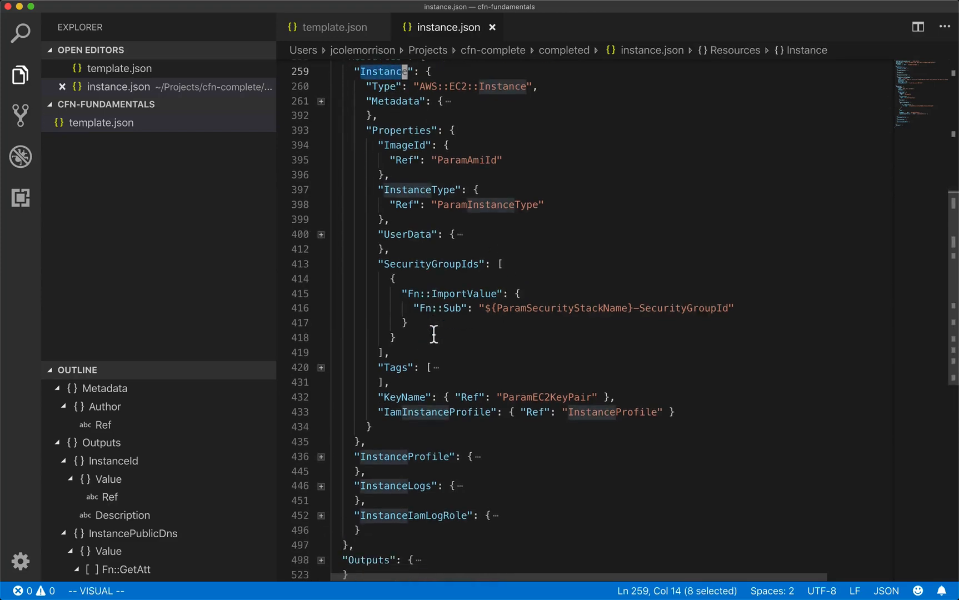
click(427, 265)
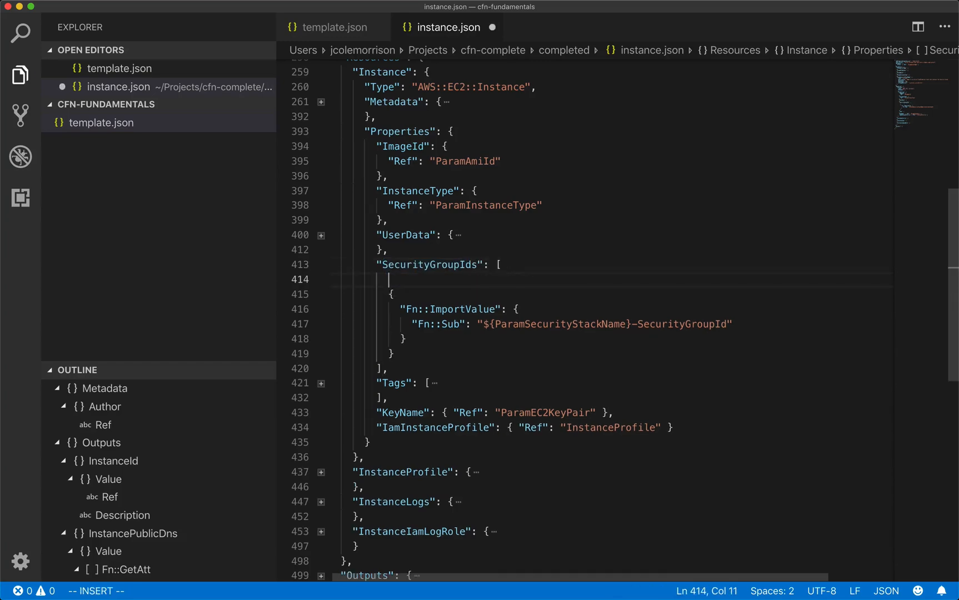
text("112347")
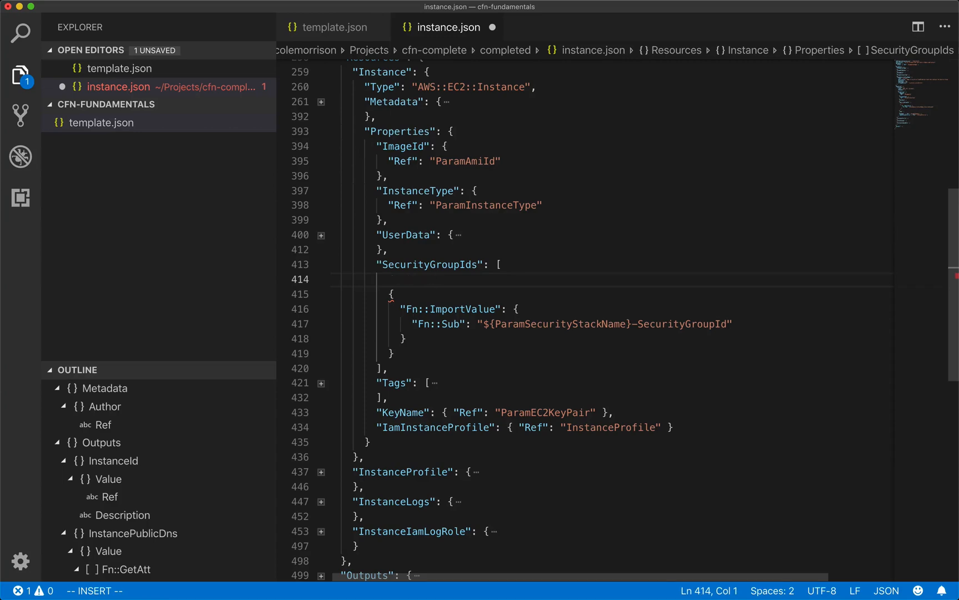
key(Backspace)
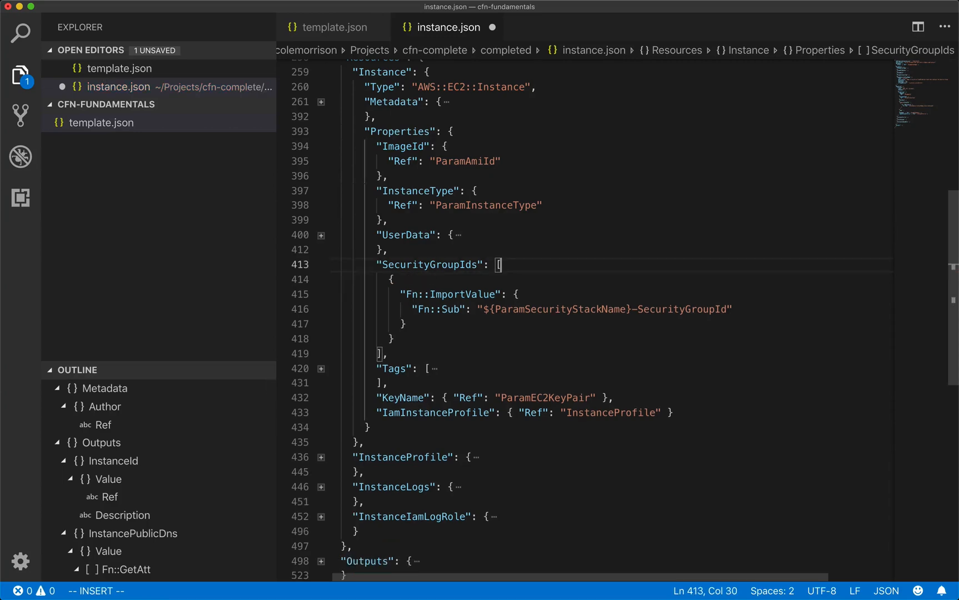
click(408, 294)
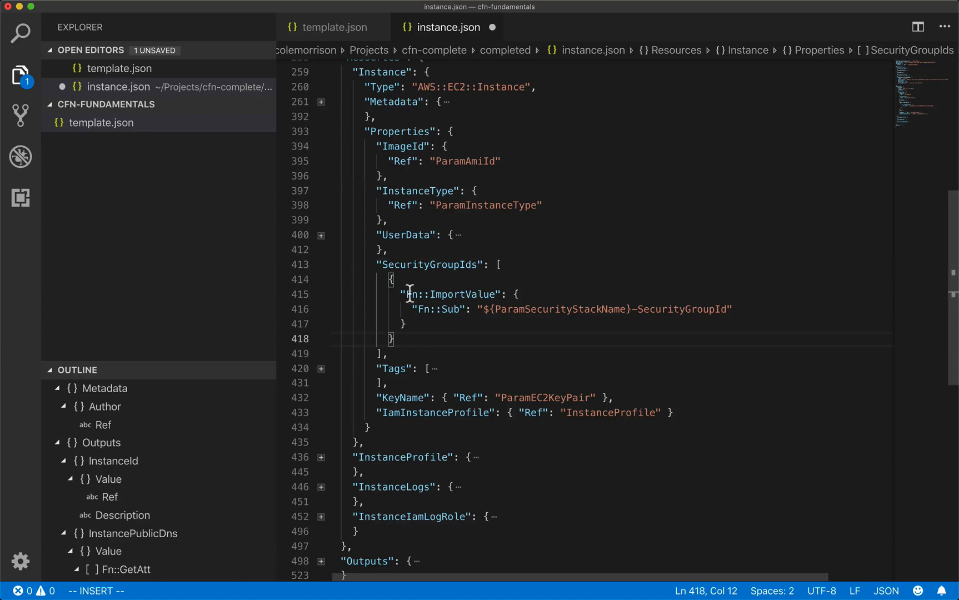
double_click(449, 294)
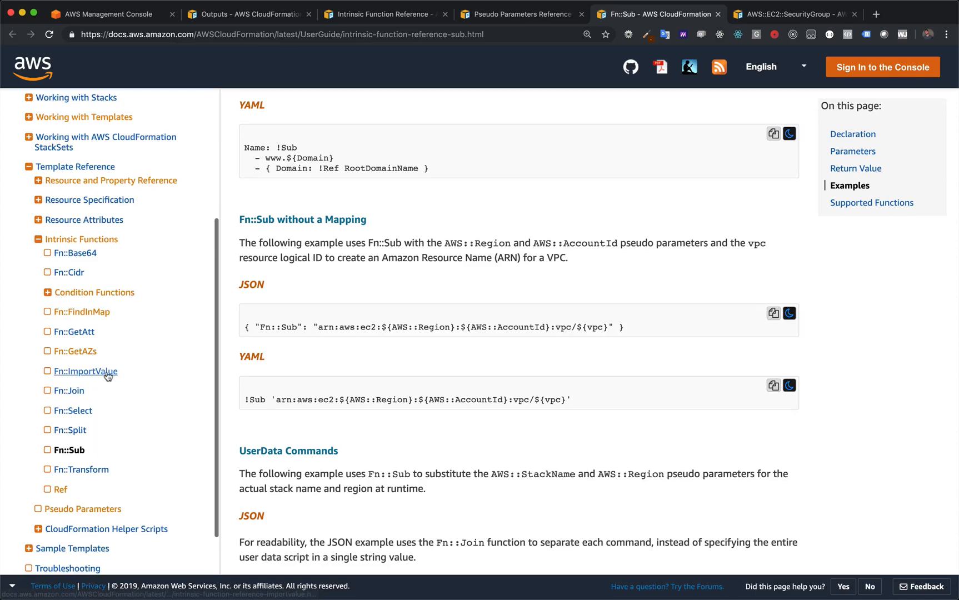
Step: Open the Fn::ImportValue reference page and scroll to the Stack A export and Stack B import examples
click(85, 372)
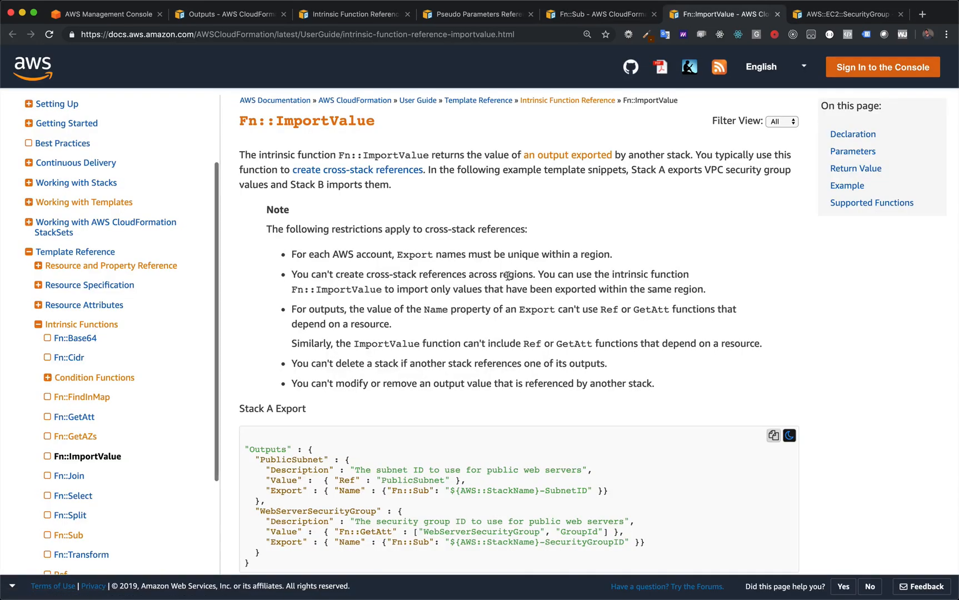
scroll(down, 3)
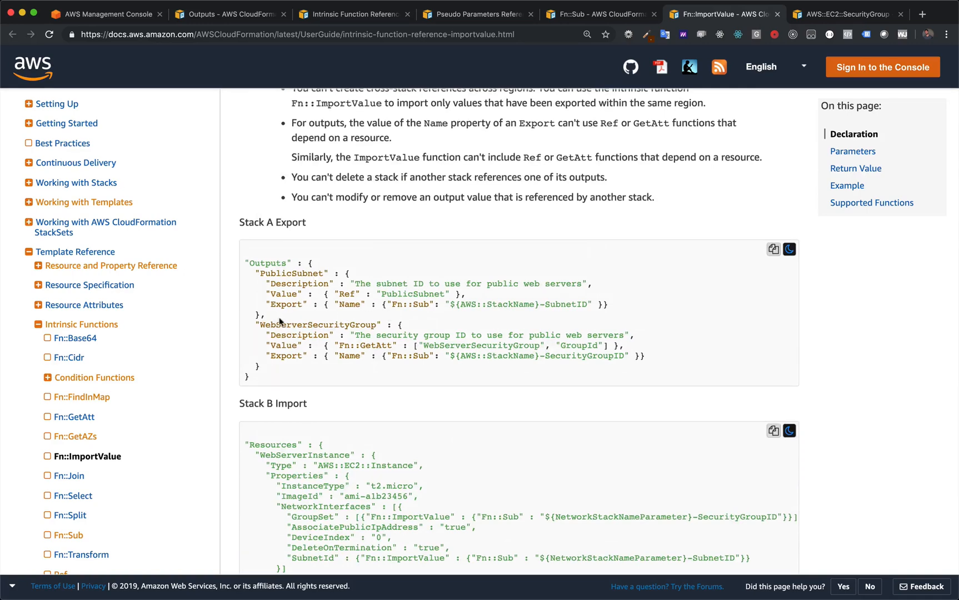
scroll(down, 3)
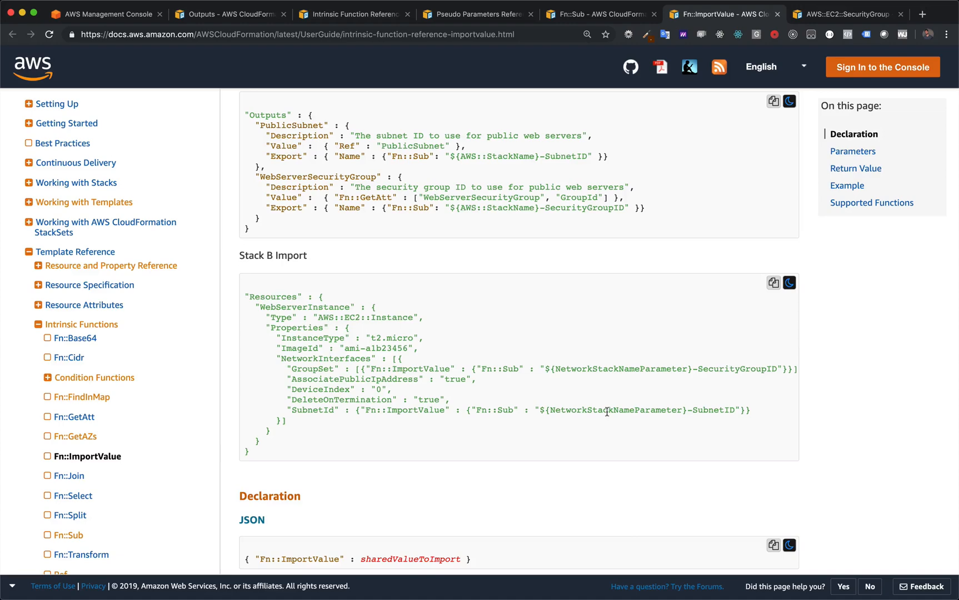
mouse_move(528, 410)
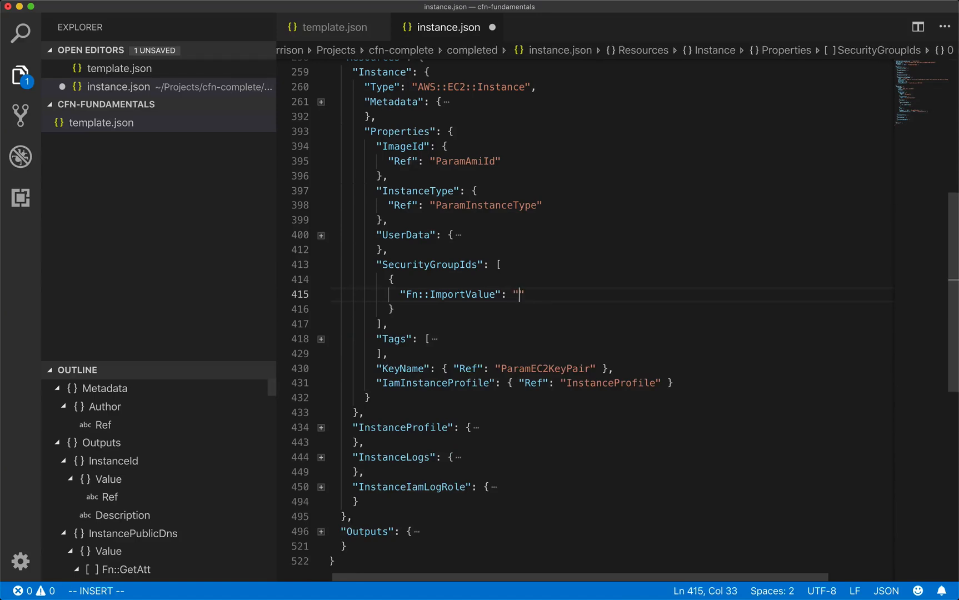
Step: Enter "security-stack-SecurityGroupId" as instance.json's Fn::ImportValue name
text(s)
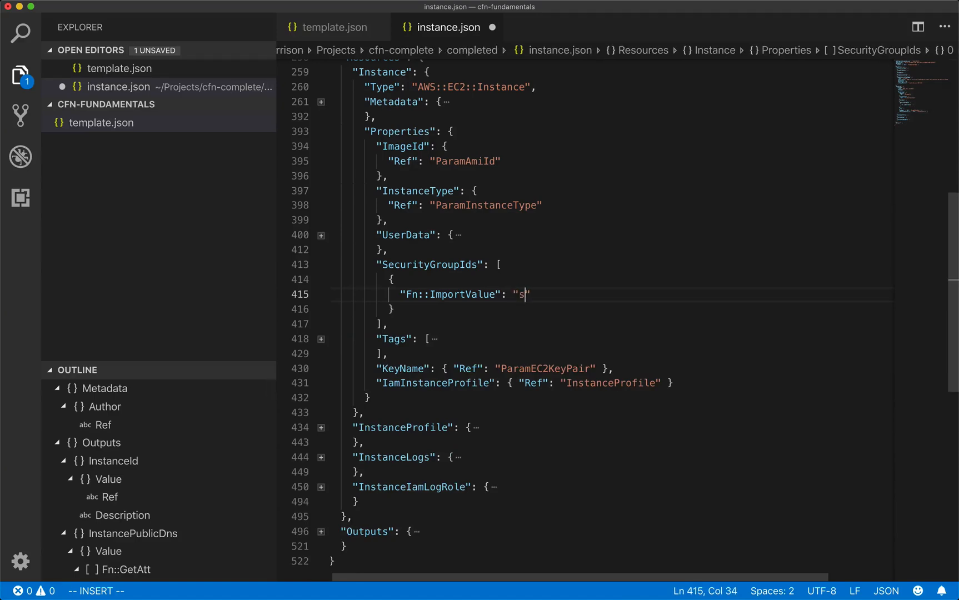
text(ecurity-stack)
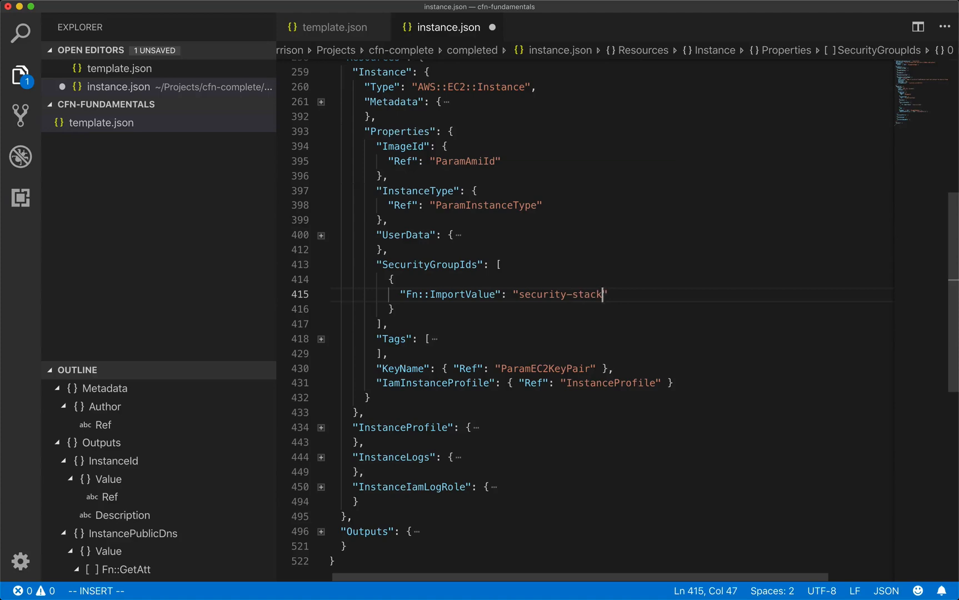
text(-SecurityG)
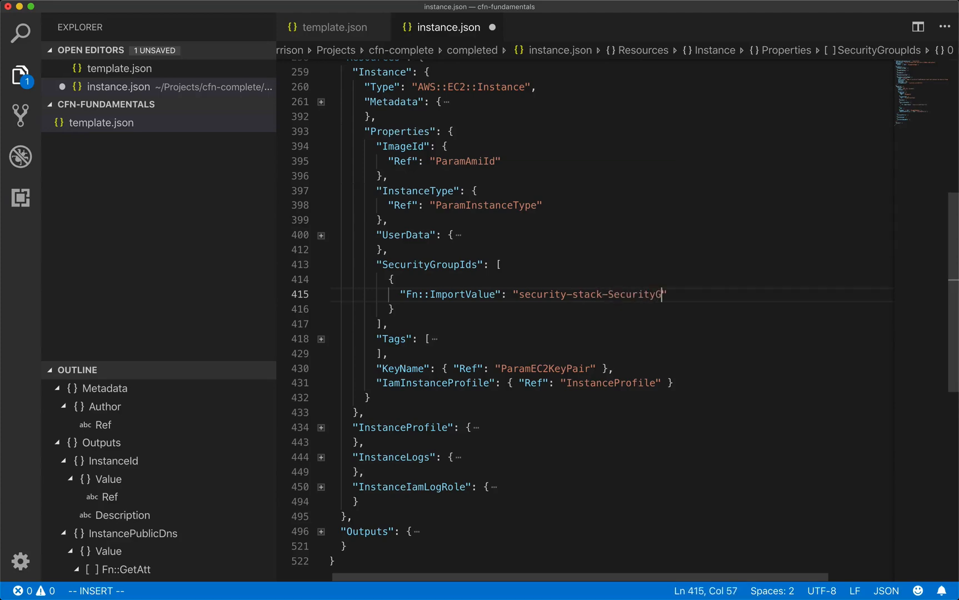
text(roupId)
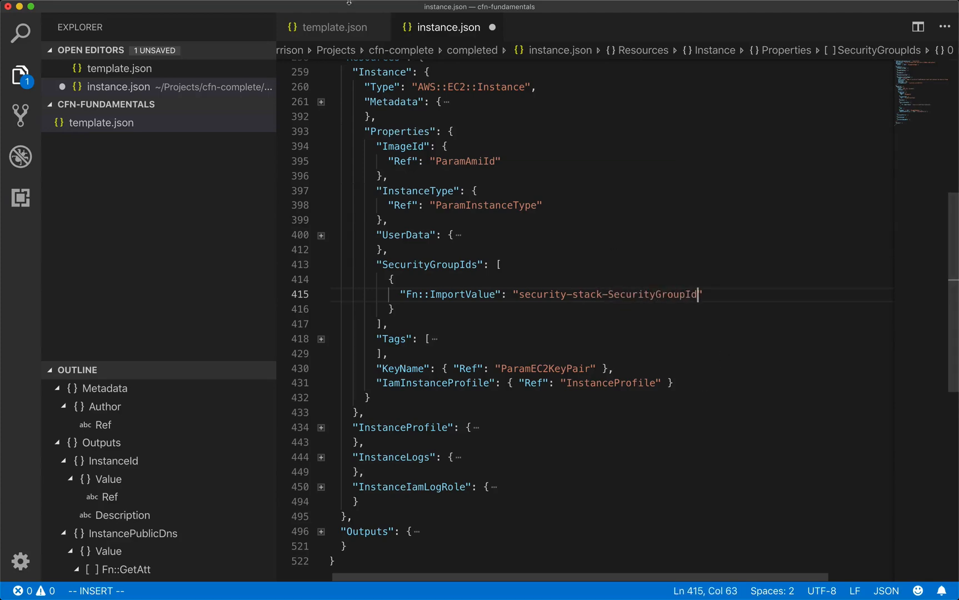
Step: Check template.json's export name and change the import's stack name to "bananas"
click(334, 27)
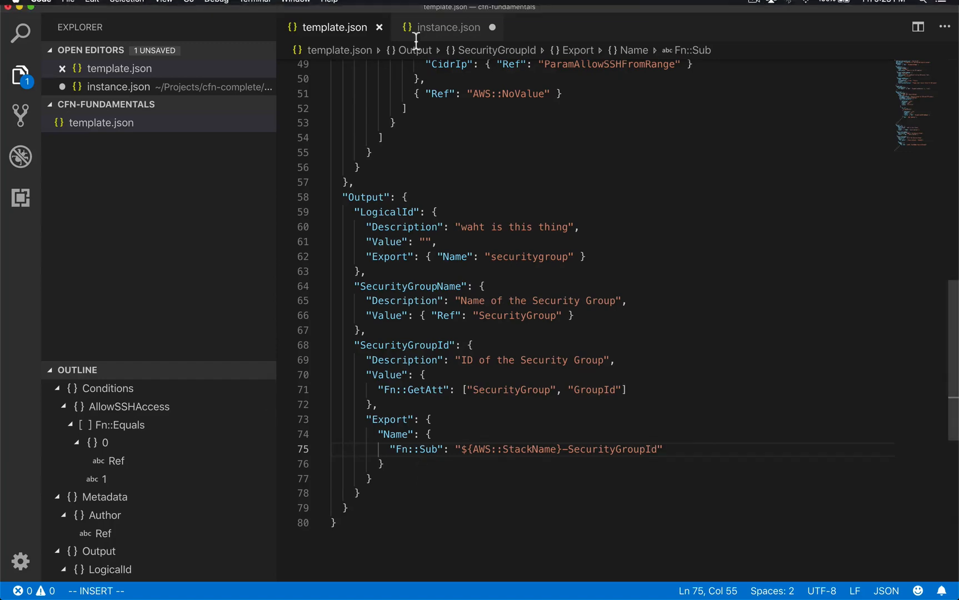
click(446, 28)
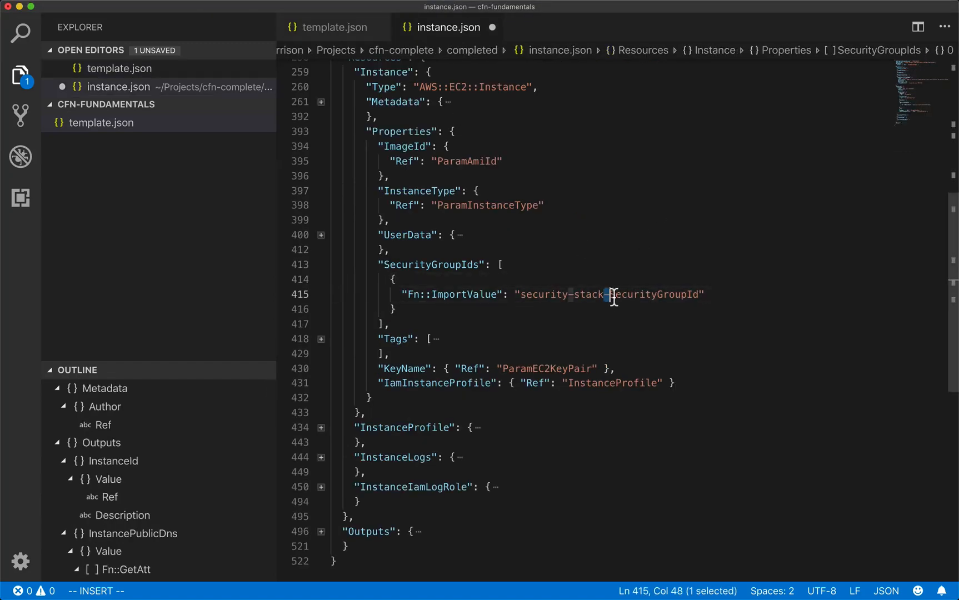
text(banan)
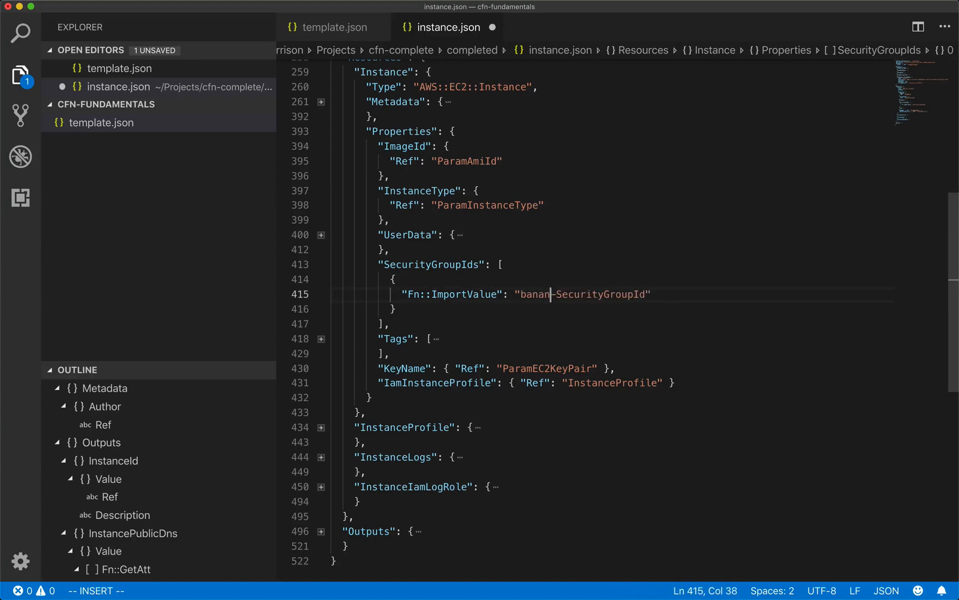
text(as)
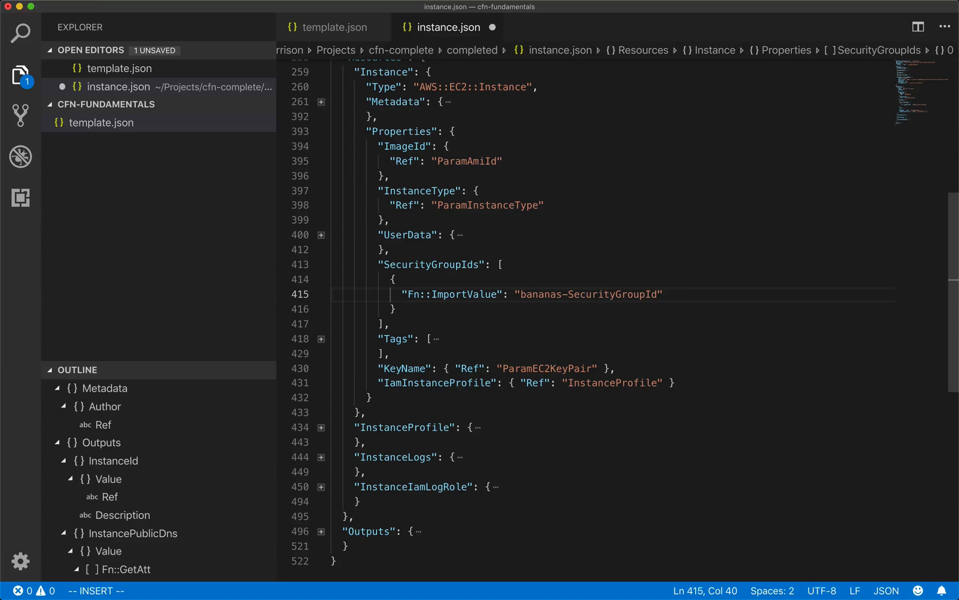
mouse_move(584, 284)
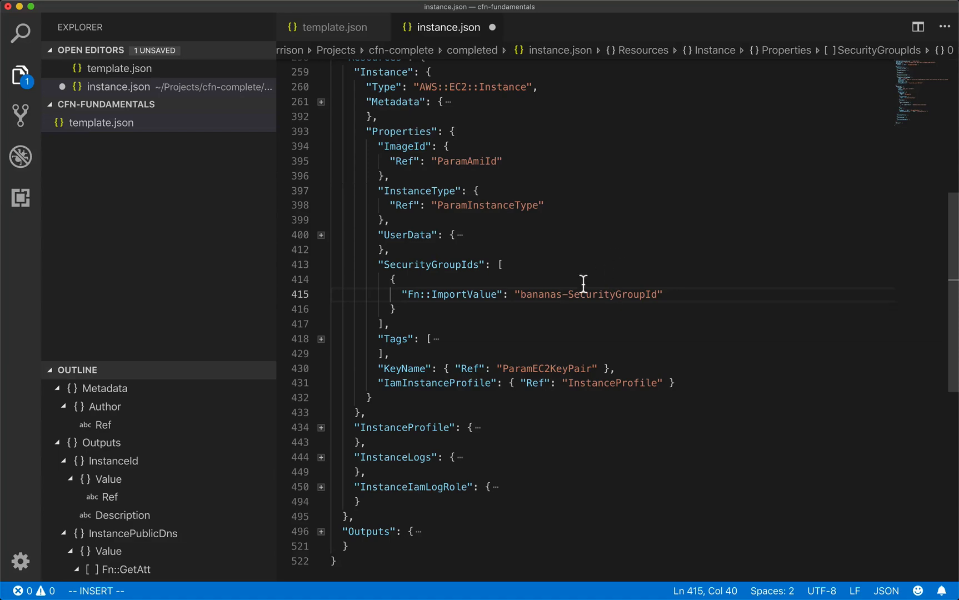
click(334, 26)
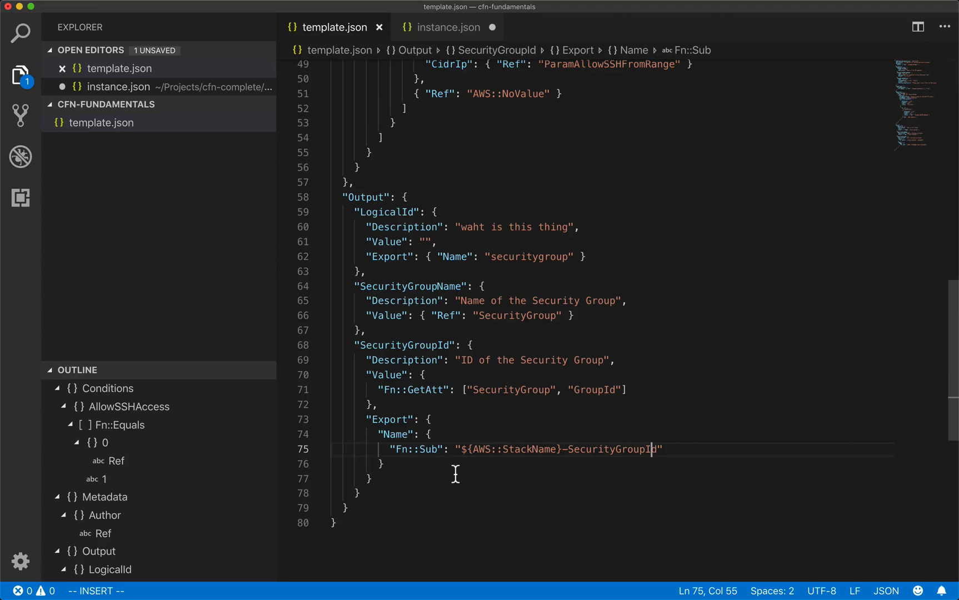
click(448, 28)
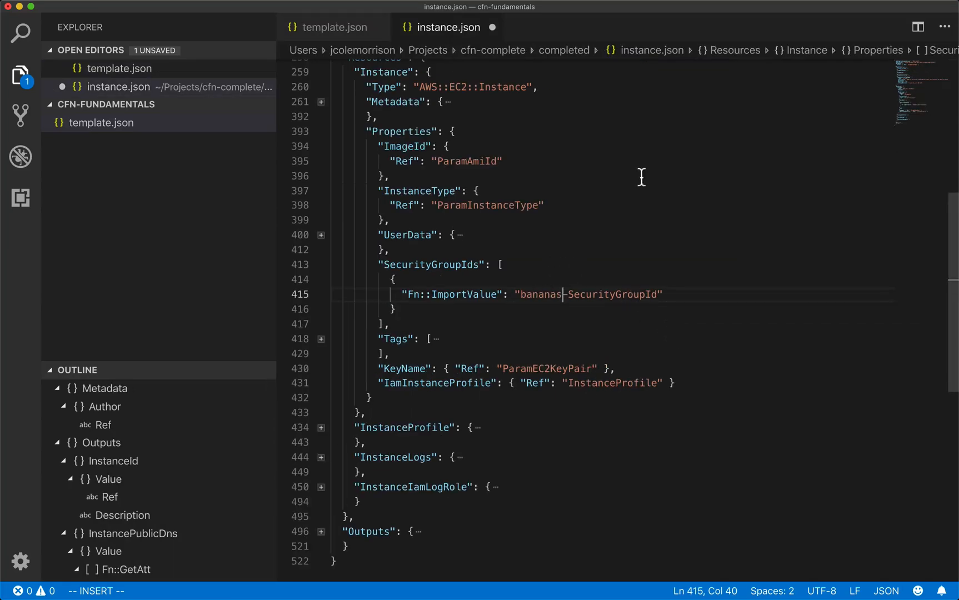
mouse_move(430, 316)
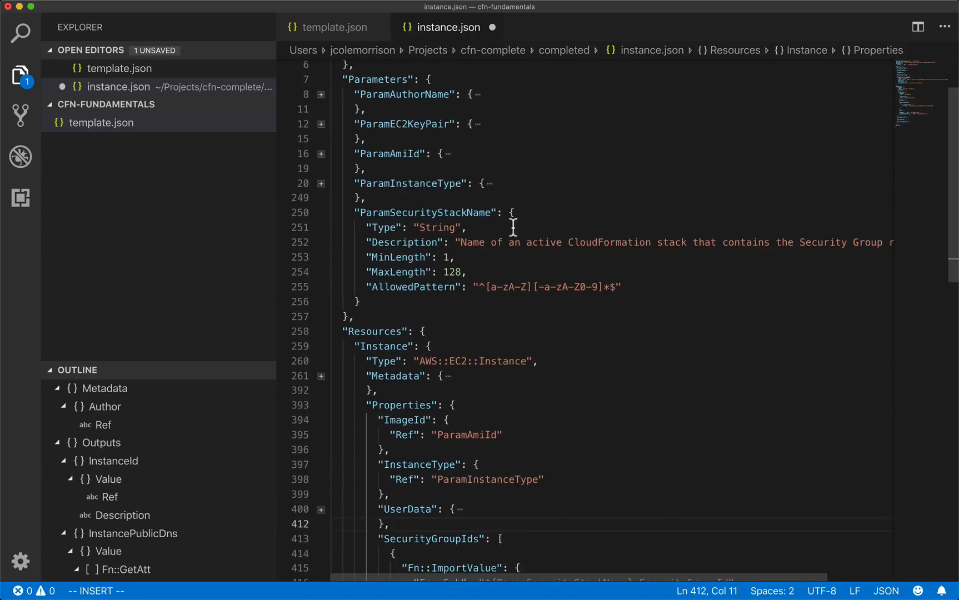
mouse_move(436, 218)
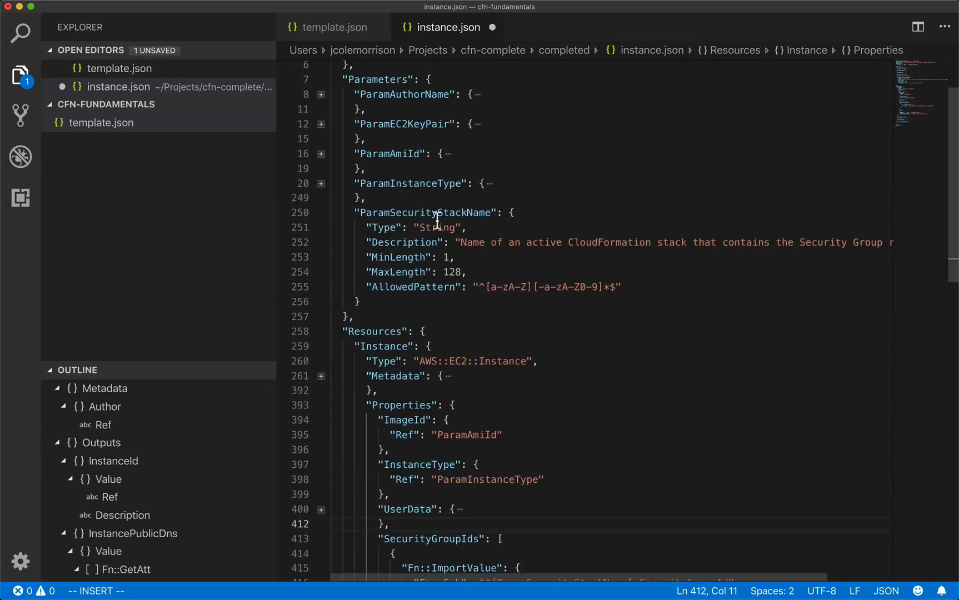
mouse_move(398, 217)
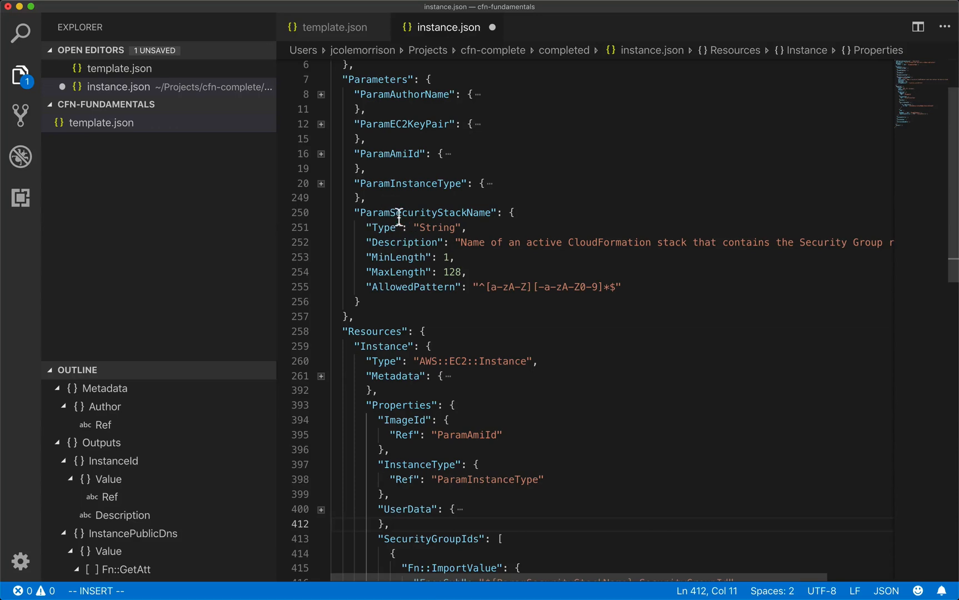
mouse_move(485, 261)
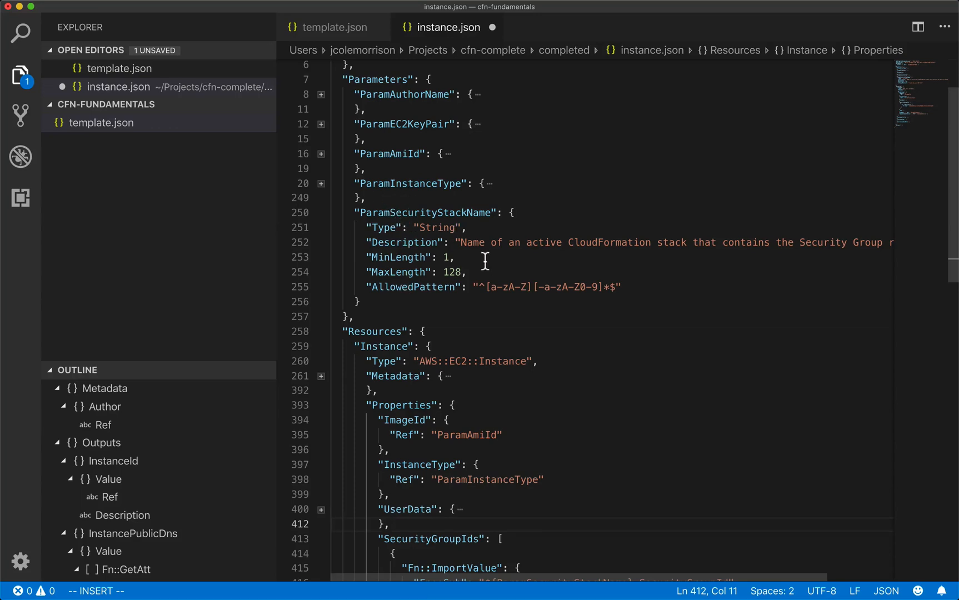
mouse_move(557, 265)
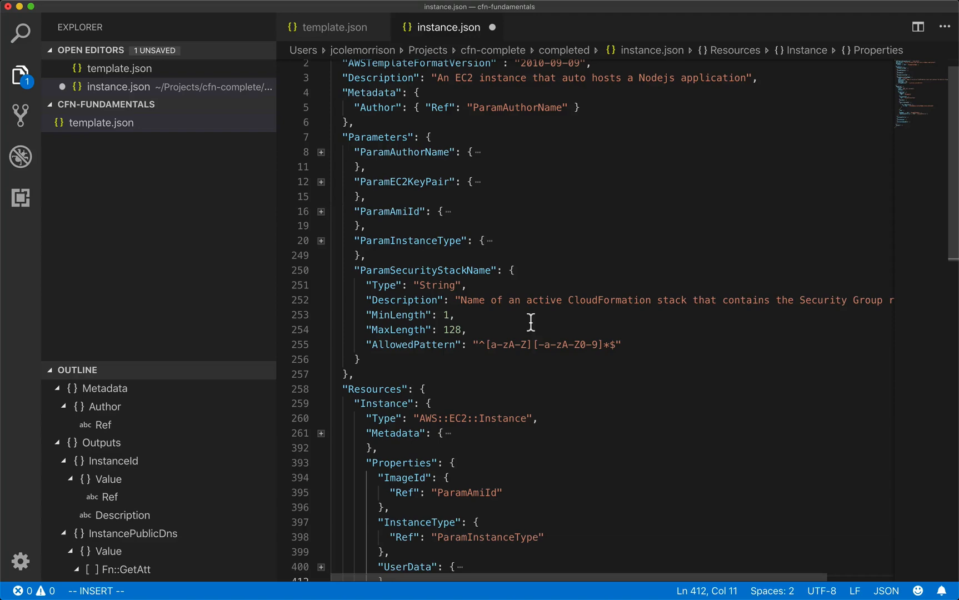
Step: Review template.json, then select SecurityGroupId in instance.json's import name
click(333, 28)
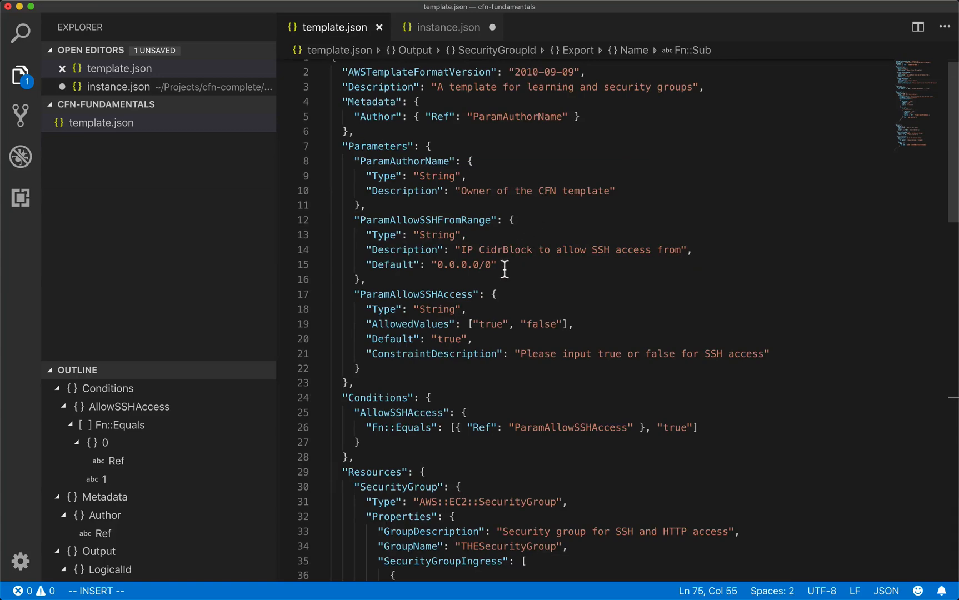
click(446, 27)
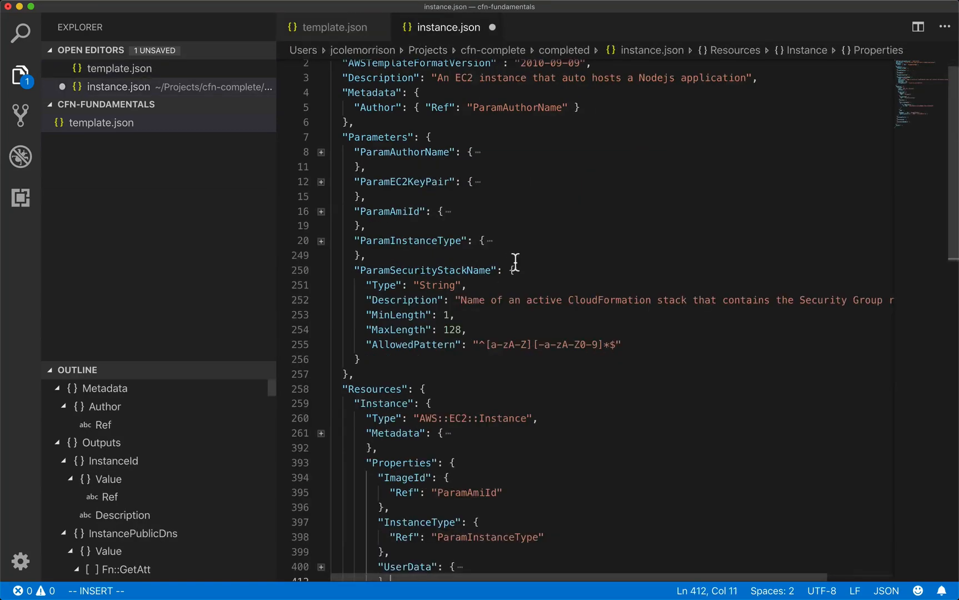
scroll(down, 3)
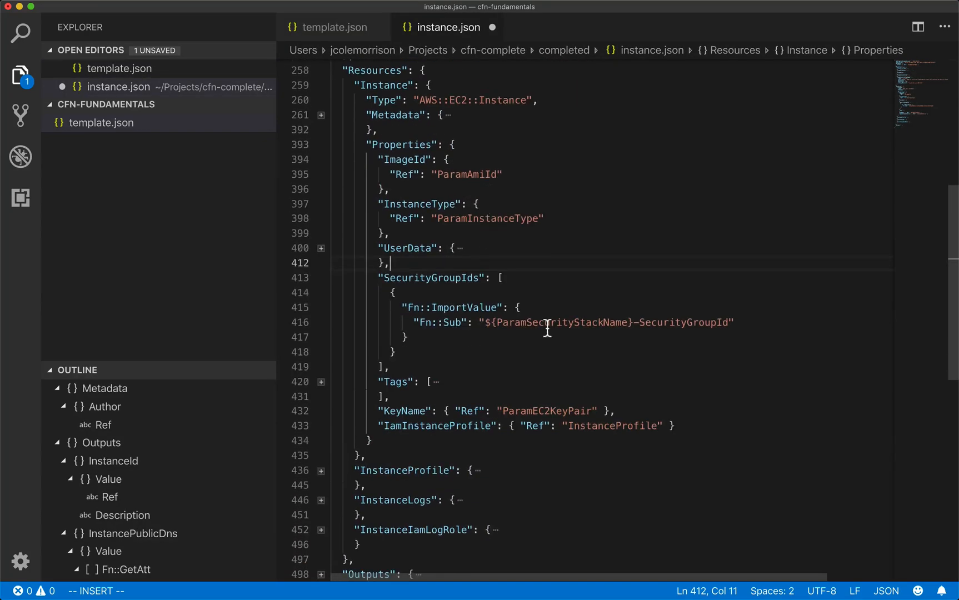
mouse_move(560, 332)
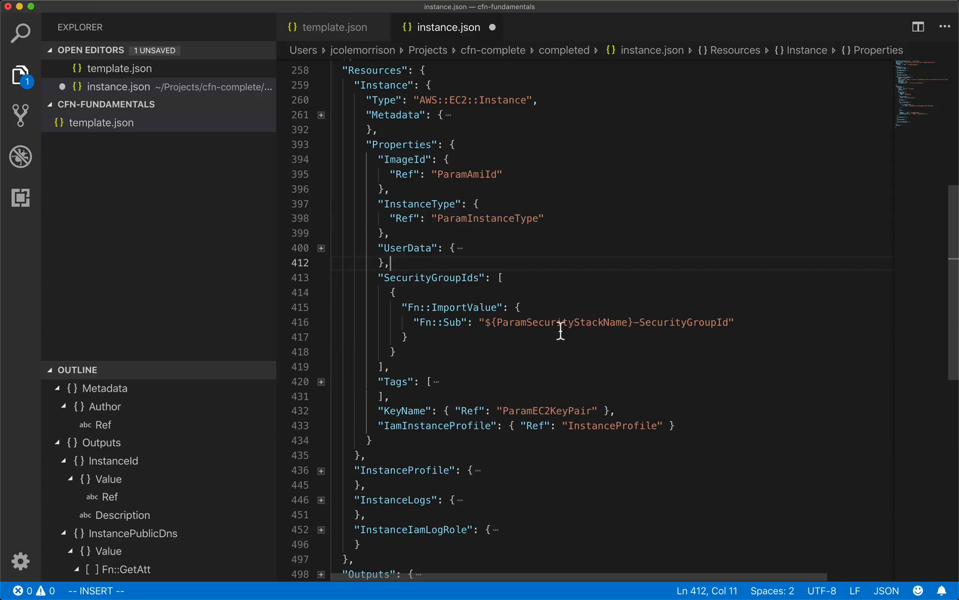
double_click(564, 322)
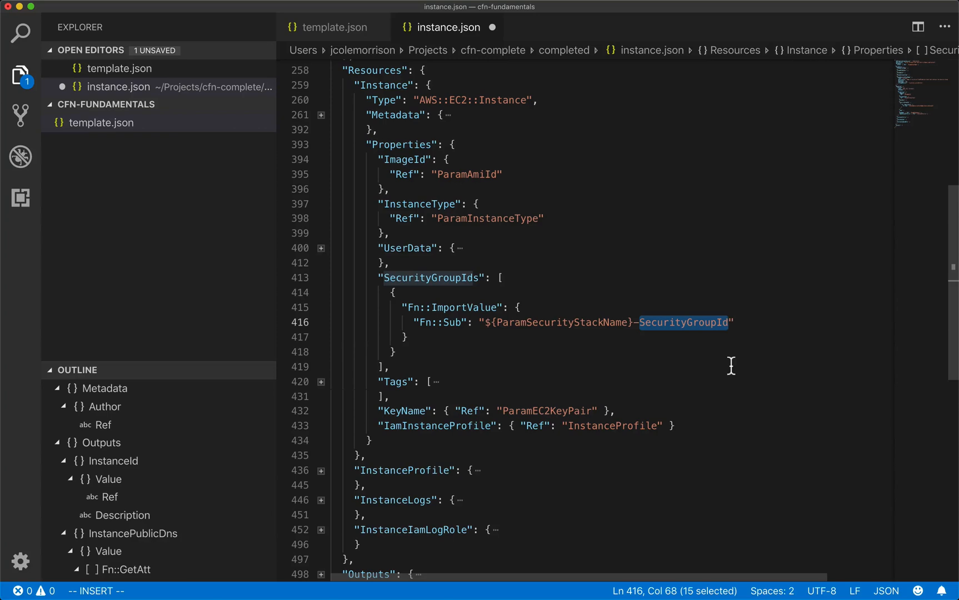
mouse_move(520, 339)
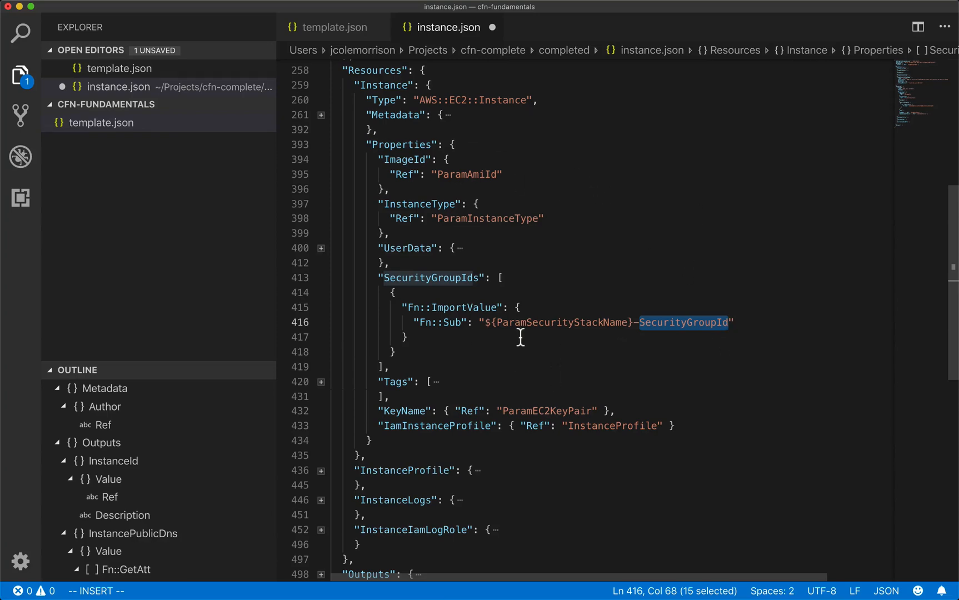
Step: Compare instance.json's import with template.json's "${AWS::StackName}-SecurityGroupId" export in Outputs
click(332, 28)
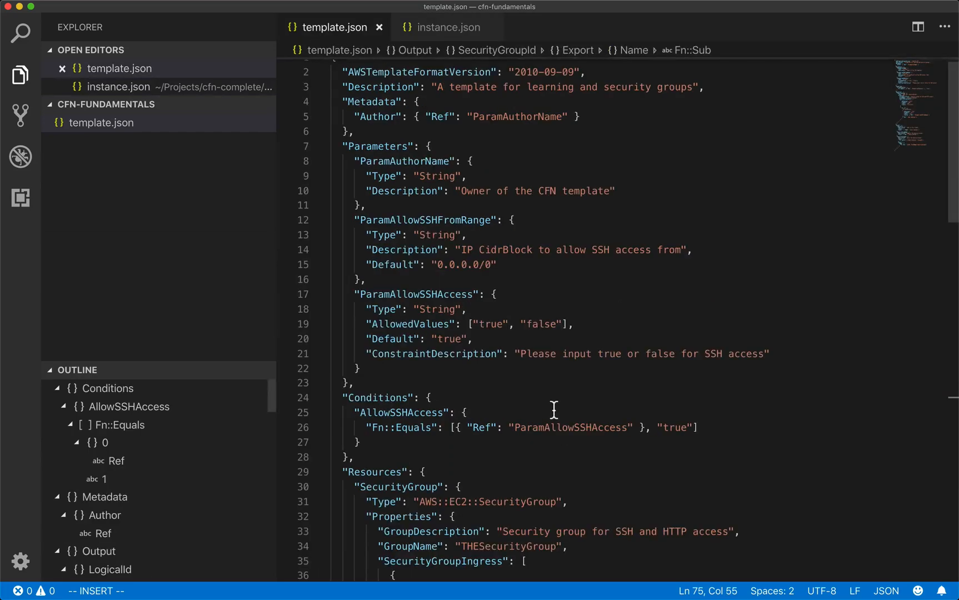
scroll(down, 3)
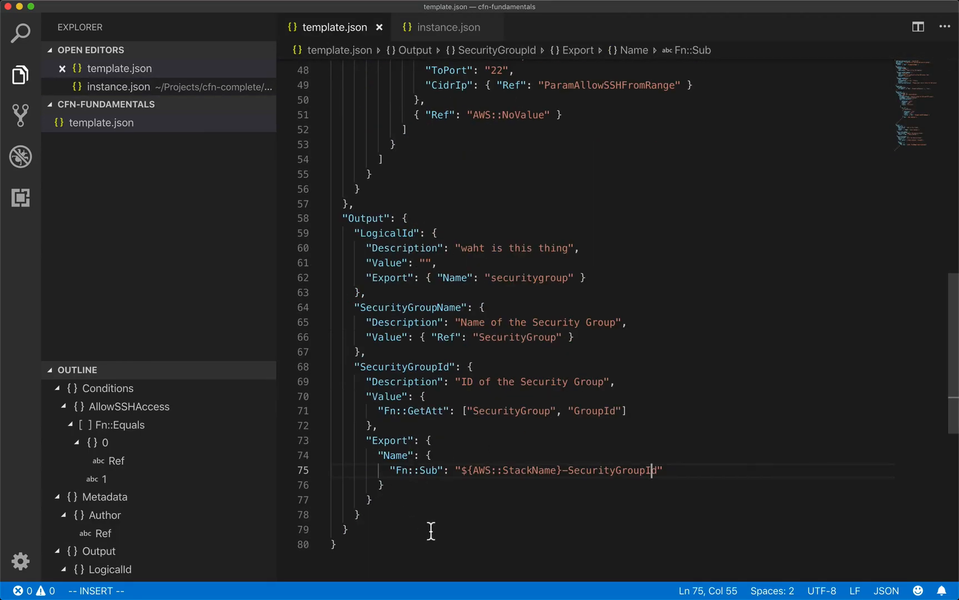
click(447, 28)
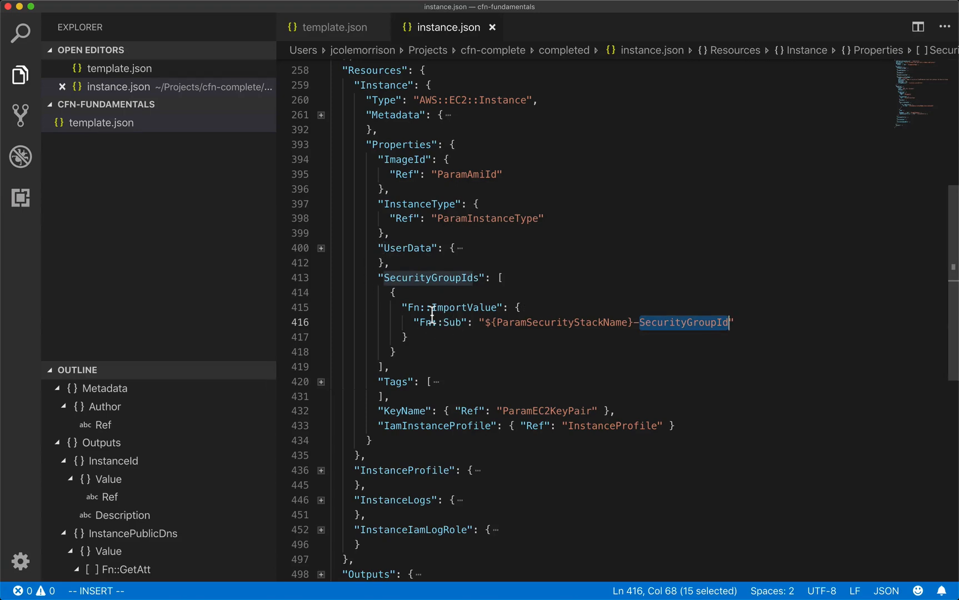
mouse_move(597, 252)
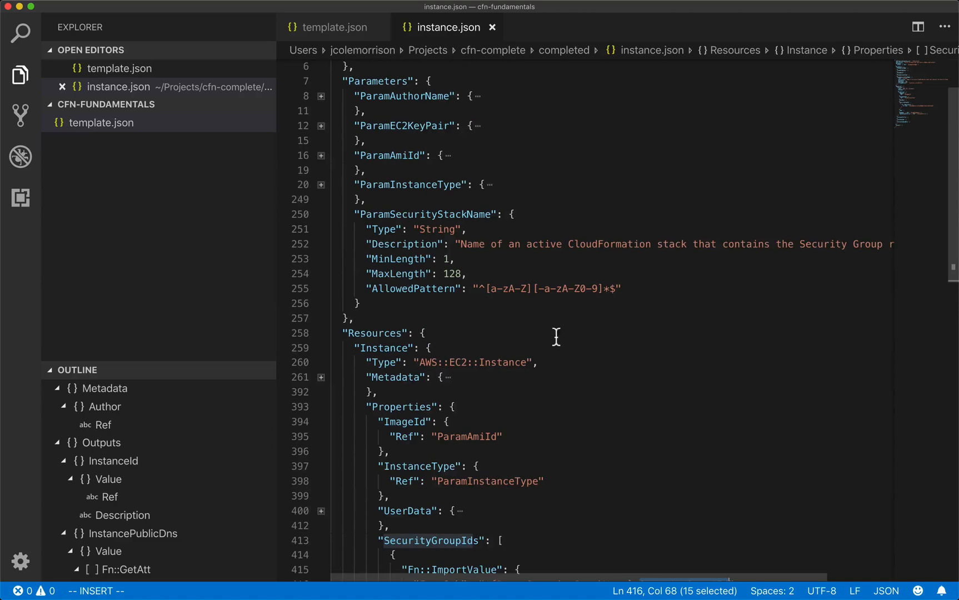
mouse_move(465, 256)
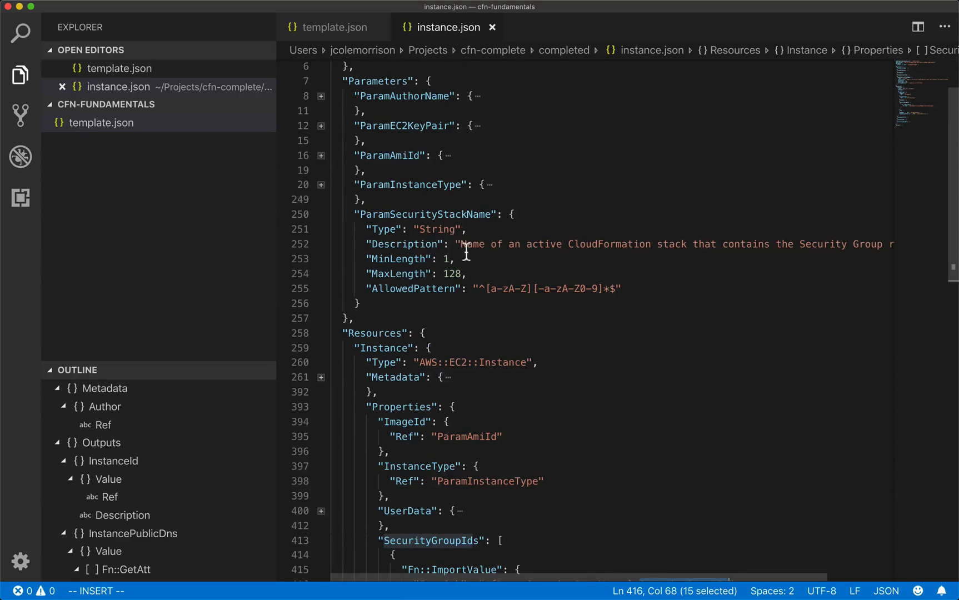
scroll(down, 3)
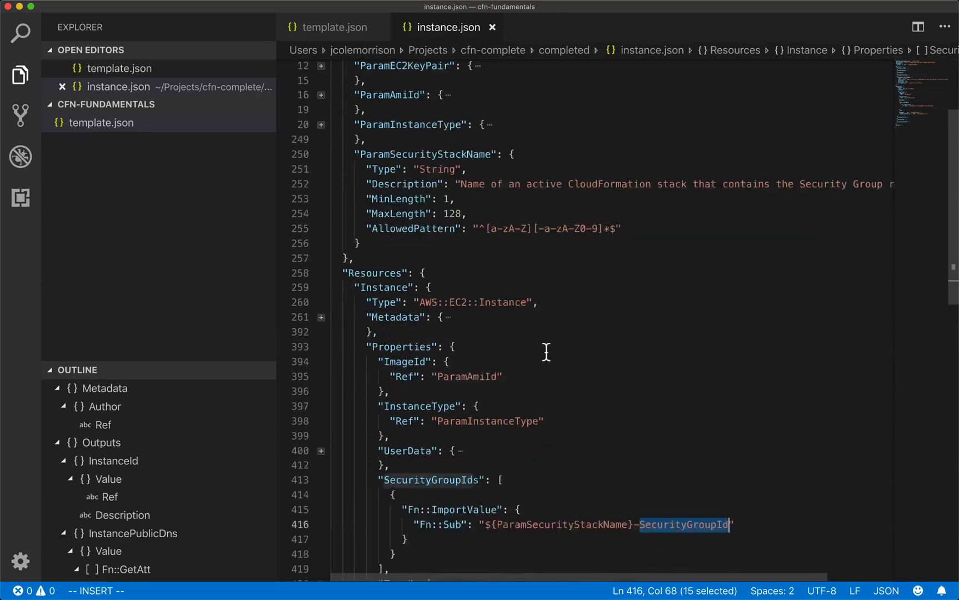
scroll(down, 3)
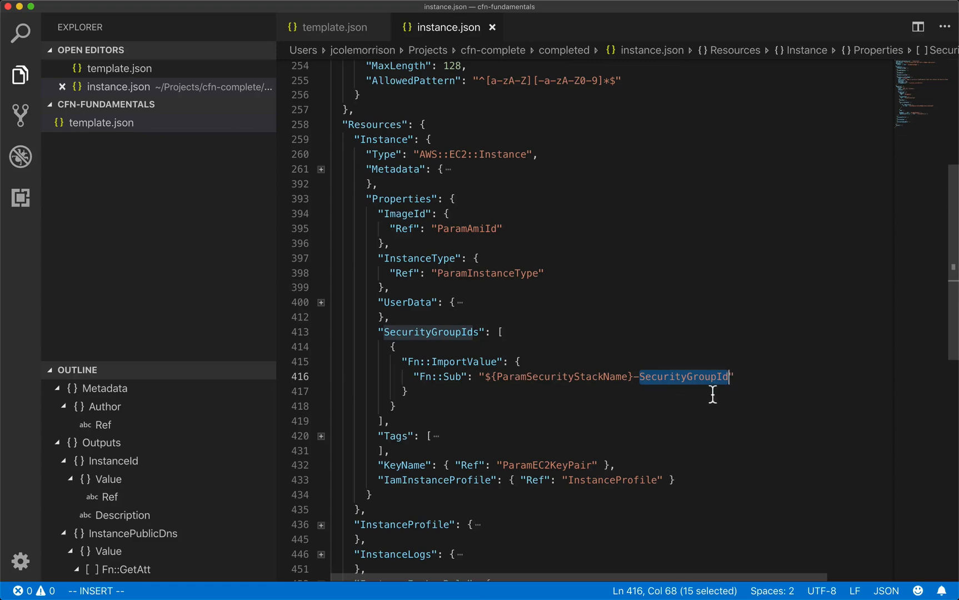
mouse_move(733, 376)
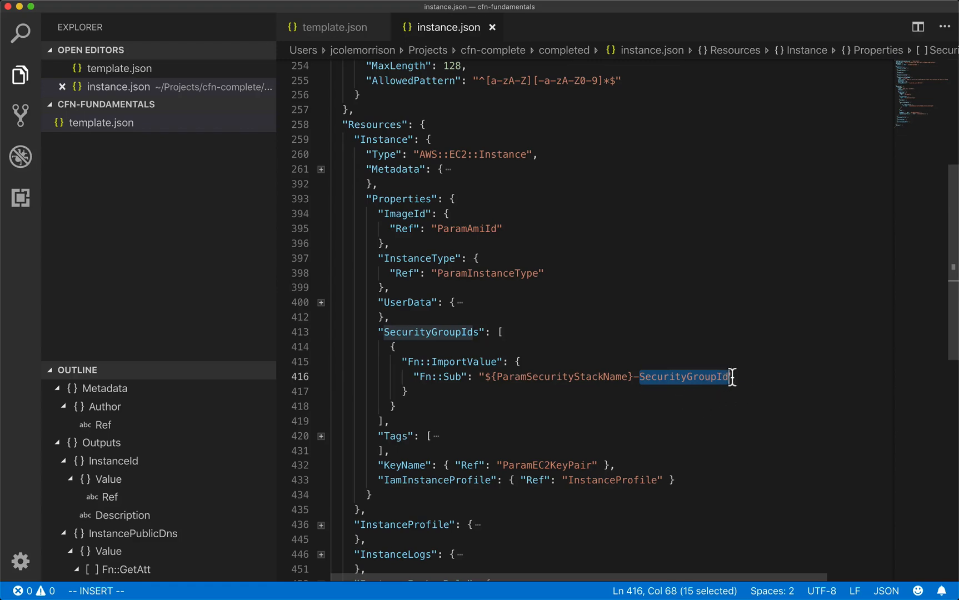
click(333, 27)
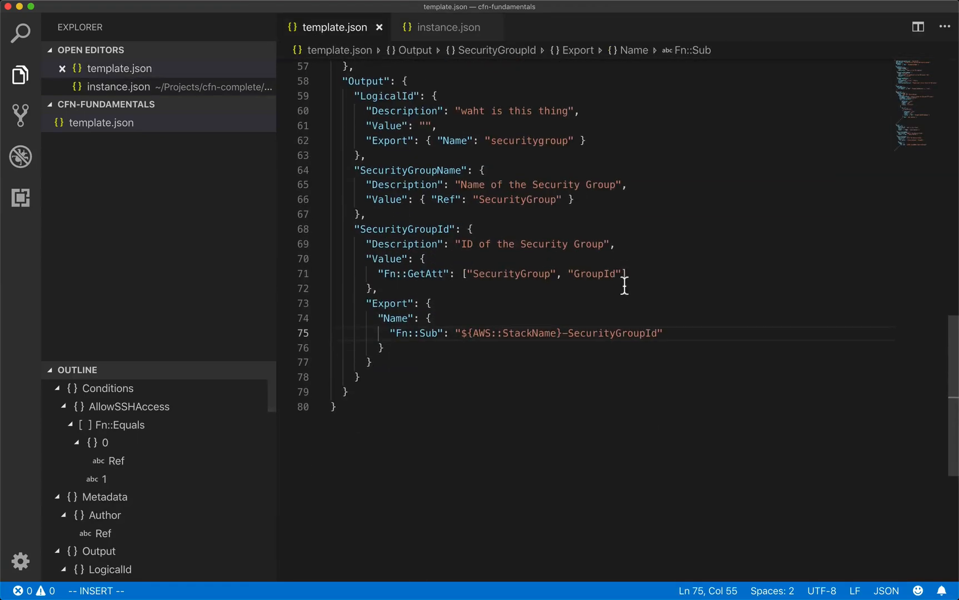